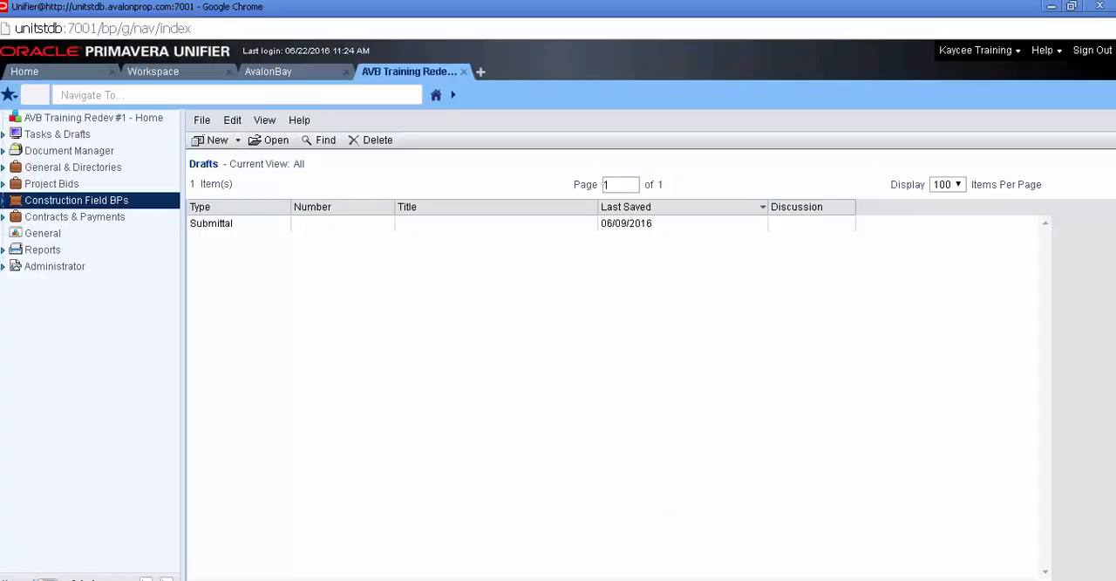
{"action": "mouse_move", "coordinate": [486, 87]}
{"action": "type", "text": "sol"}
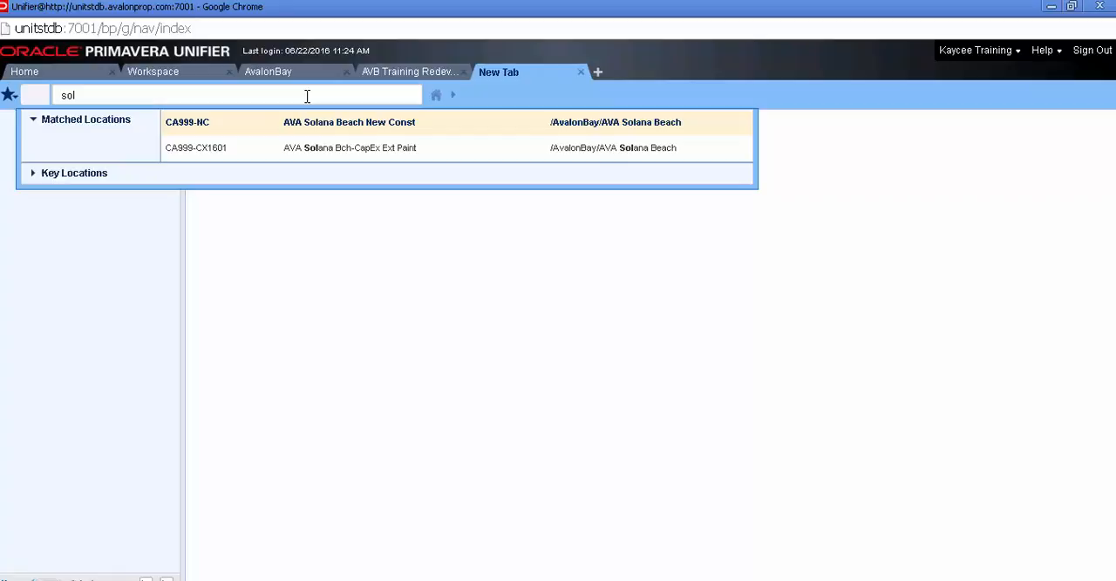
Navigate to the AVA Solana Beach project so it opens in its own tab.
{"action": "left_click", "coordinate": [188, 122]}
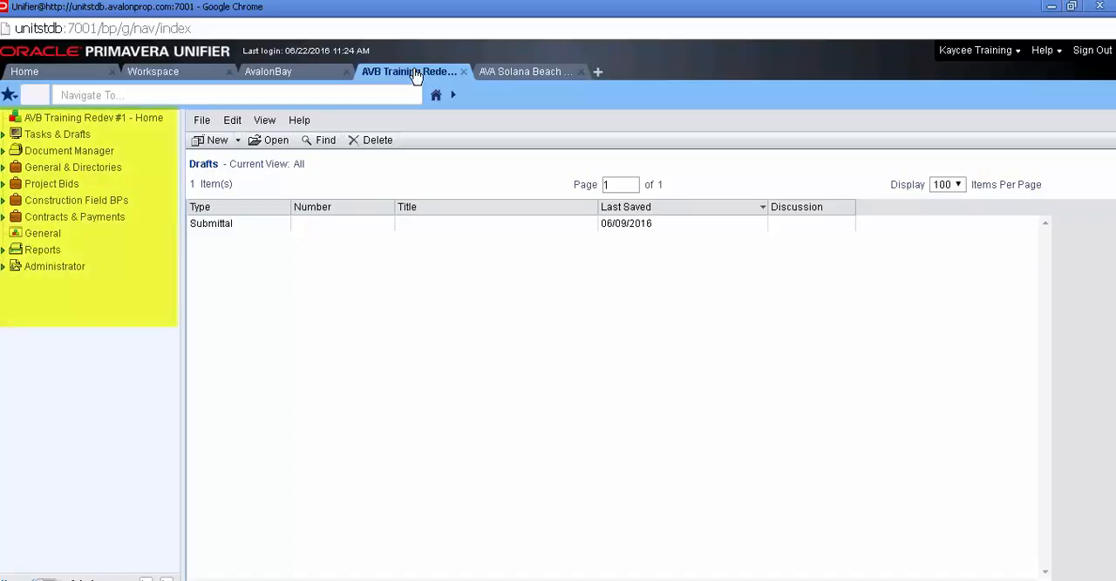
{"action": "mouse_move", "coordinate": [157, 222]}
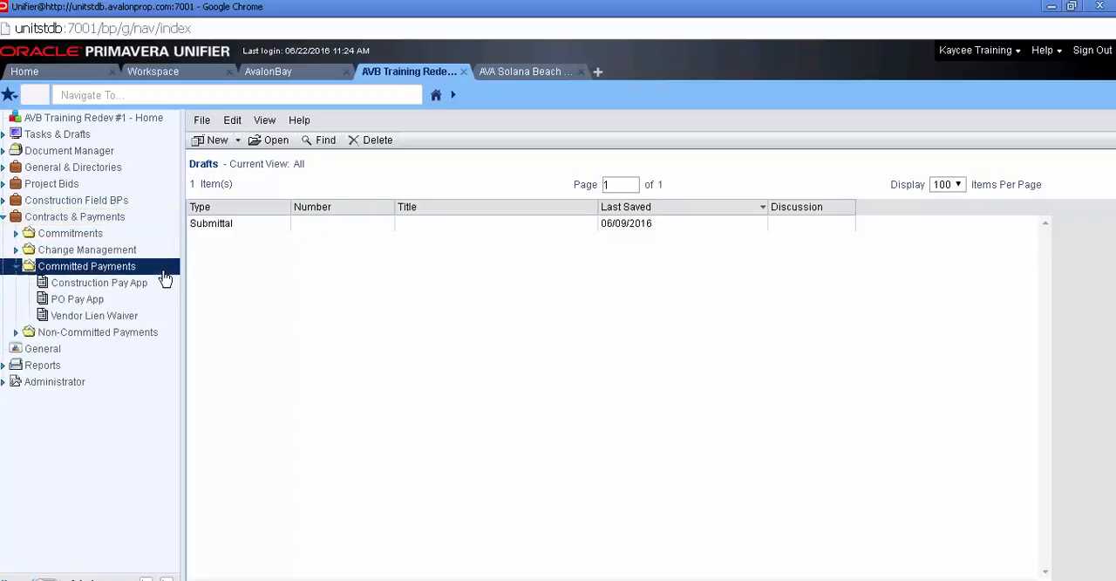
Browse the Construction Pay App, Construction Contract and Construction CO logs, returning to the empty Pay App log.
{"action": "left_click", "coordinate": [98, 283]}
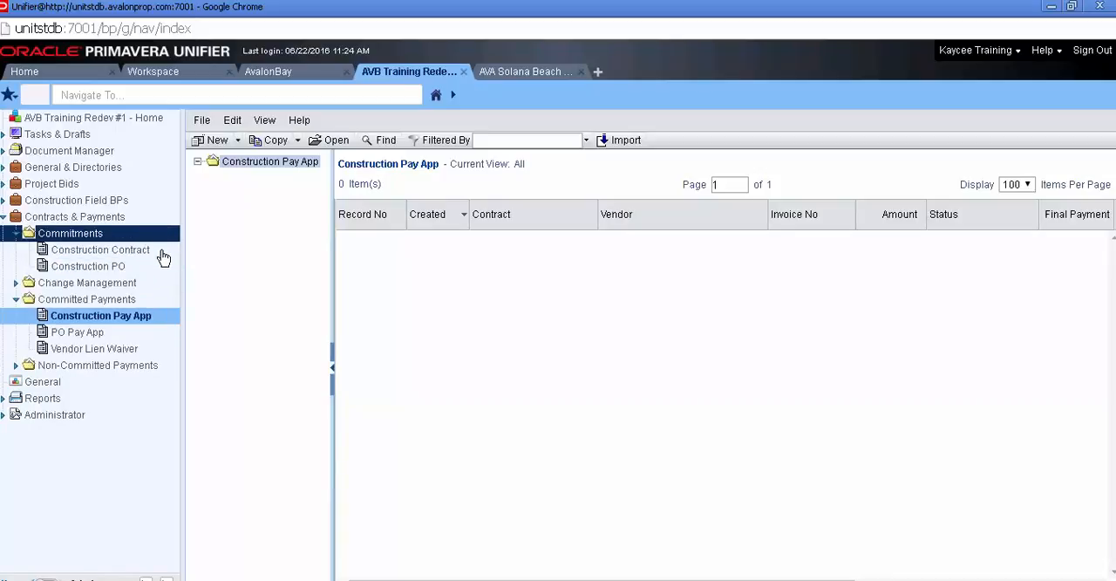
{"action": "left_click", "coordinate": [101, 249]}
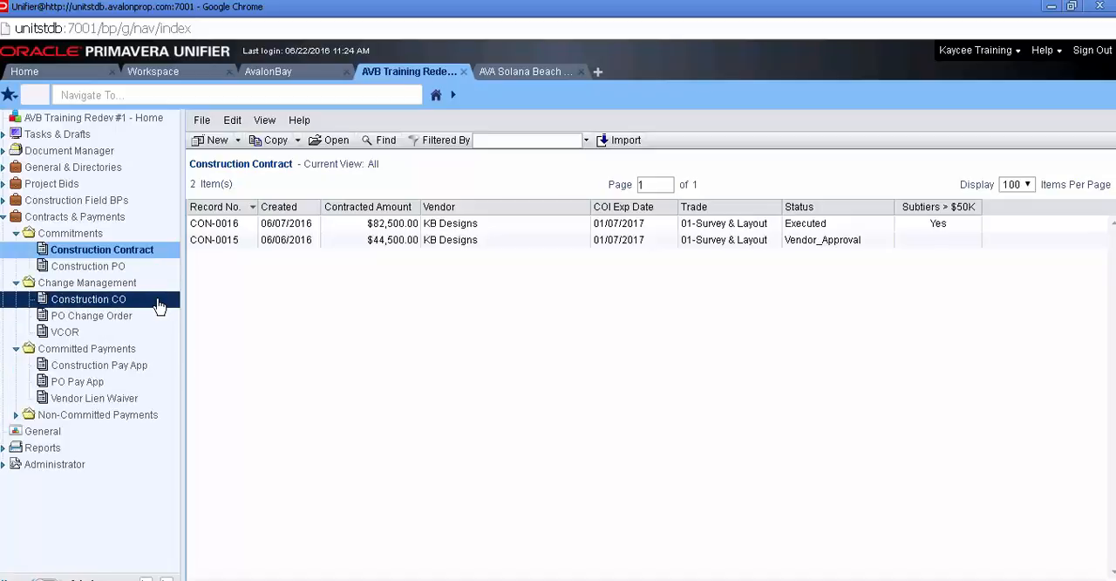
{"action": "left_click", "coordinate": [88, 298]}
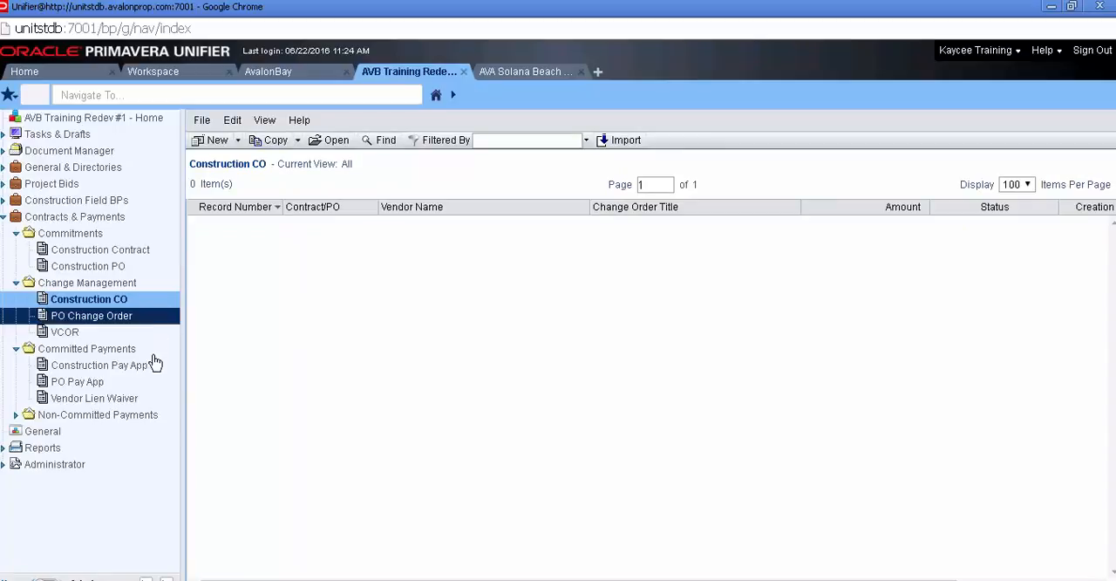
{"action": "left_click", "coordinate": [102, 365]}
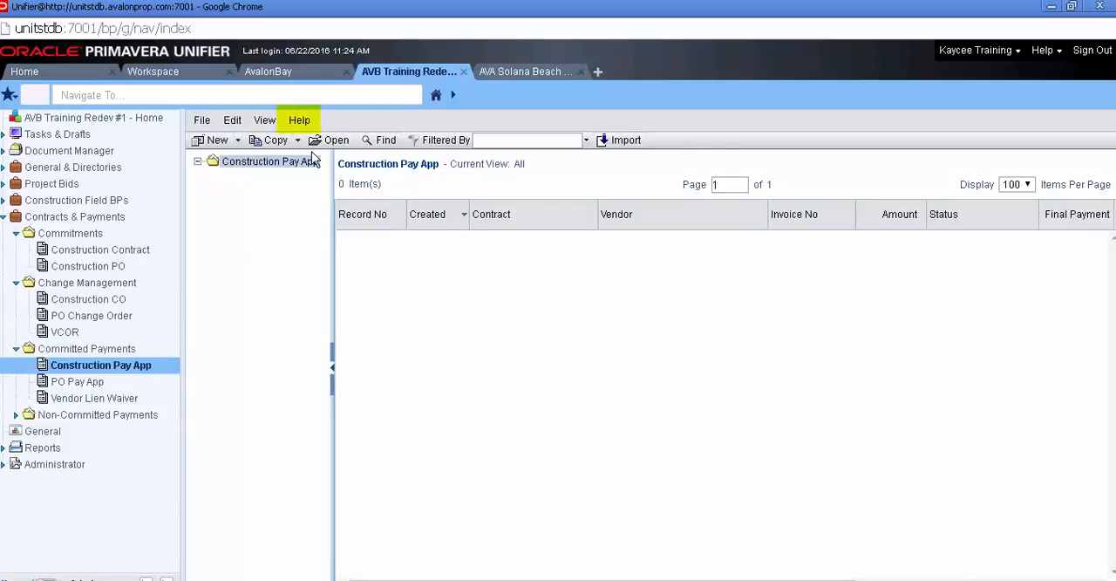
Open the Construction Pay App Help guide from the Help menu.
{"action": "left_click", "coordinate": [300, 119]}
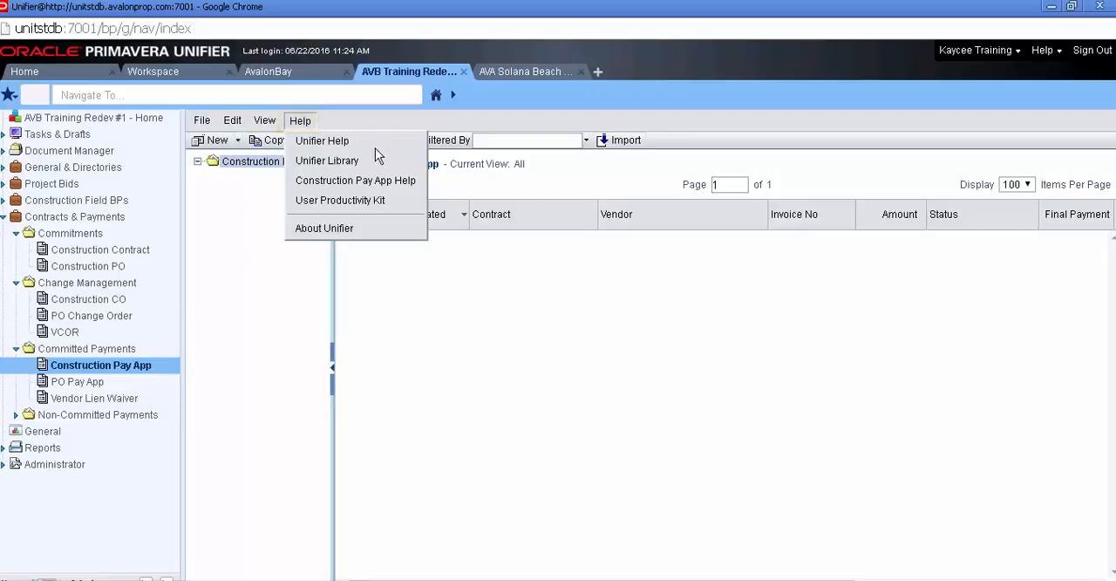
{"action": "mouse_move", "coordinate": [356, 182]}
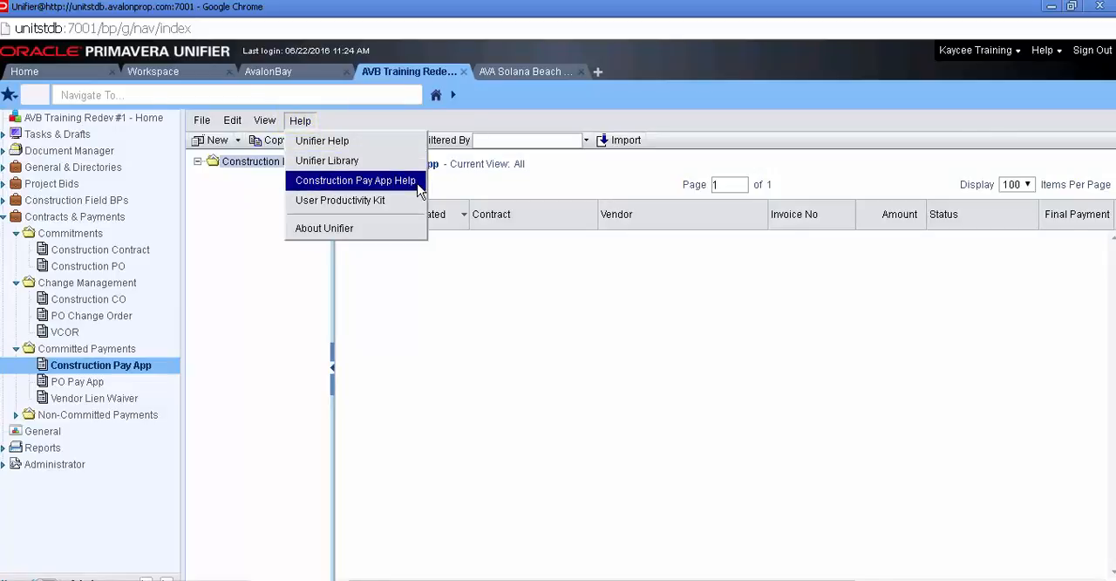
{"action": "left_click", "coordinate": [355, 180]}
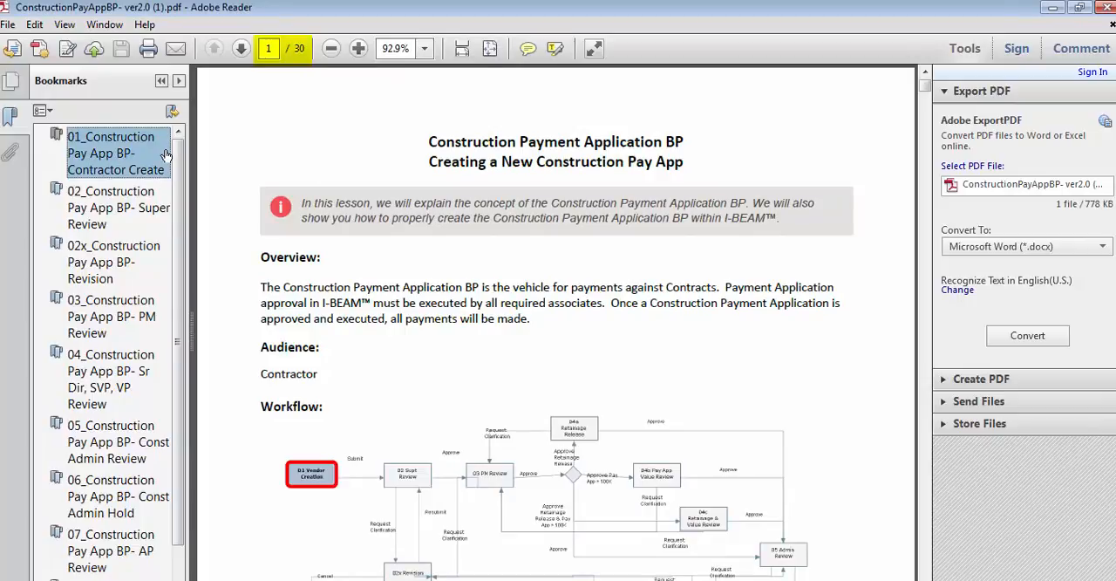
Jump to the contractor create lesson and the pay app revision lesson via the bookmarks.
{"action": "left_click", "coordinate": [113, 262]}
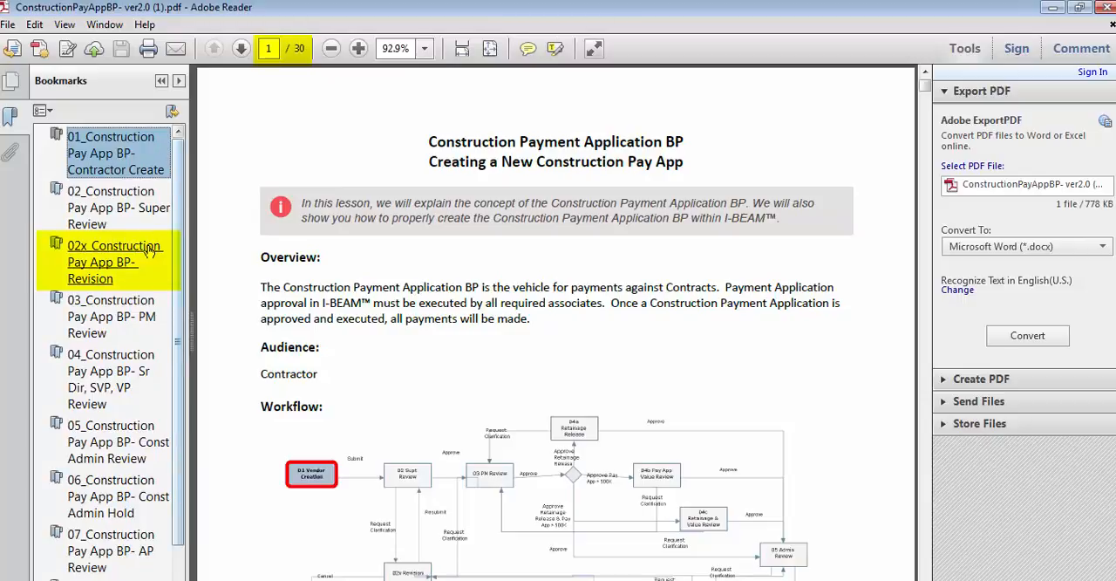
{"action": "left_click", "coordinate": [115, 261]}
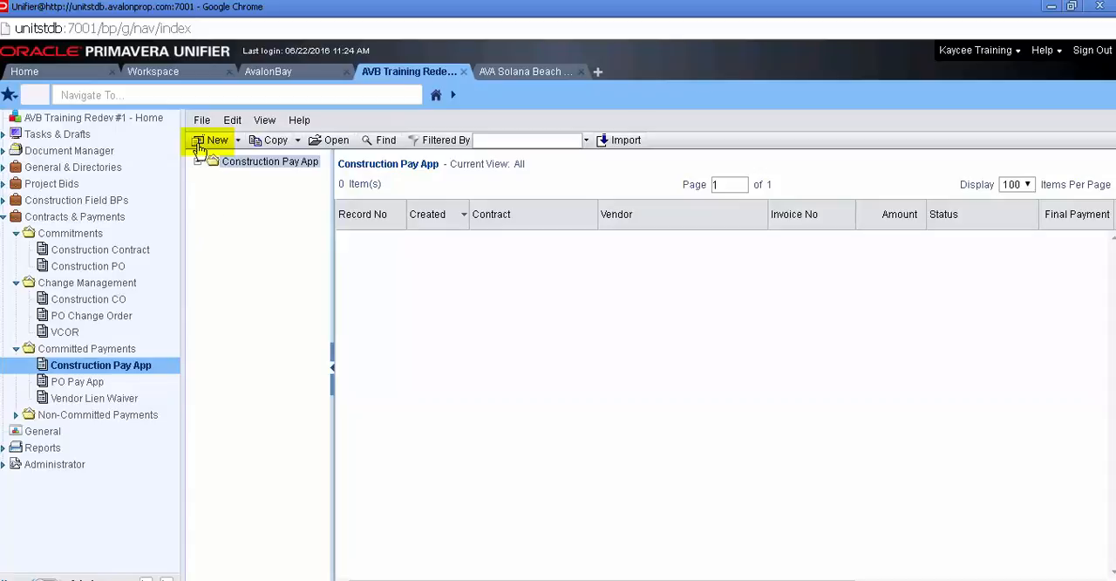
Create a new Construction Pay App record and select contract CON-0016 for it.
{"action": "left_click", "coordinate": [213, 140]}
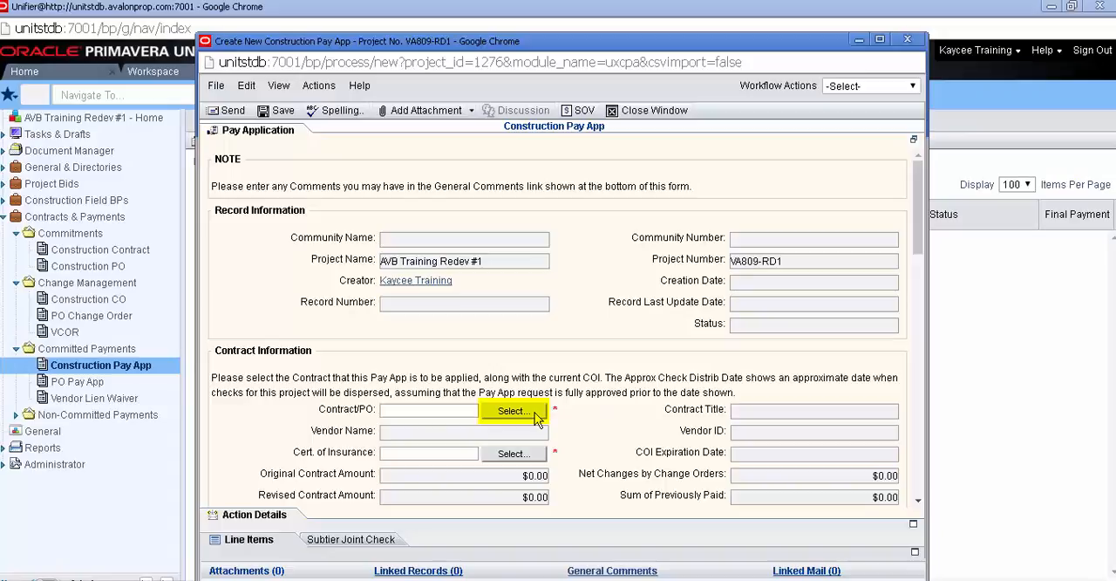
{"action": "left_click", "coordinate": [513, 411]}
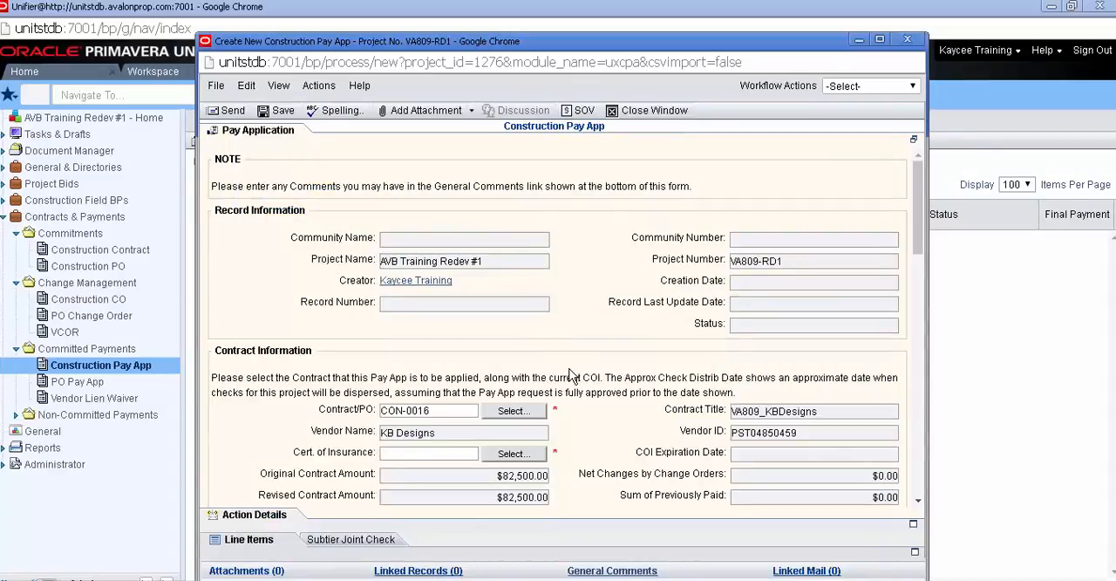
{"action": "mouse_move", "coordinate": [575, 405]}
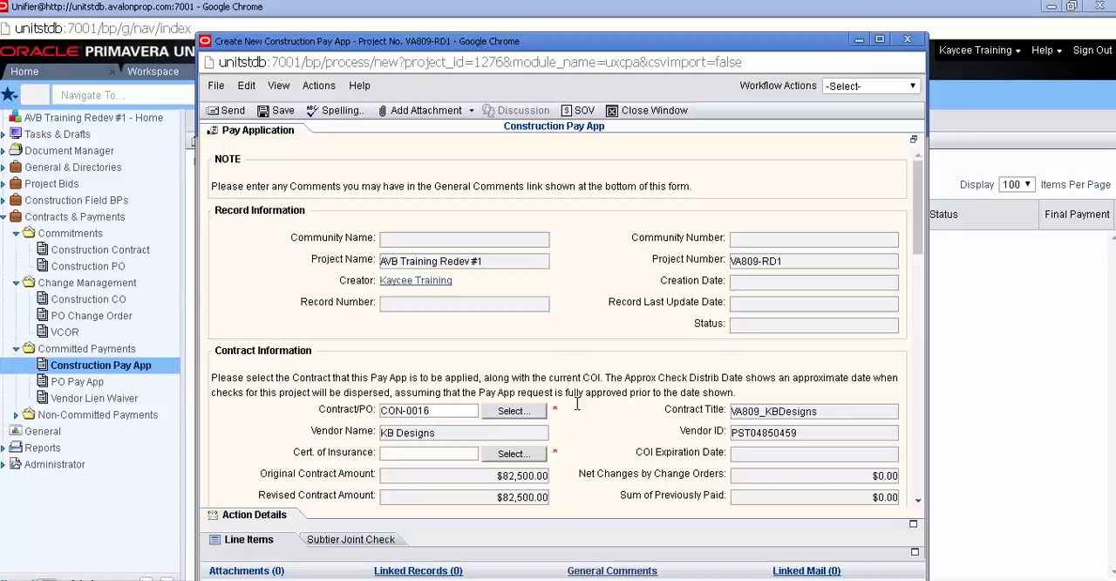
{"action": "mouse_move", "coordinate": [586, 438]}
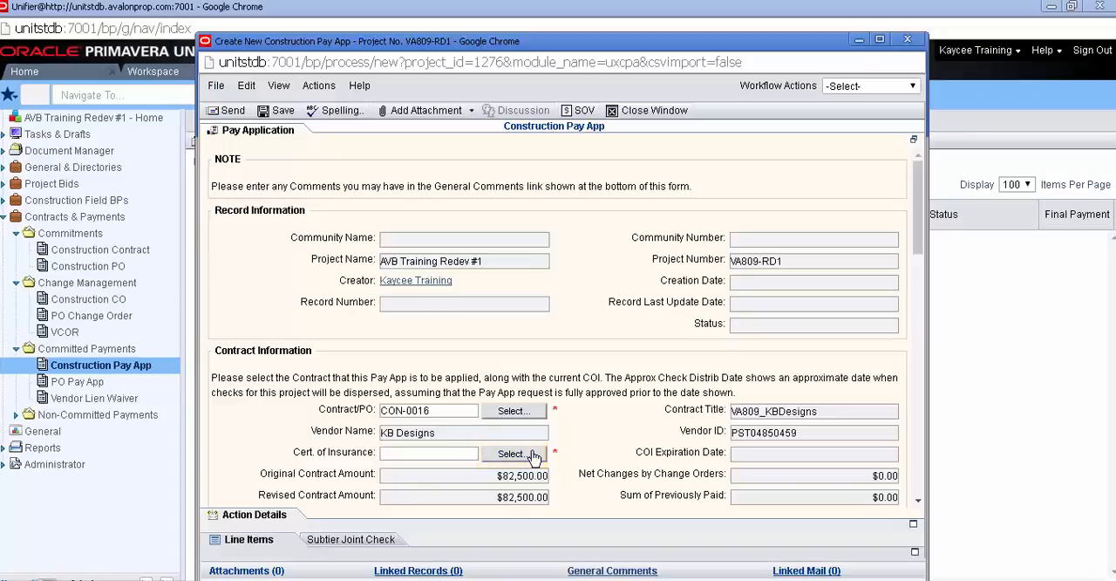
Bring up the Vendor COI picker to choose KB Designs' certificate of insurance.
{"action": "left_click", "coordinate": [513, 453]}
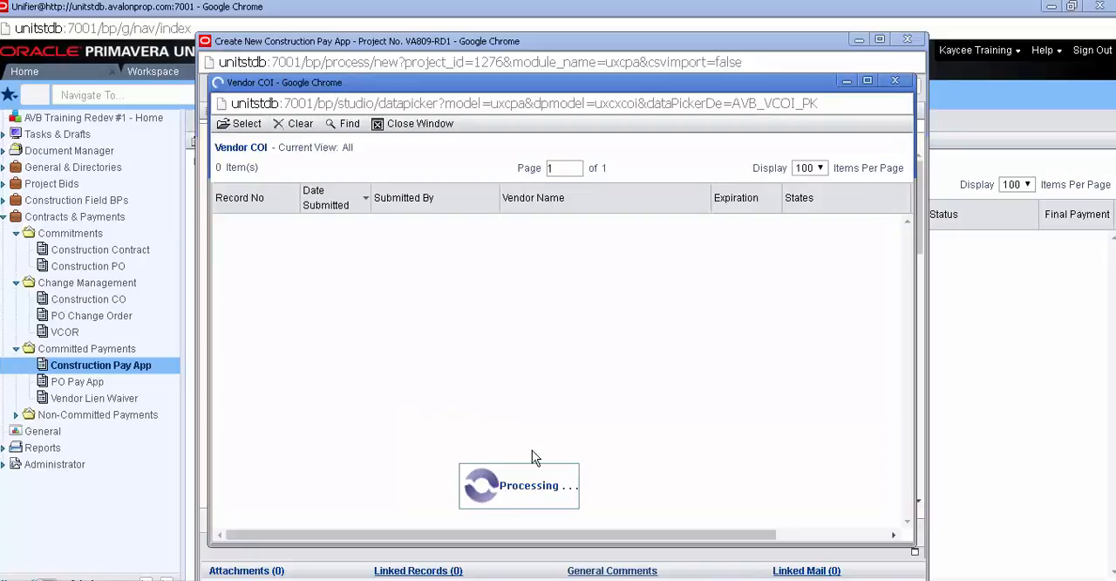
{"action": "mouse_move", "coordinate": [575, 306]}
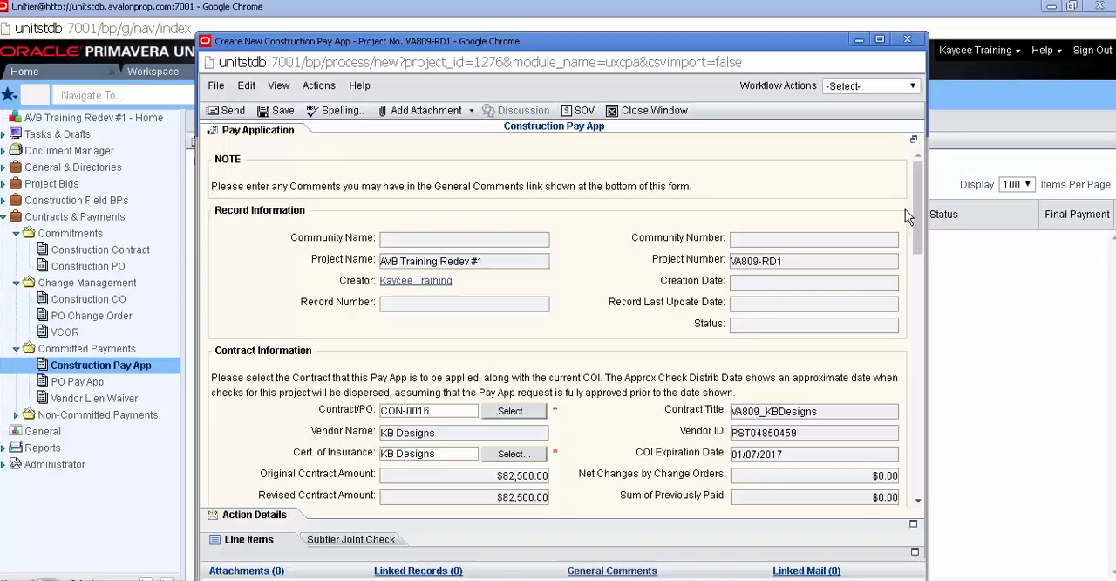
Enter 'enter any special instructions here' as the Payment Instructions/Comments and move down to the subtier joint checks.
{"action": "scroll", "scroll_direction": "down", "scroll_amount": 3}
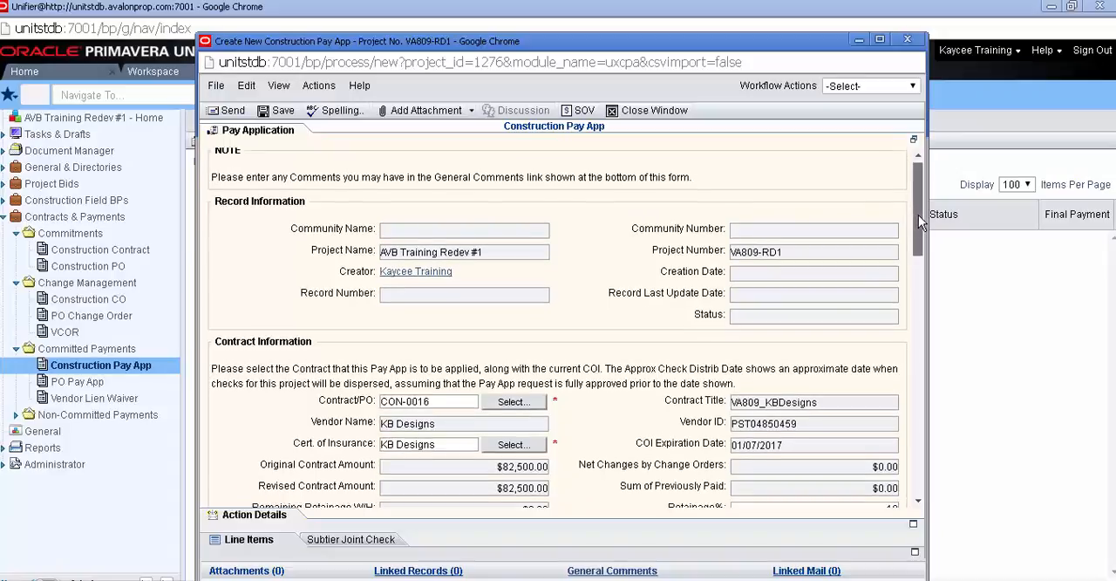
{"action": "scroll", "scroll_direction": "down", "scroll_amount": 3}
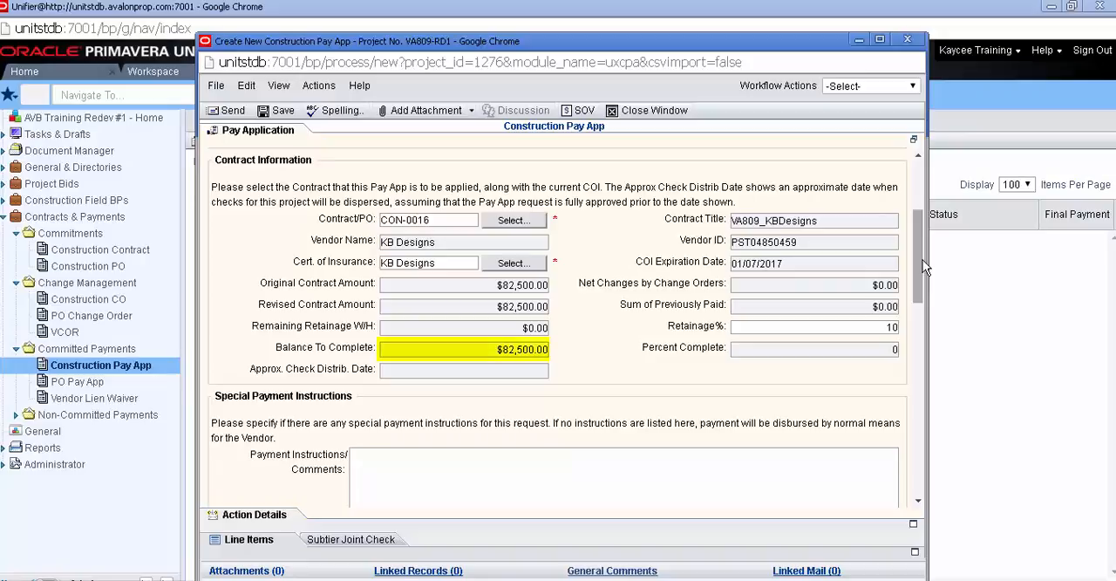
{"action": "left_click", "coordinate": [813, 326]}
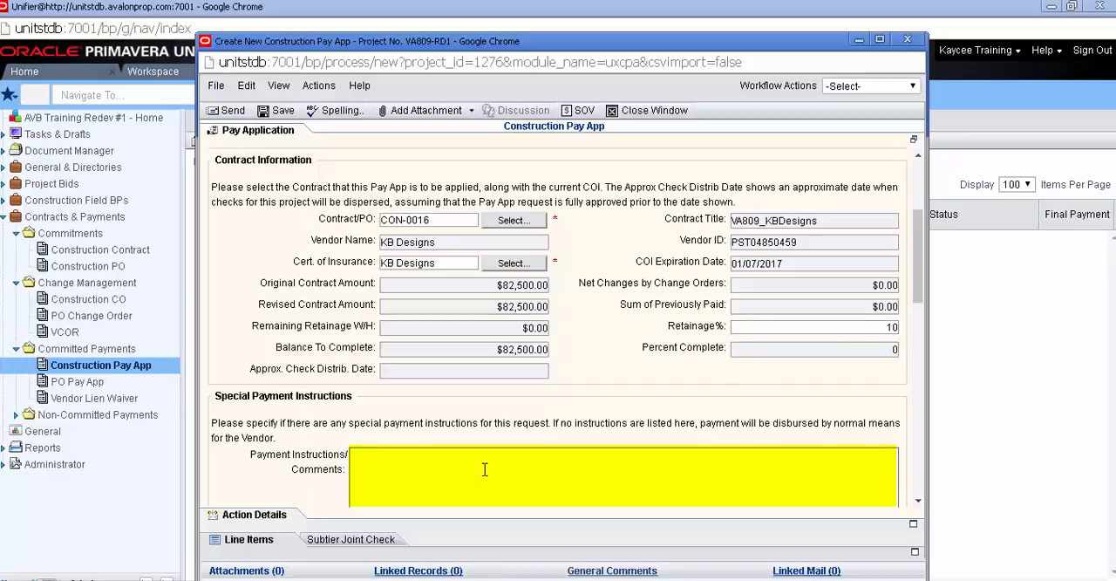
{"action": "type", "text": "enter any special instructions here"}
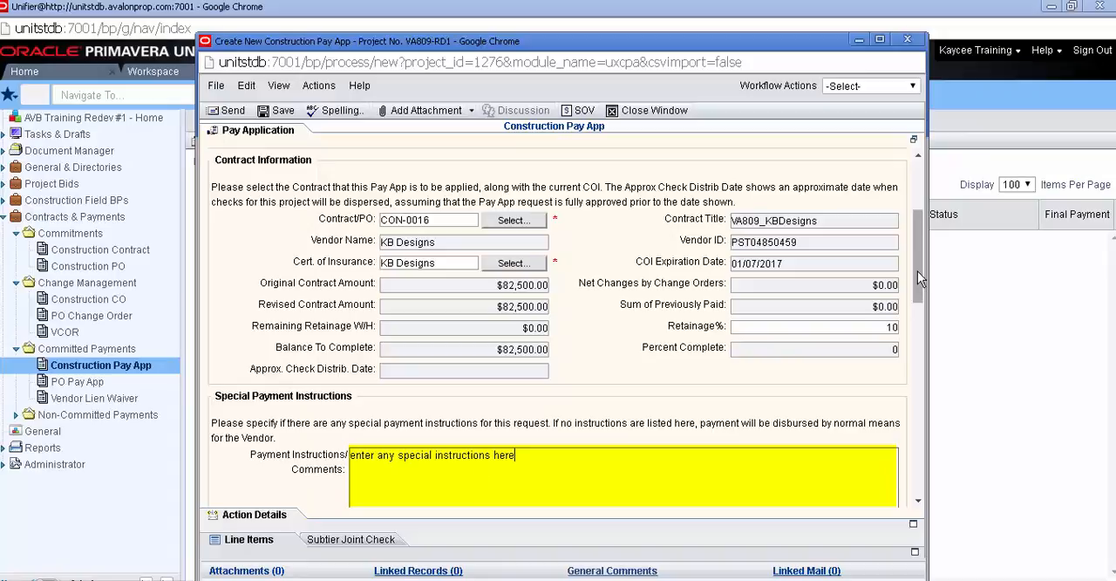
{"action": "scroll", "scroll_direction": "down", "scroll_amount": 3}
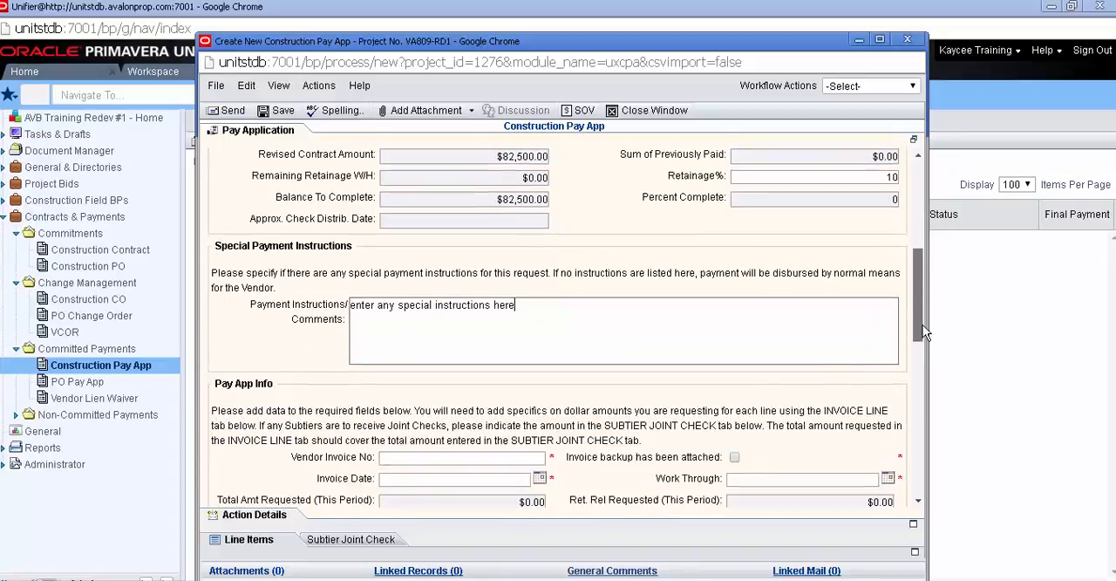
{"action": "scroll", "scroll_direction": "down", "scroll_amount": 3}
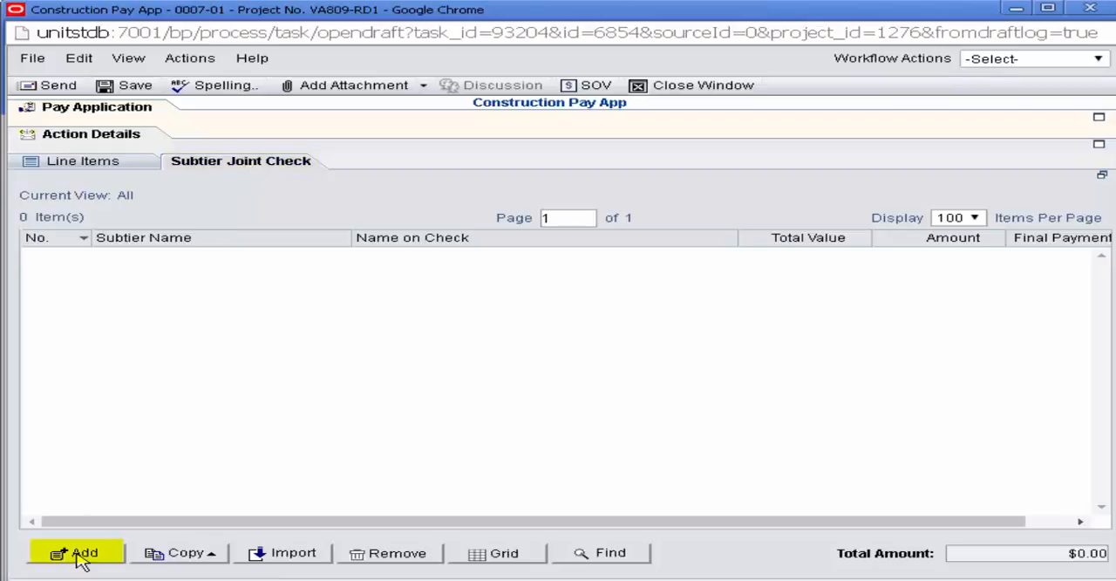
Add a subtier joint check line with Final Payment for Contract? set to No and save it.
{"action": "left_click", "coordinate": [83, 553]}
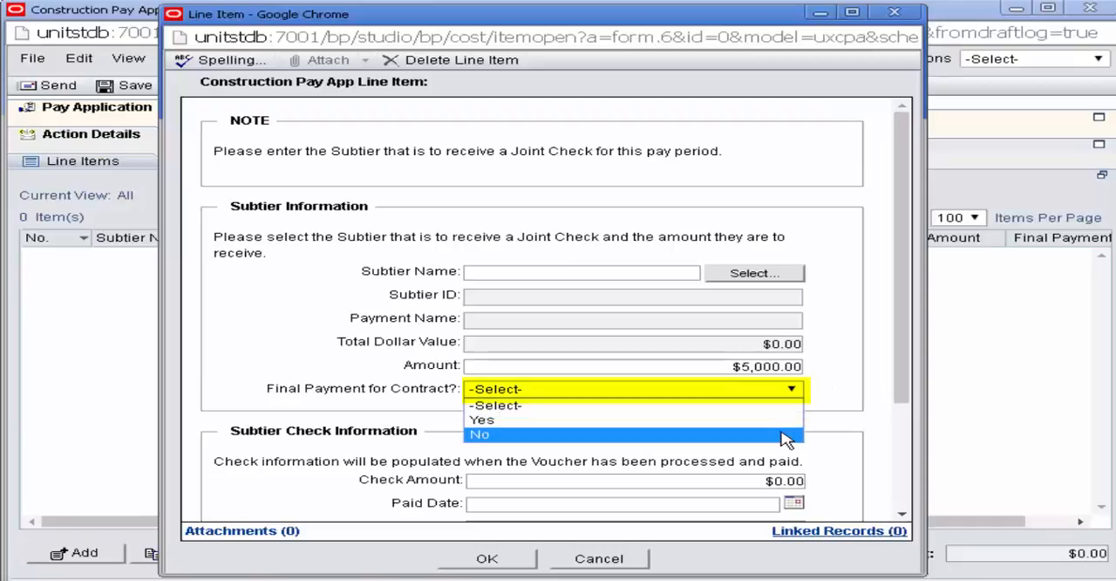
{"action": "left_click", "coordinate": [480, 433]}
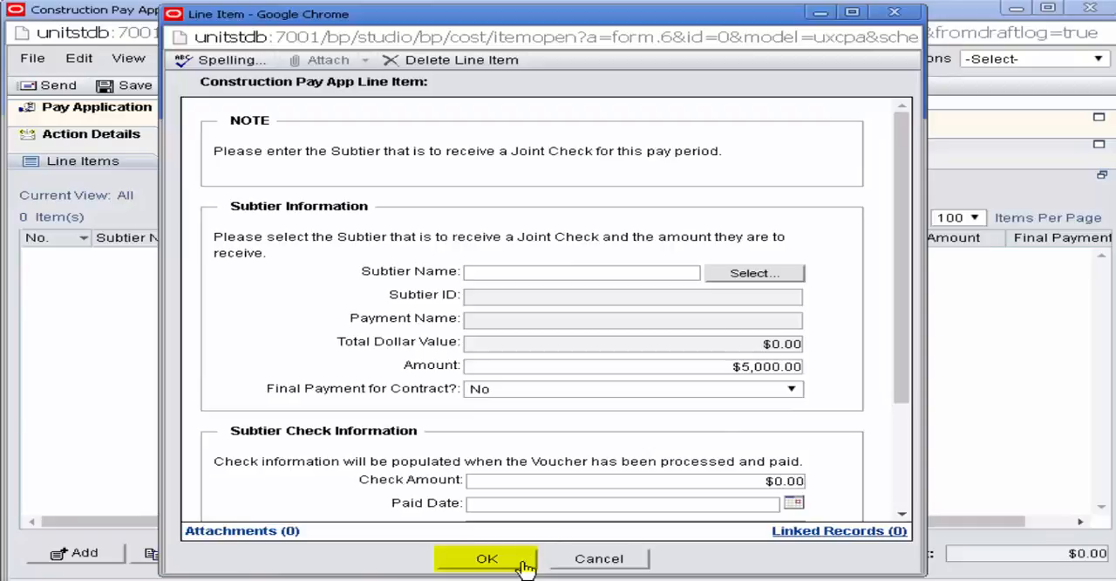
{"action": "left_click", "coordinate": [488, 558]}
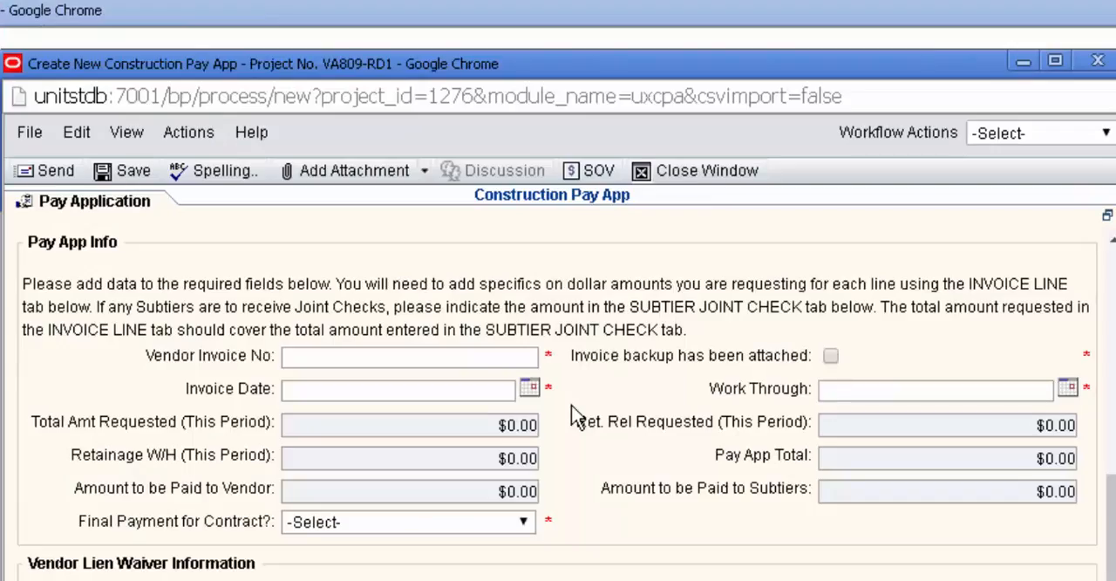
{"action": "mouse_move", "coordinate": [513, 374]}
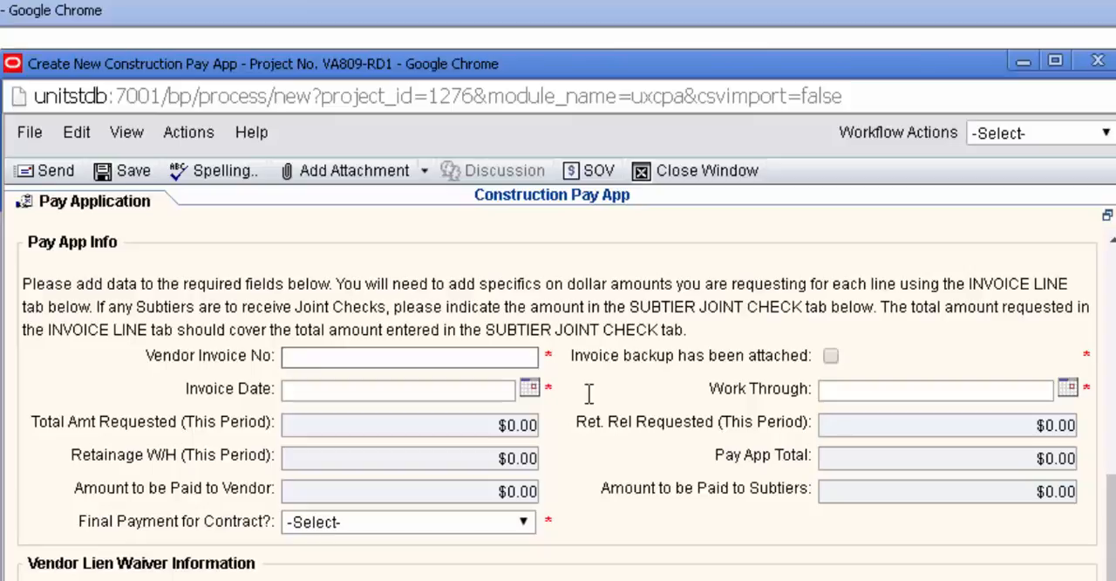
Enter vendor invoice 3001, pick the invoice date from the calendar and set Final Payment for Contract? to No.
{"action": "type", "text": "3001"}
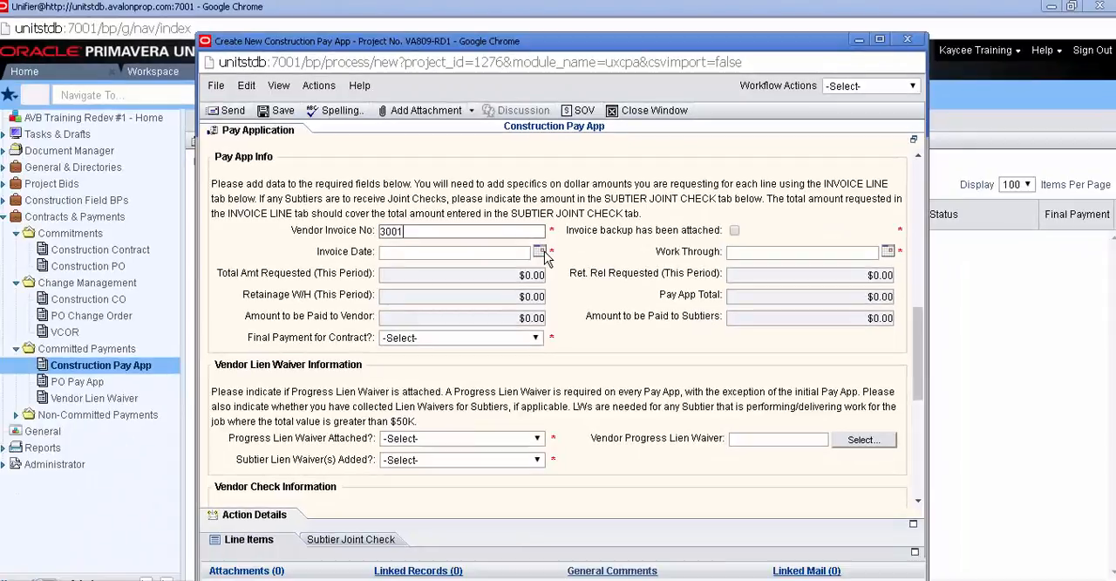
{"action": "left_click", "coordinate": [541, 251]}
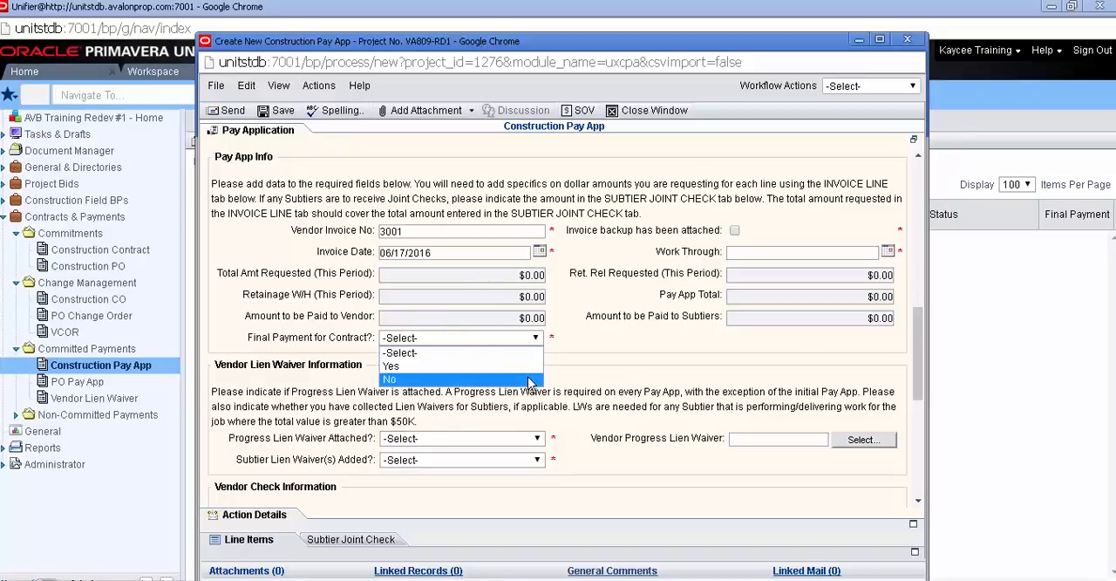
{"action": "left_click", "coordinate": [391, 380]}
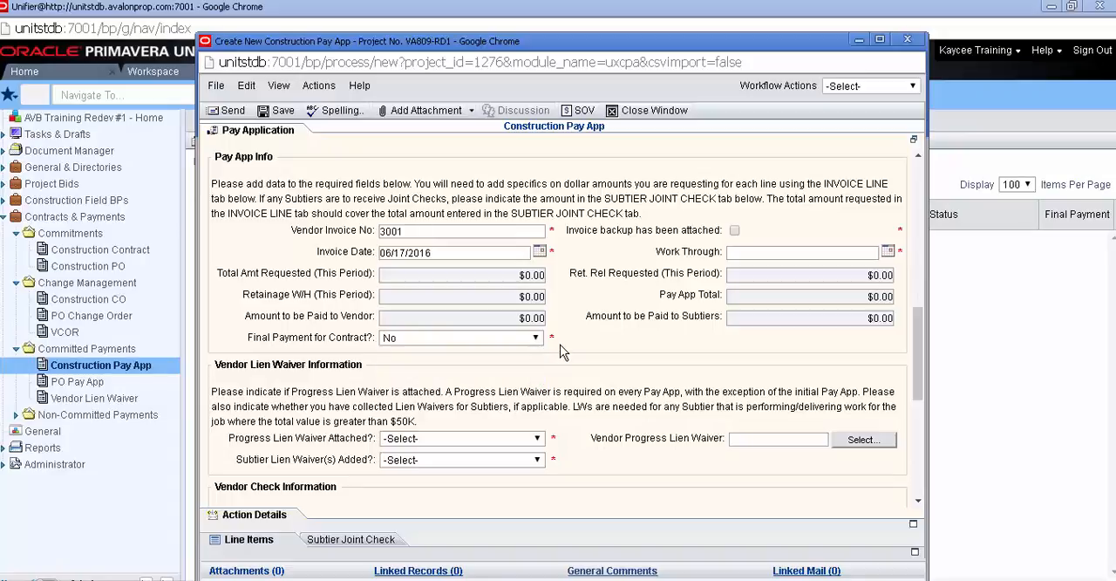
{"action": "mouse_move", "coordinate": [589, 242]}
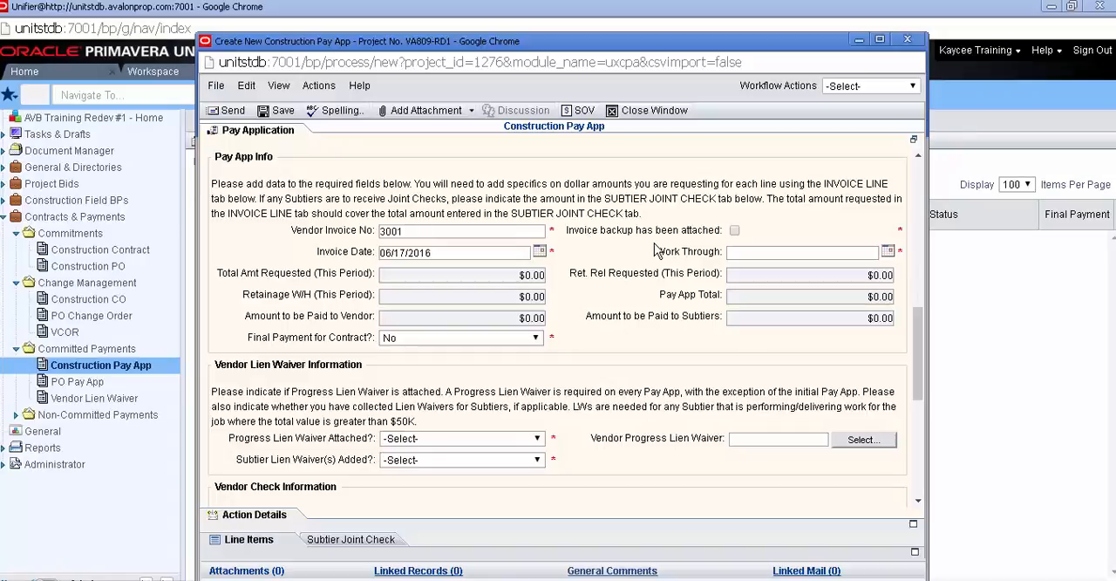
{"action": "mouse_move", "coordinate": [432, 115]}
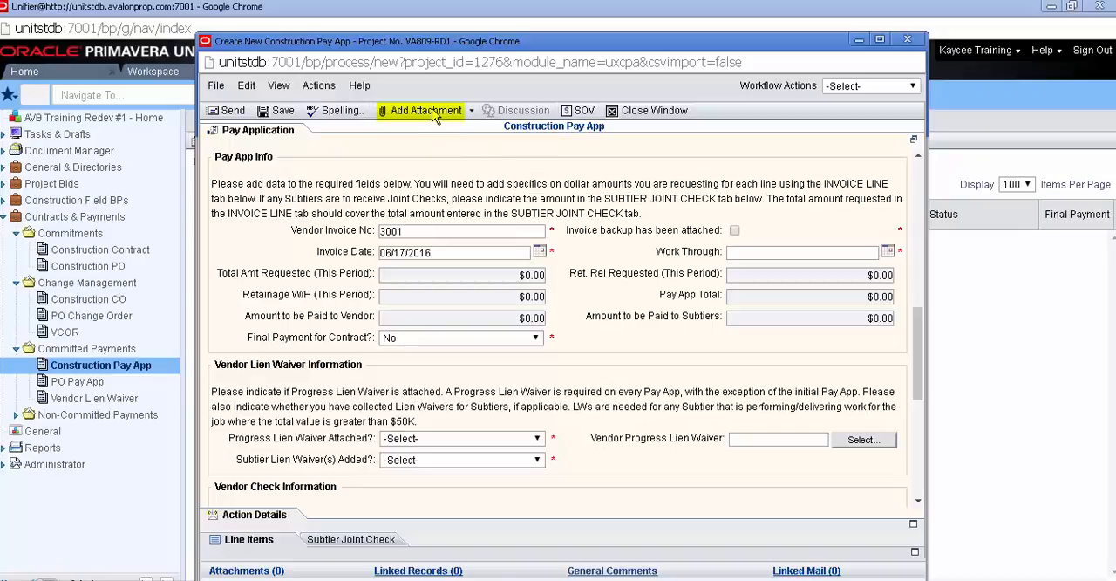
Attach the INVOICE 3001 file from My Computer and dismiss the upload summary.
{"action": "left_click", "coordinate": [422, 110]}
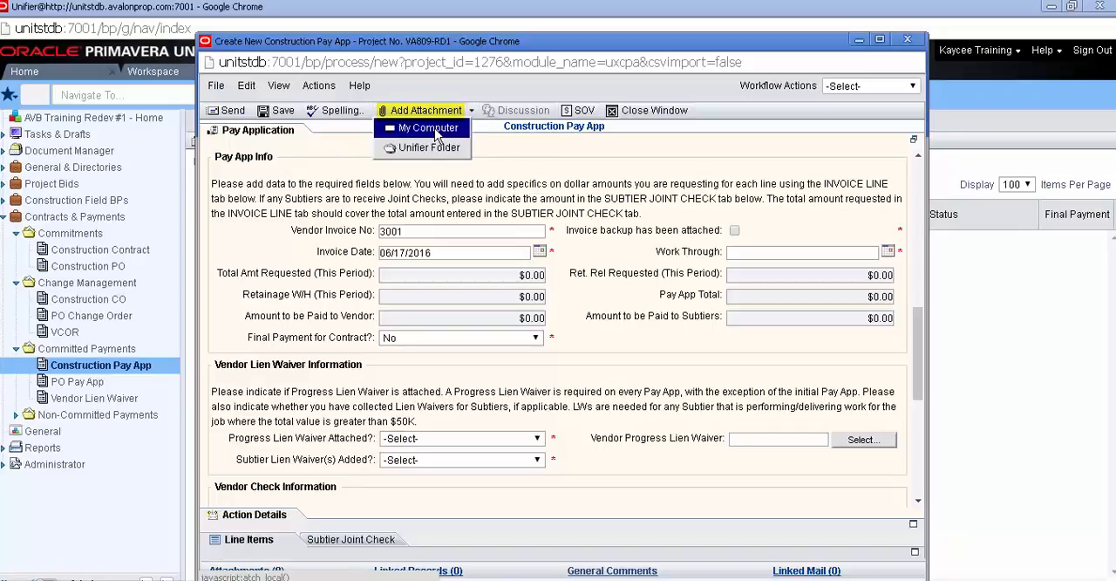
{"action": "left_click", "coordinate": [426, 127]}
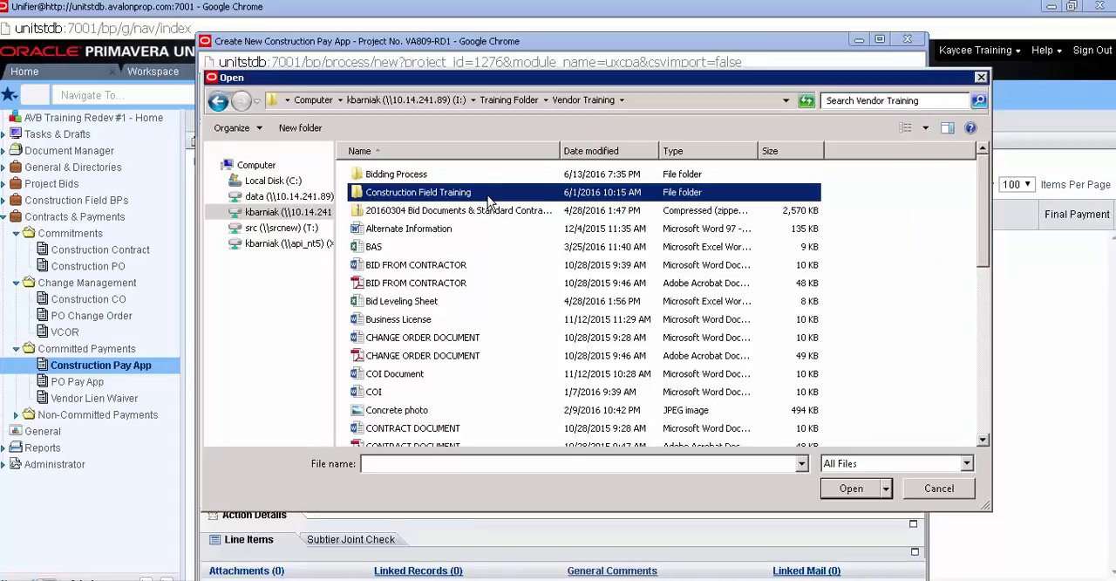
{"action": "scroll", "scroll_direction": "down", "scroll_amount": 3}
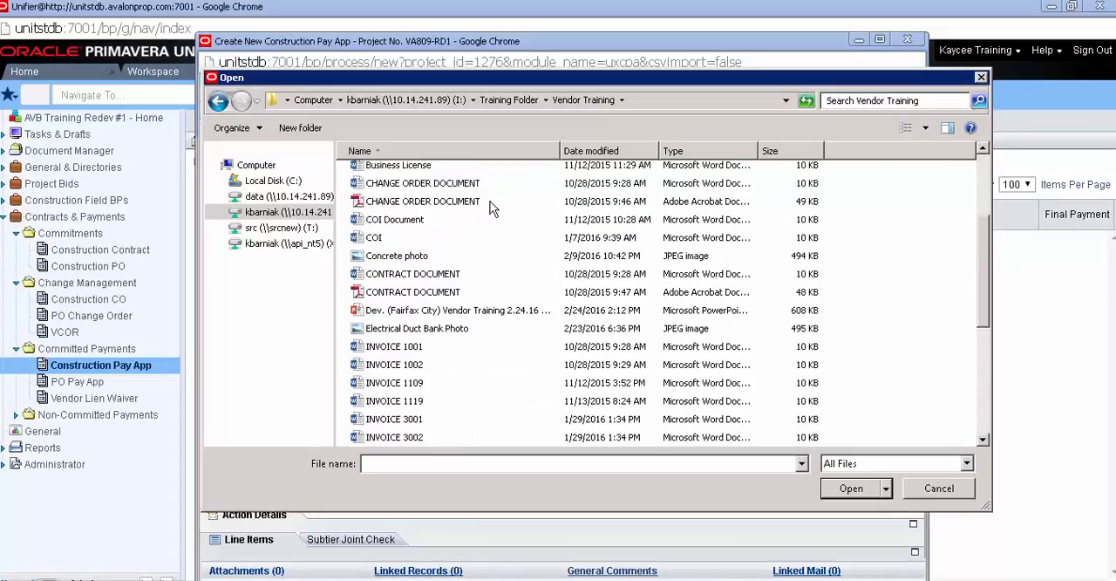
{"action": "scroll", "scroll_direction": "down", "scroll_amount": 3}
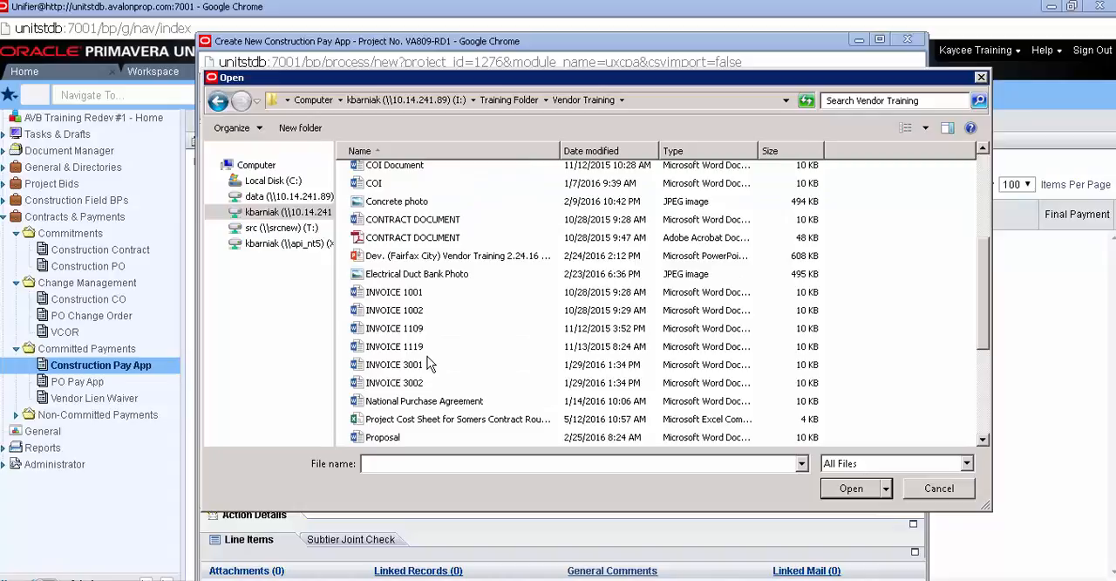
{"action": "left_click", "coordinate": [850, 488]}
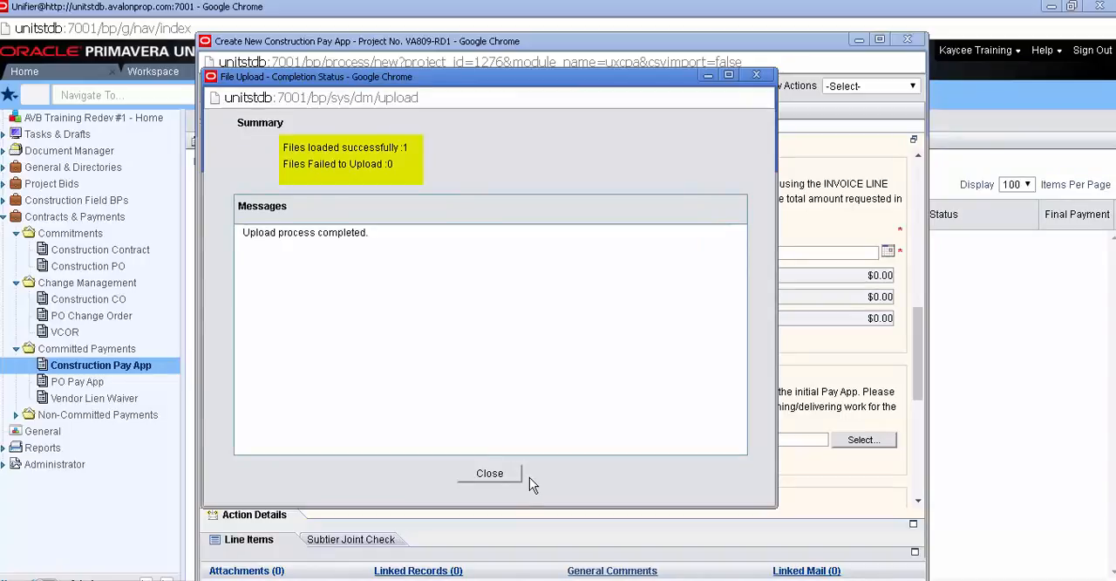
{"action": "left_click", "coordinate": [488, 473]}
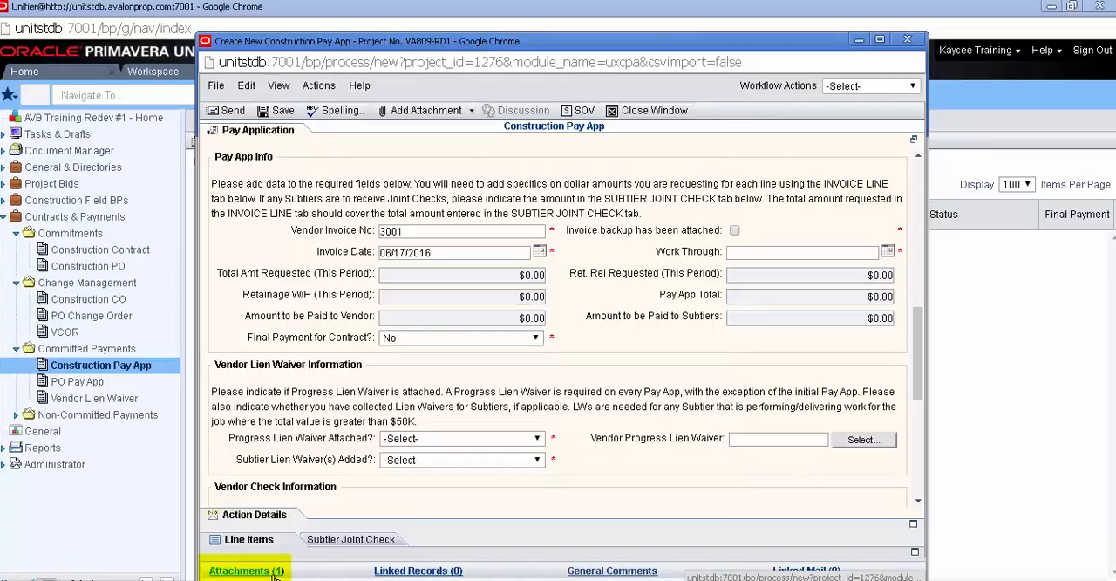
Tick 'Invoice backup has been attached' and pick 06/10/2016 as the Work Through date.
{"action": "left_click", "coordinate": [248, 563]}
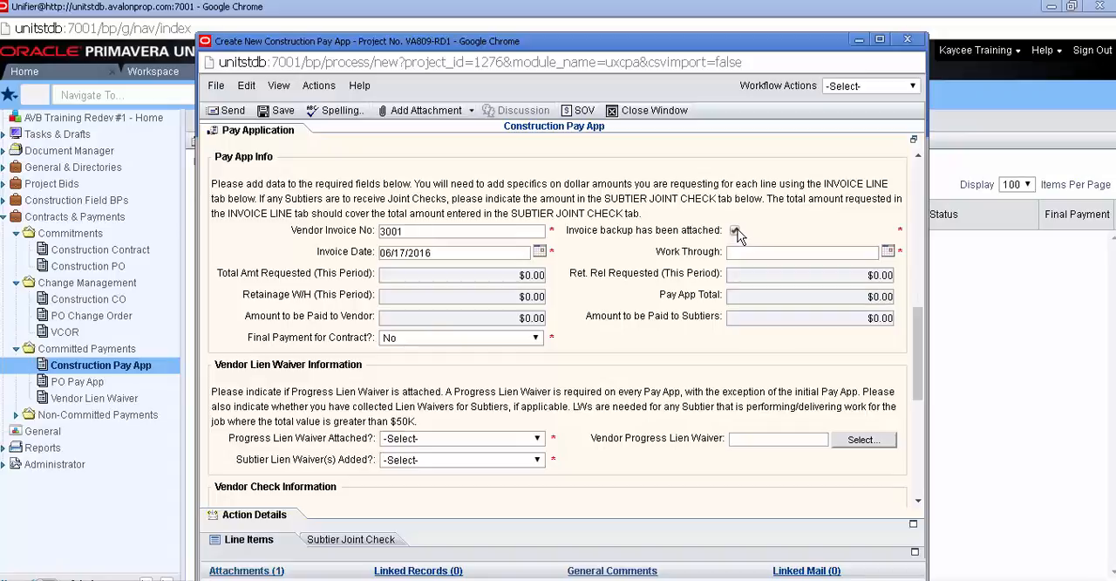
{"action": "left_click", "coordinate": [736, 230]}
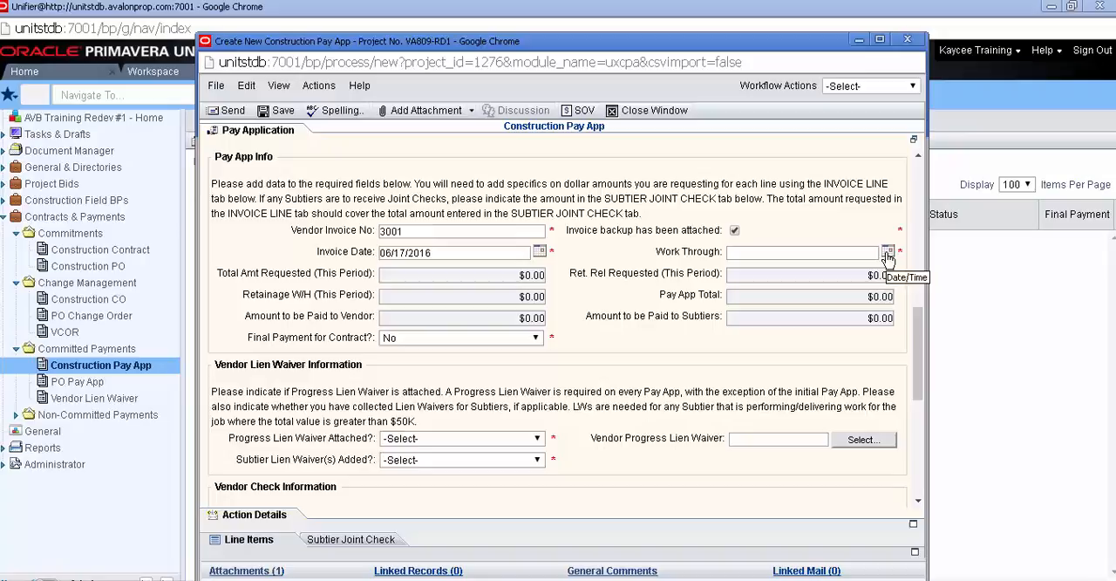
{"action": "left_click", "coordinate": [886, 251]}
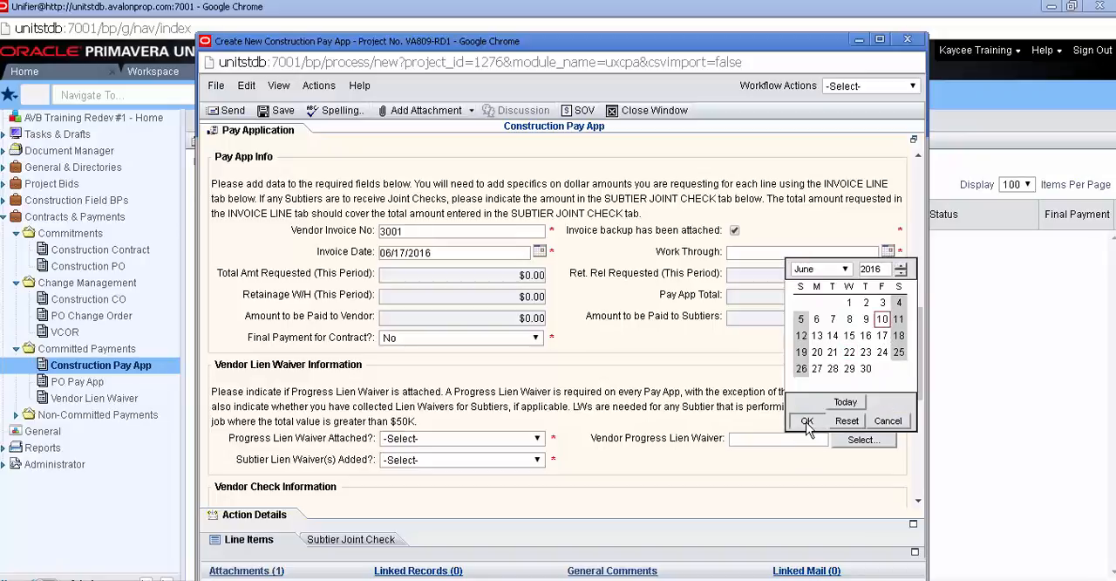
{"action": "left_click", "coordinate": [807, 420]}
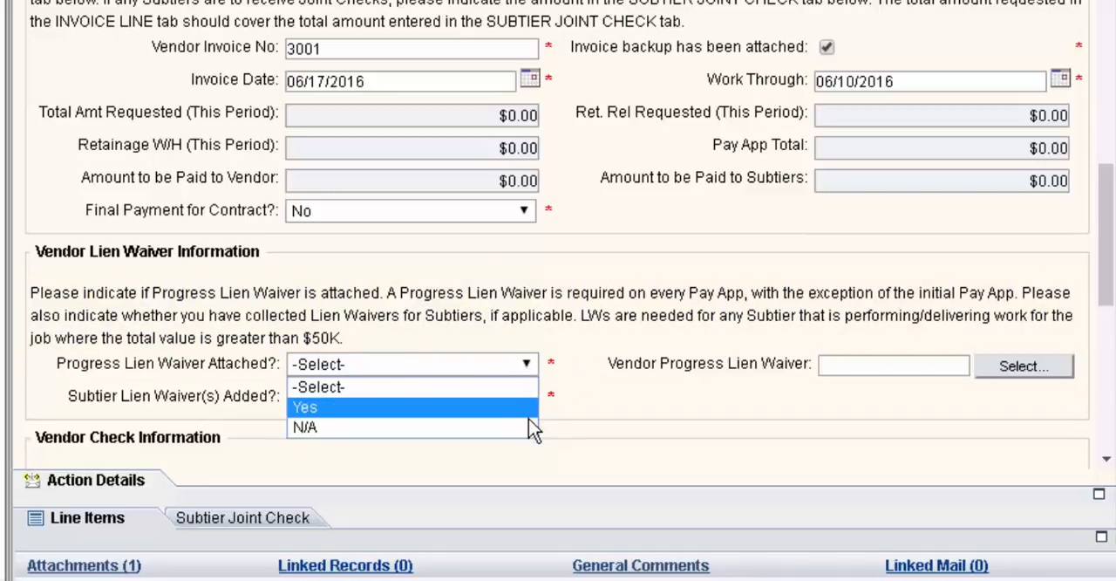
Set Subtier Lien Waiver(s) Added to N/A and Progress Lien Waiver Attached to Yes.
{"action": "left_click", "coordinate": [307, 427]}
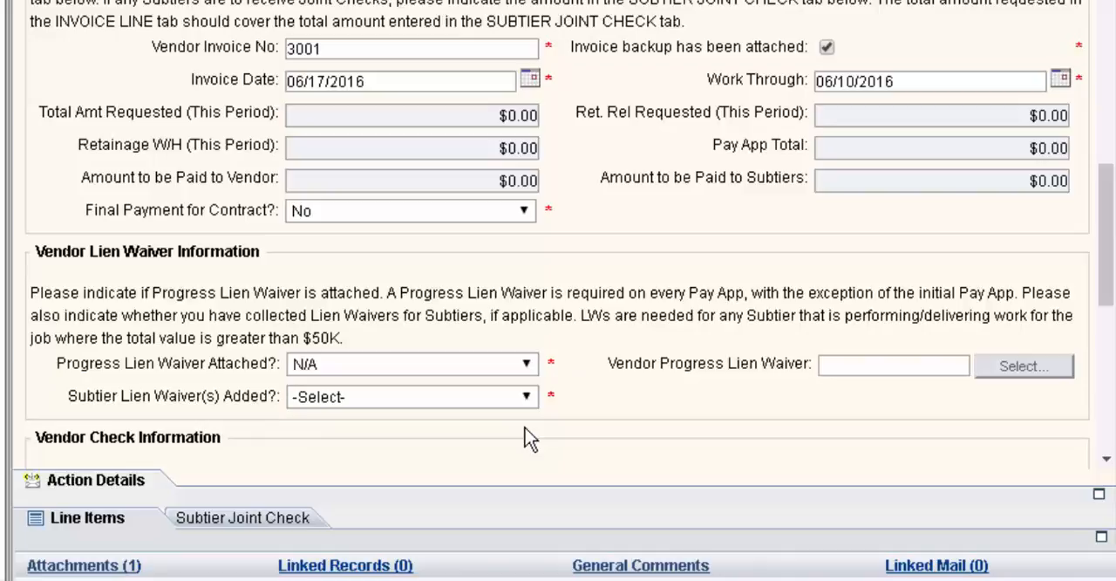
{"action": "left_click", "coordinate": [412, 396]}
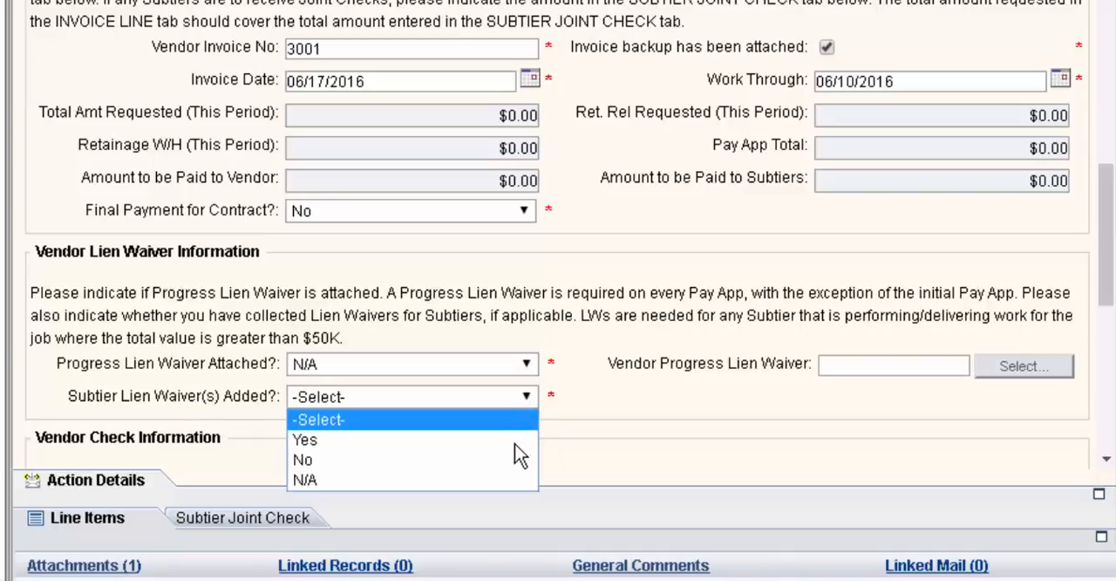
{"action": "left_click", "coordinate": [305, 480]}
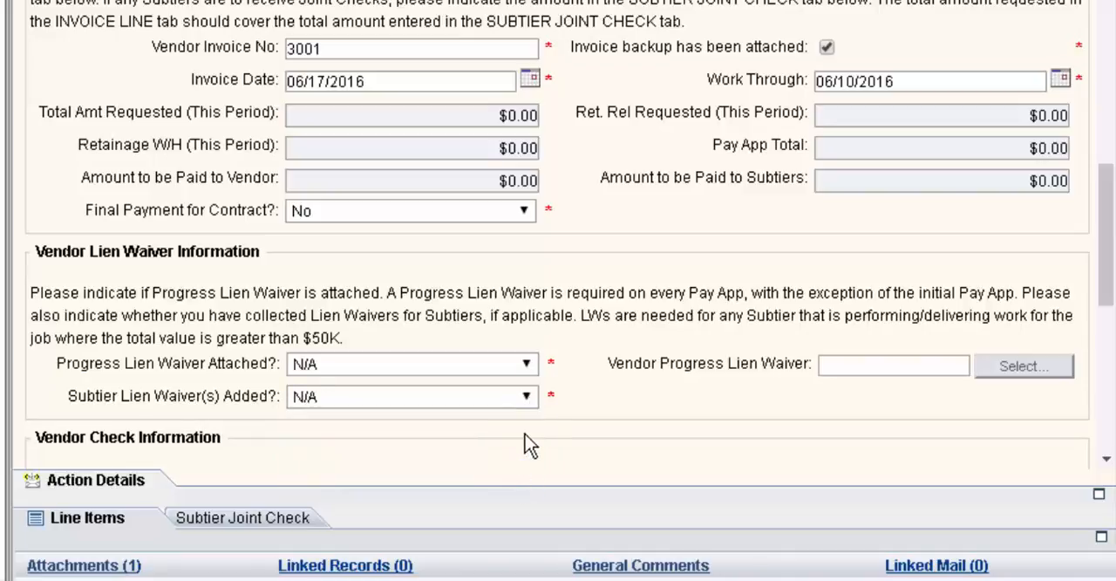
{"action": "mouse_move", "coordinate": [532, 369]}
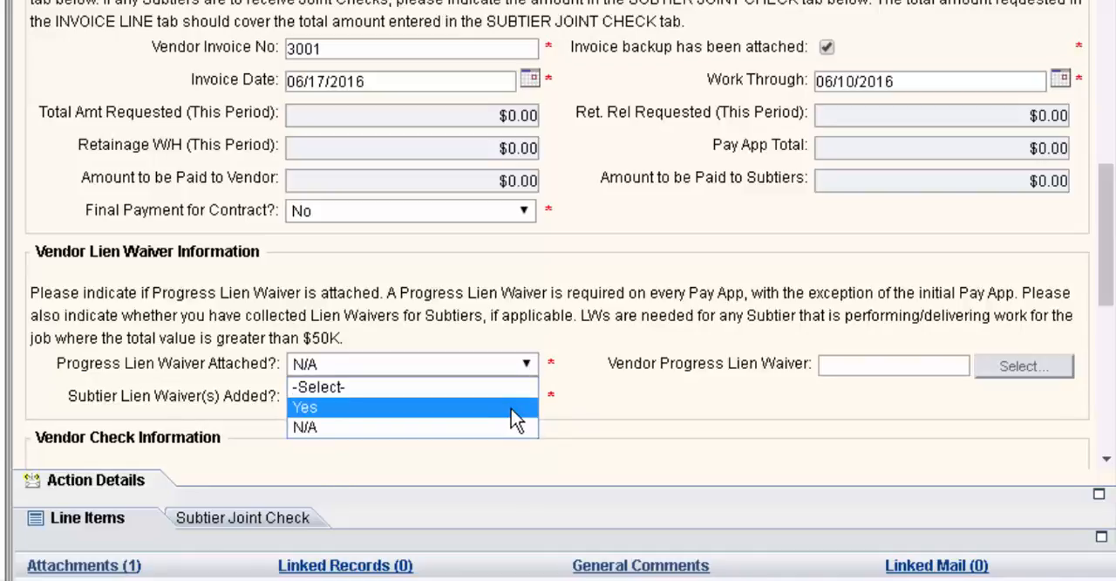
{"action": "left_click", "coordinate": [305, 406]}
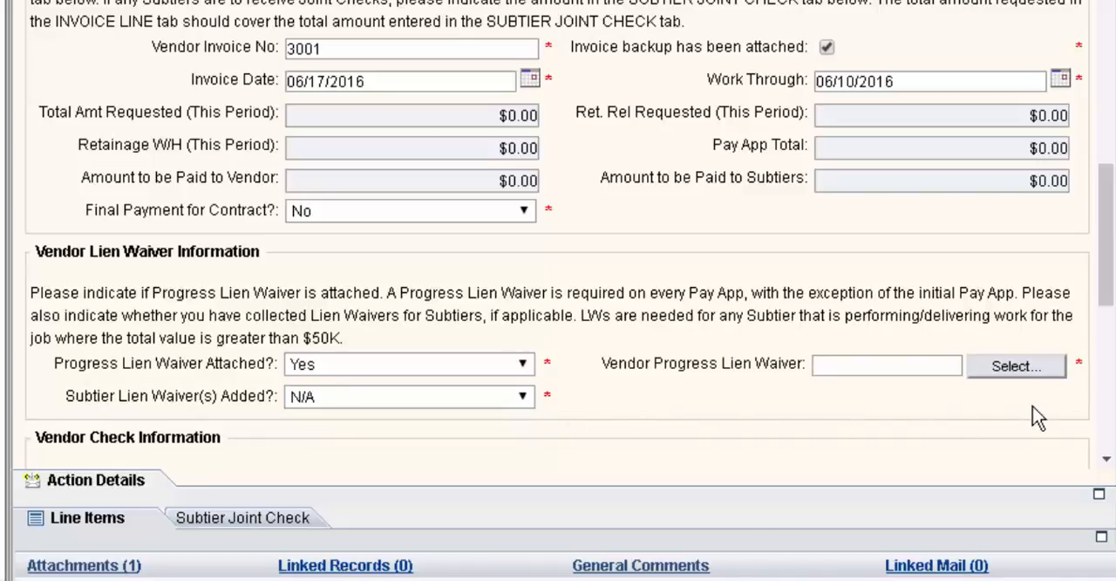
{"action": "mouse_move", "coordinate": [1033, 387]}
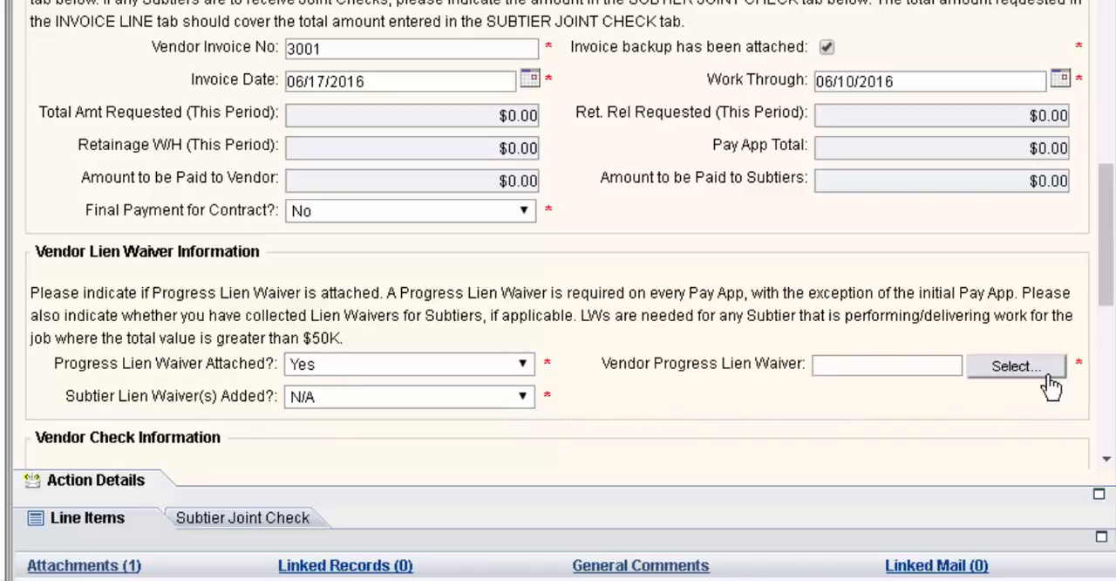
{"action": "left_click", "coordinate": [1017, 366]}
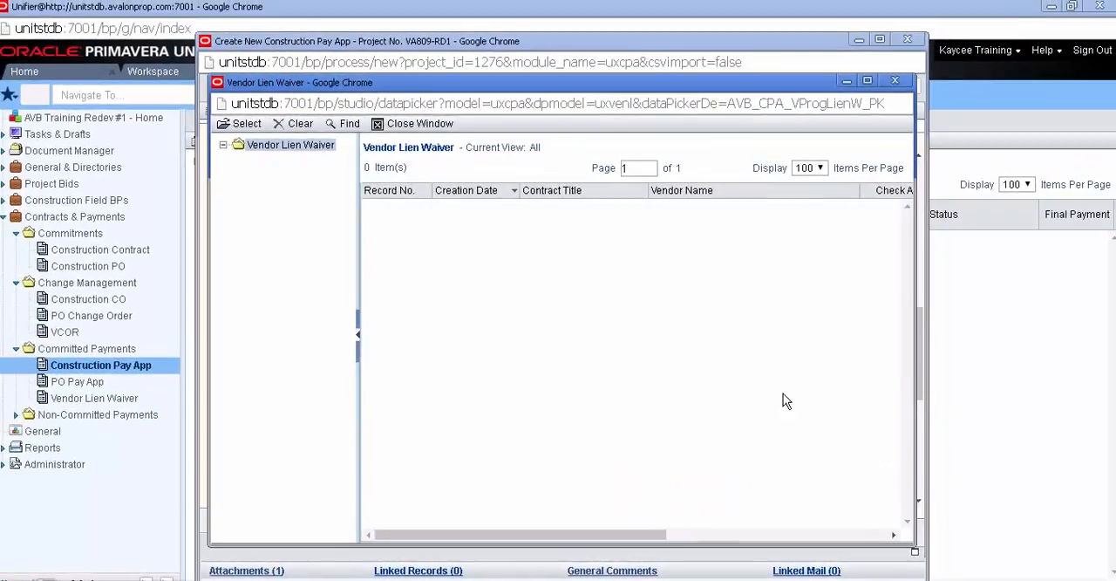
{"action": "mouse_move", "coordinate": [683, 263]}
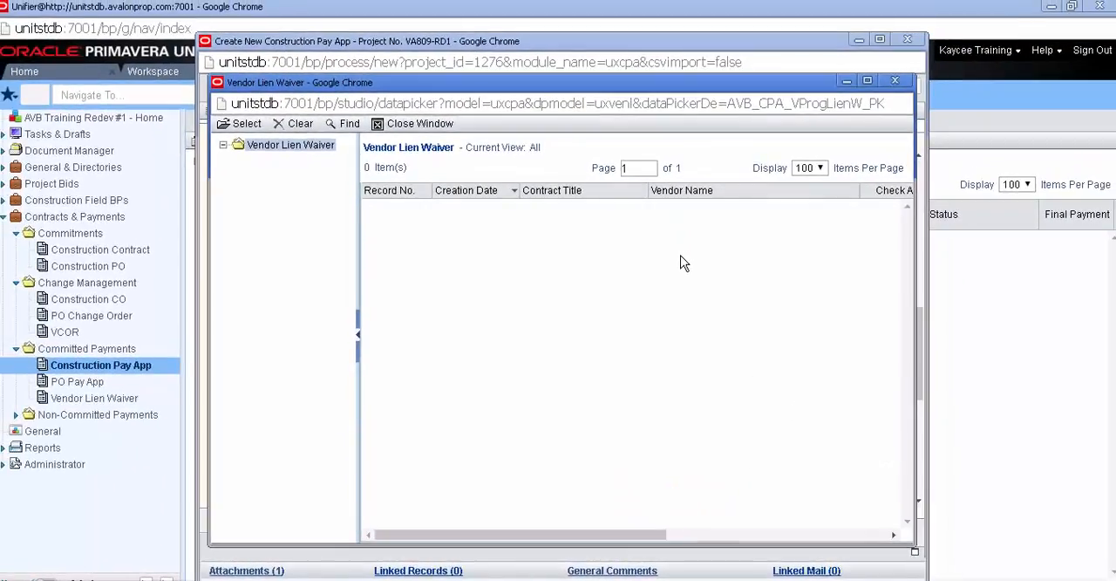
{"action": "mouse_move", "coordinate": [671, 268]}
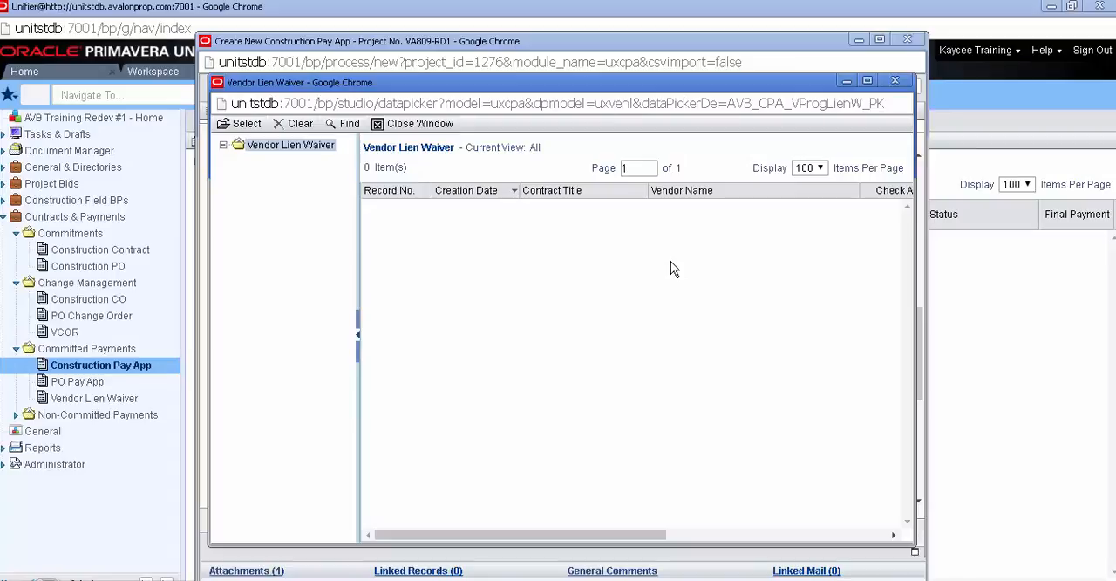
{"action": "mouse_move", "coordinate": [434, 122]}
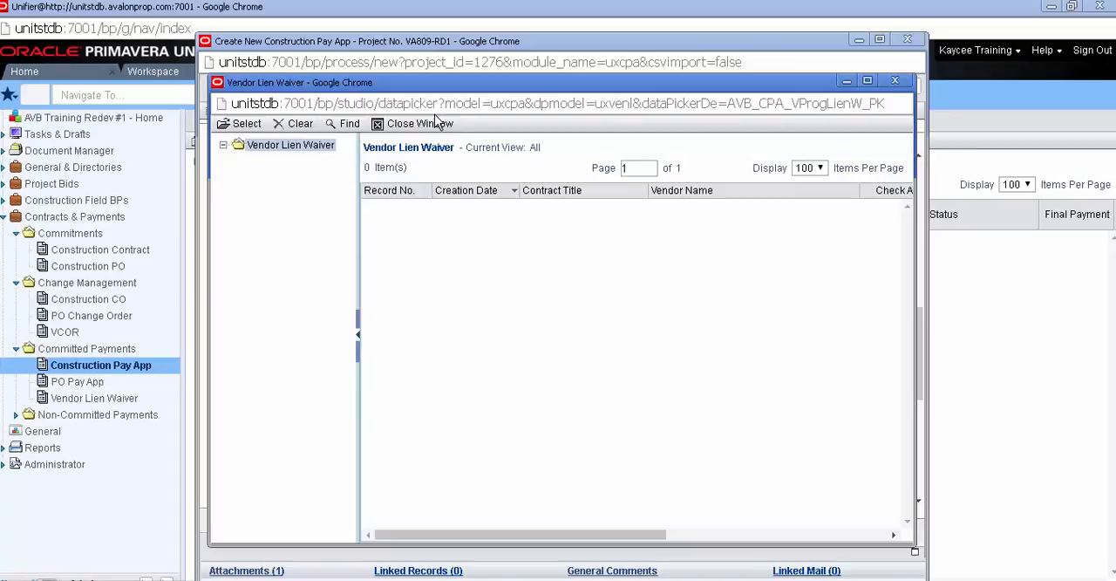
{"action": "mouse_move", "coordinate": [436, 126]}
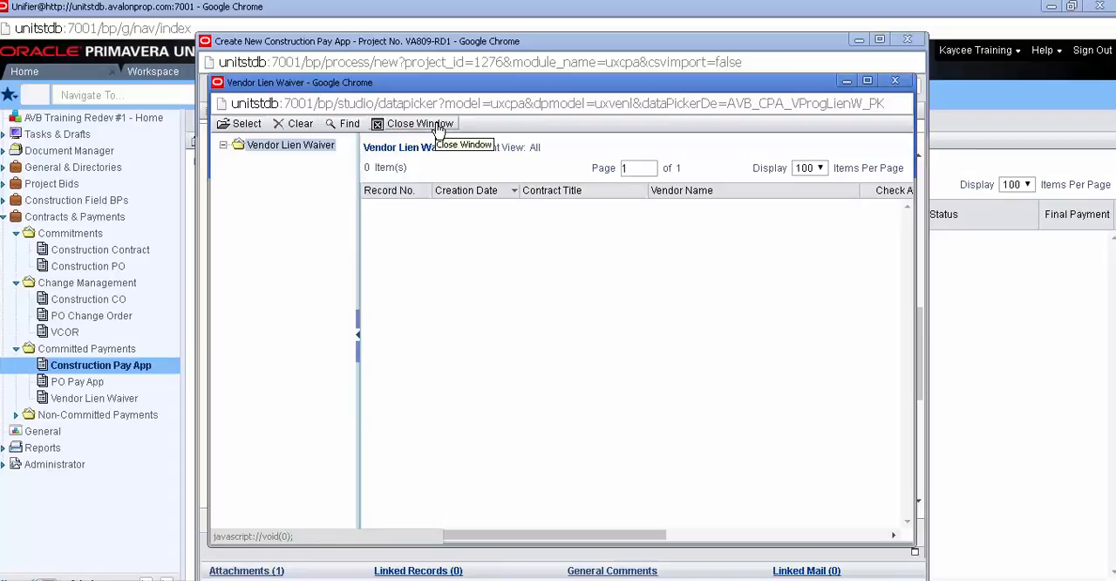
{"action": "left_click", "coordinate": [420, 122]}
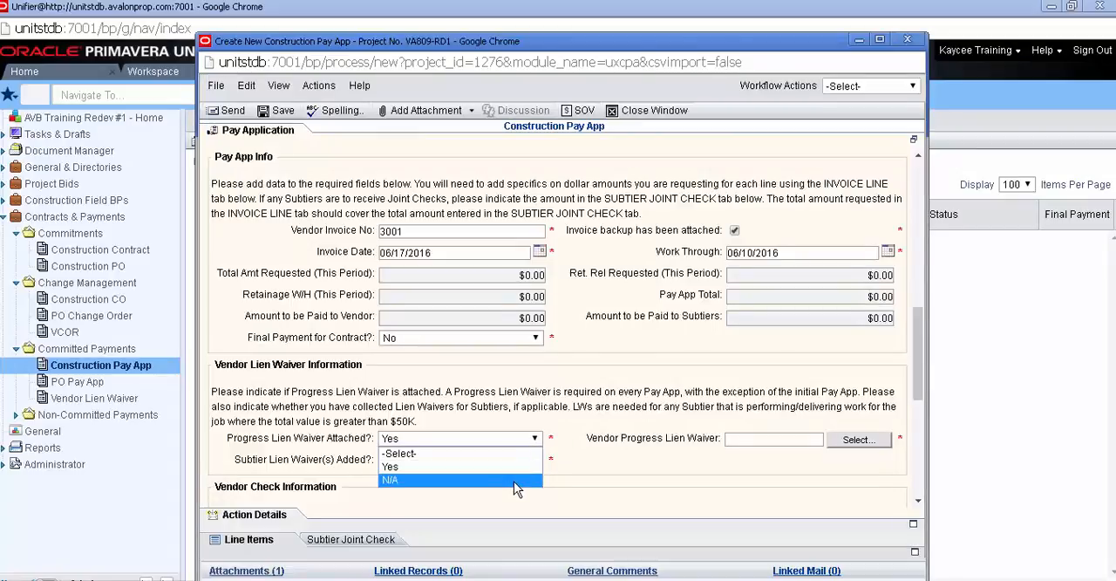
Set Progress Lien Waiver Attached back to N/A and review the empty check, admin review and approver sections.
{"action": "left_click", "coordinate": [393, 479]}
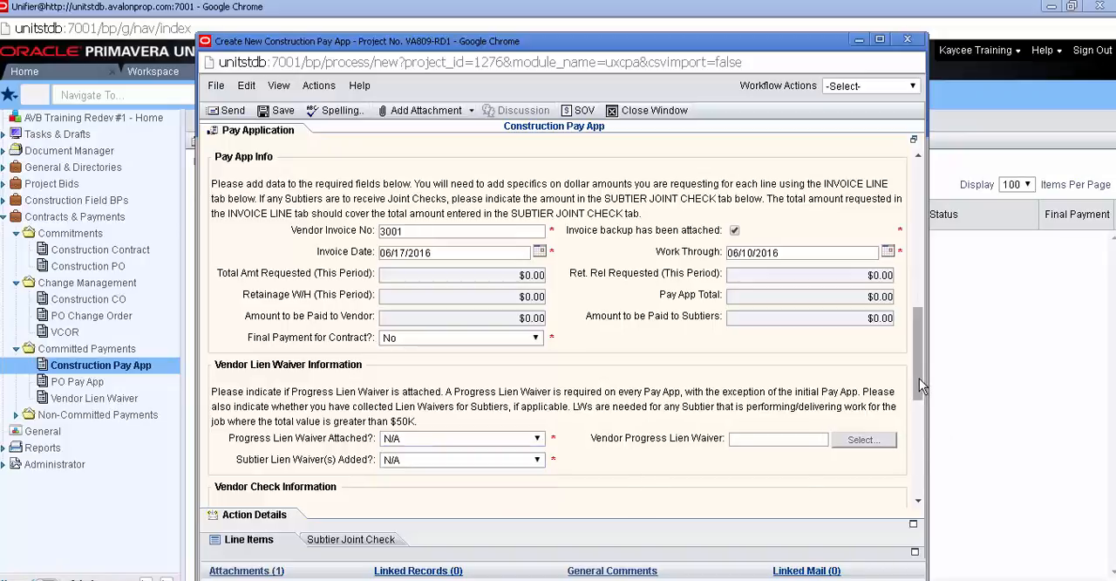
{"action": "scroll", "scroll_direction": "down", "scroll_amount": 3}
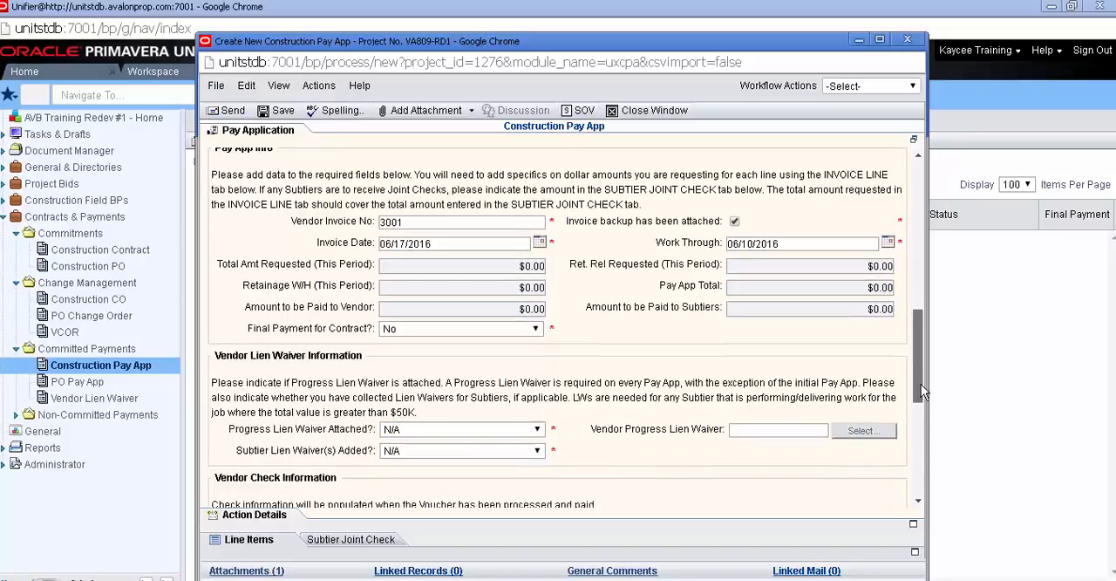
{"action": "scroll", "scroll_direction": "down", "scroll_amount": 3}
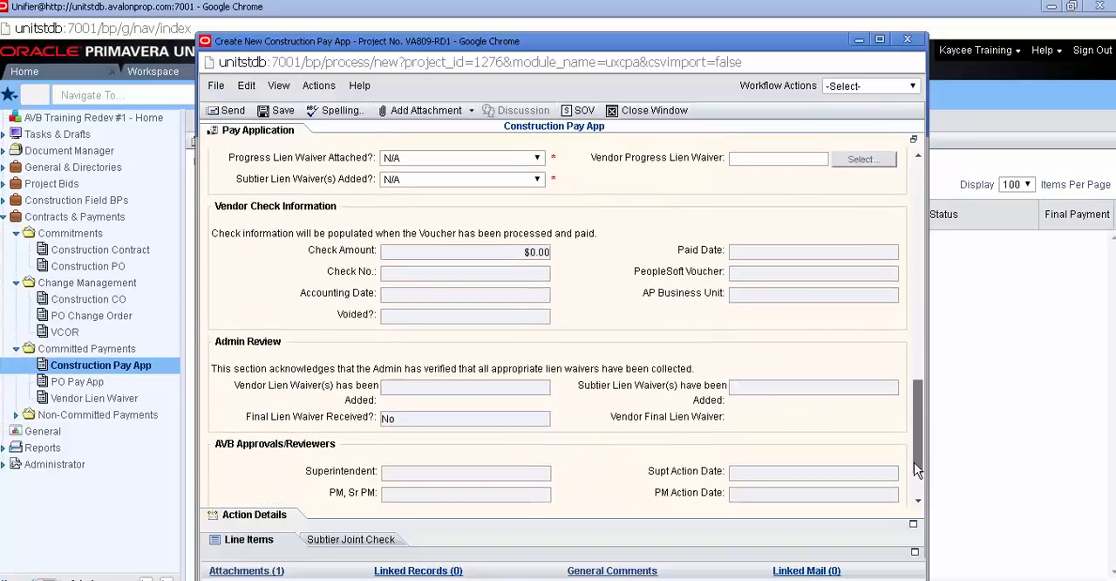
{"action": "scroll", "scroll_direction": "down", "scroll_amount": 3}
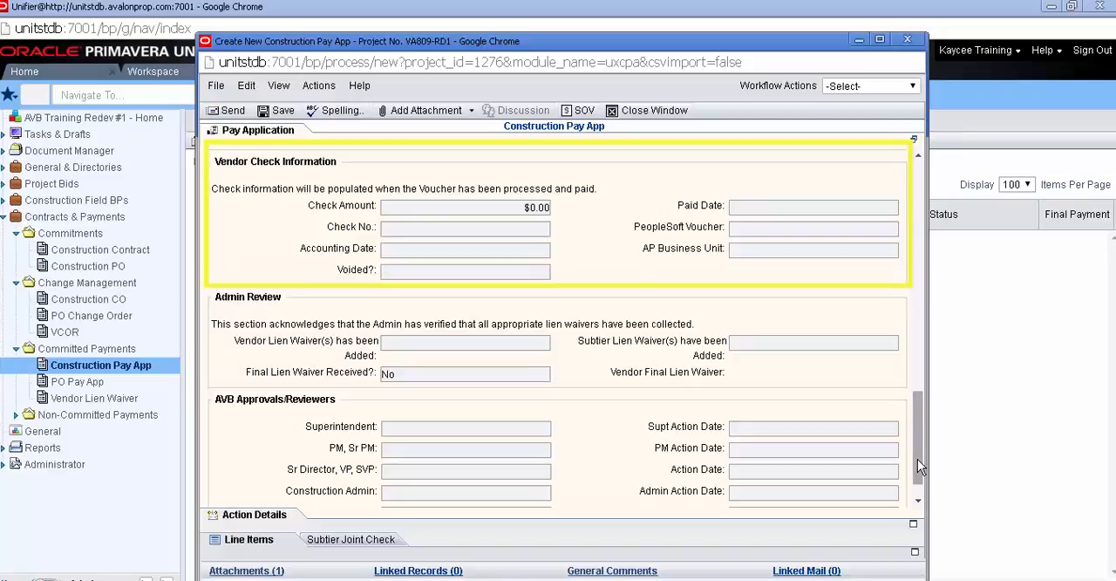
{"action": "scroll", "scroll_direction": "down", "scroll_amount": 3}
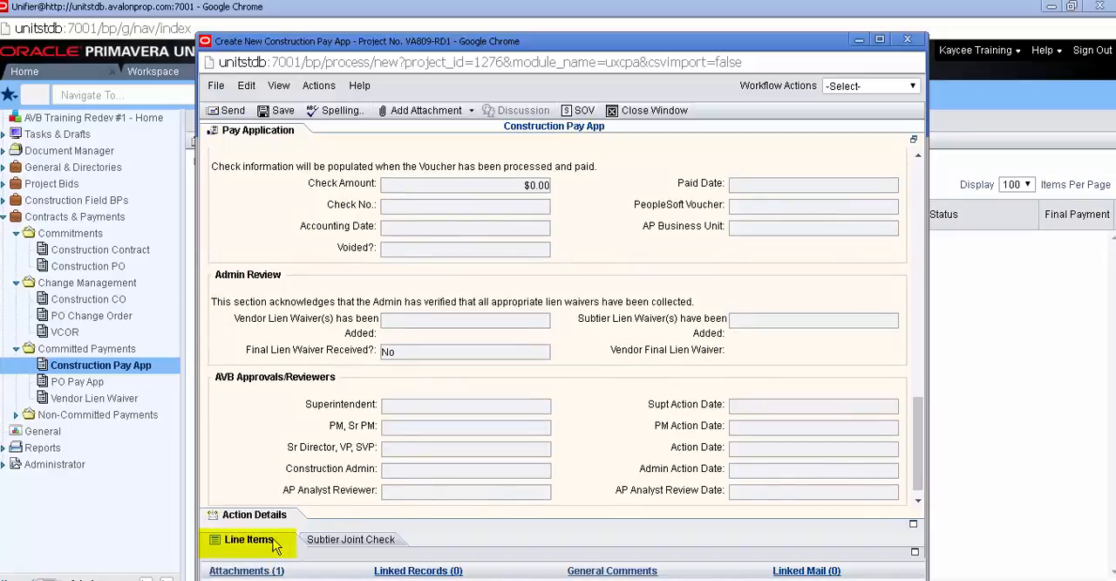
{"action": "mouse_move", "coordinate": [269, 548]}
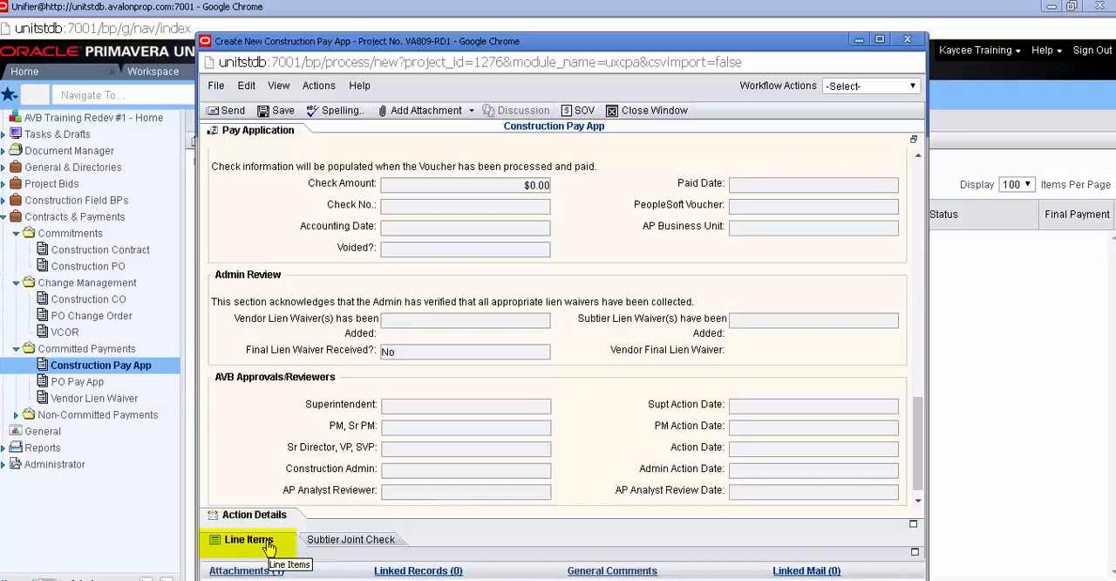
Add line items, bringing in the contract's three SOV lines totaling $82,500.00.
{"action": "left_click", "coordinate": [248, 539]}
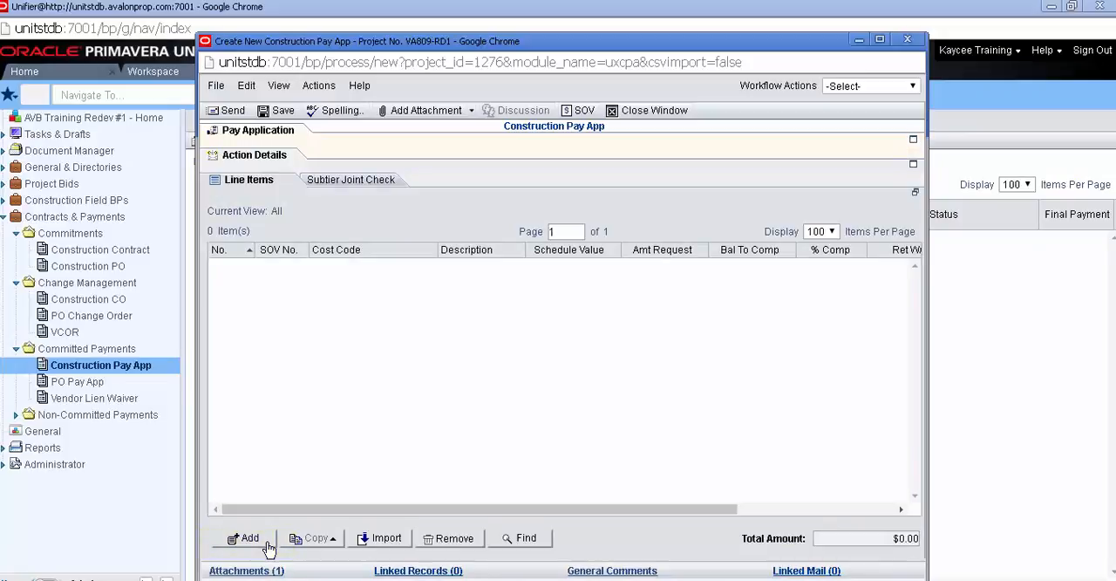
{"action": "left_click", "coordinate": [251, 537]}
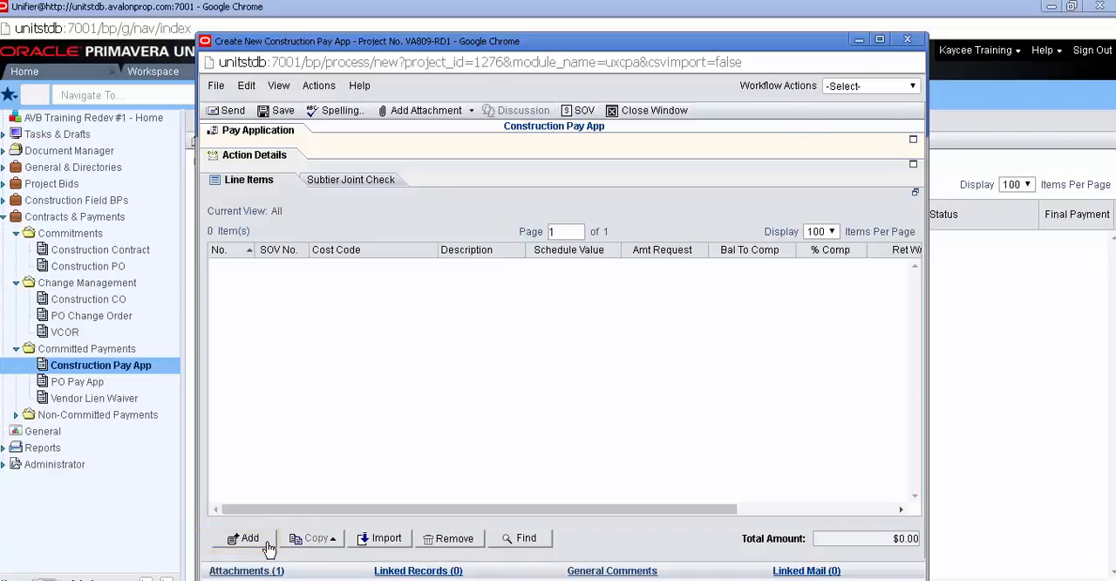
{"action": "left_click", "coordinate": [244, 537]}
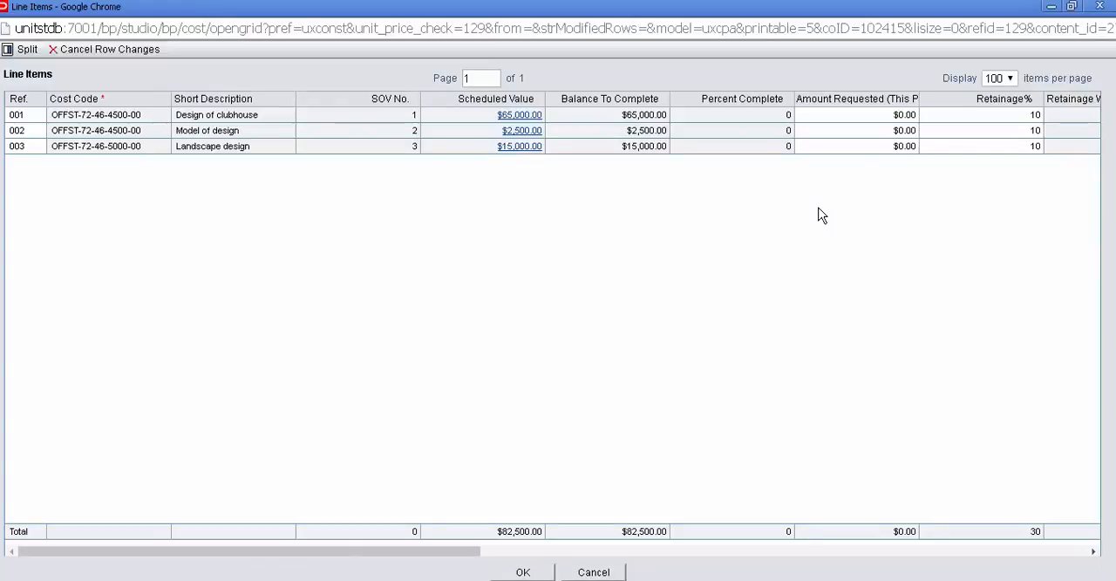
{"action": "mouse_move", "coordinate": [838, 208]}
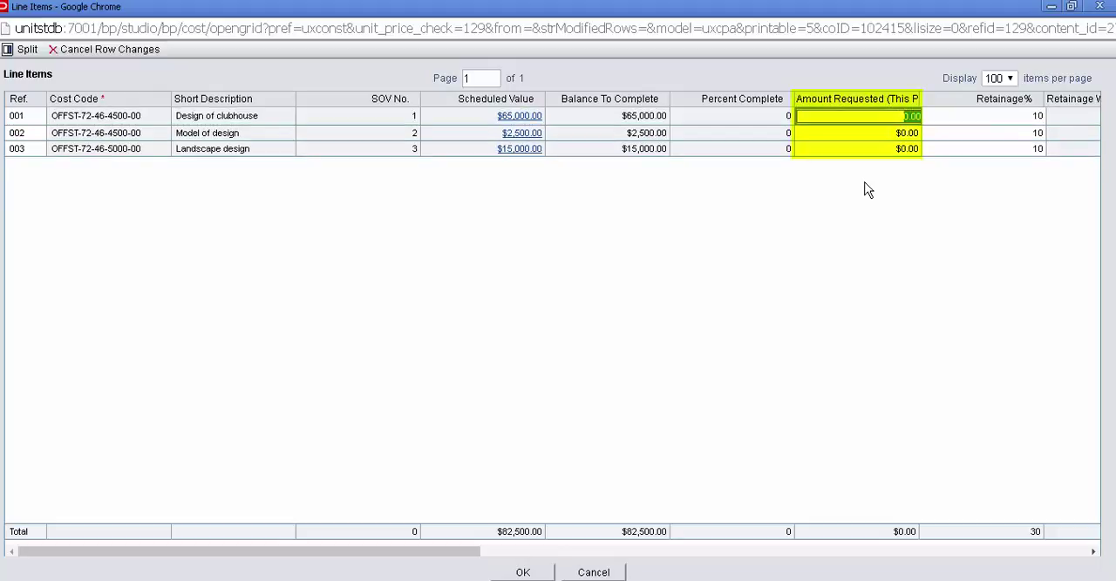
Enter Amount Requested (This Period) of 5000, 250 and 3500 on lines 001, 002 and 003.
{"action": "type", "text": "5000"}
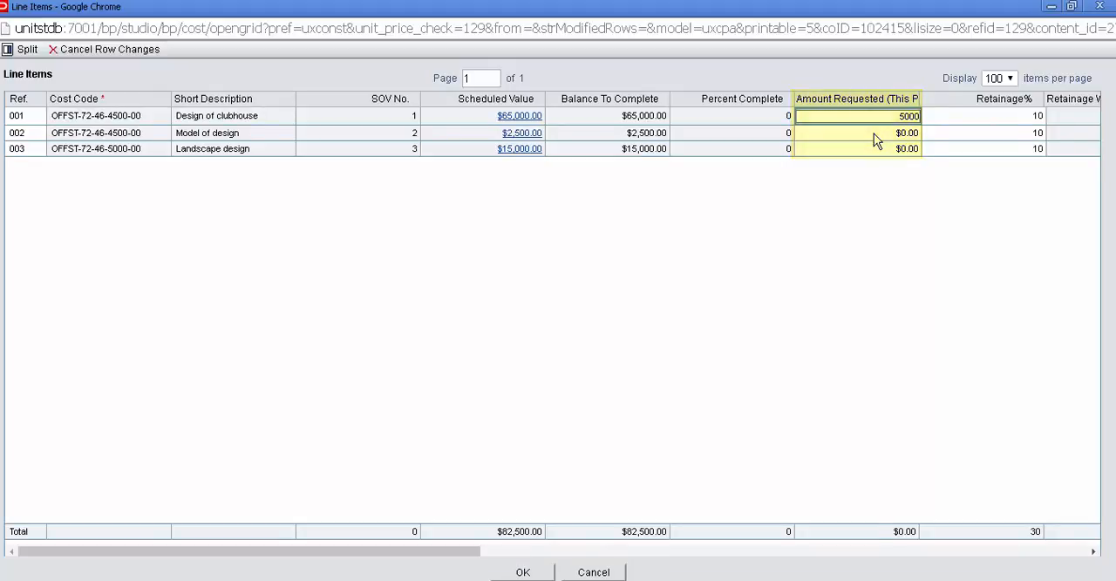
{"action": "type", "text": "250"}
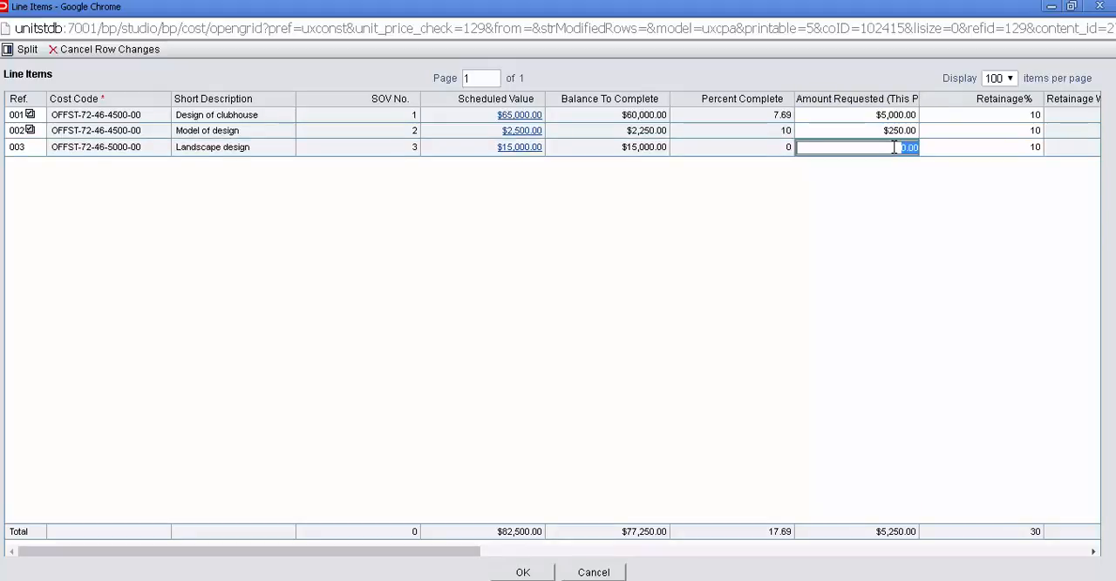
{"action": "type", "text": "3500"}
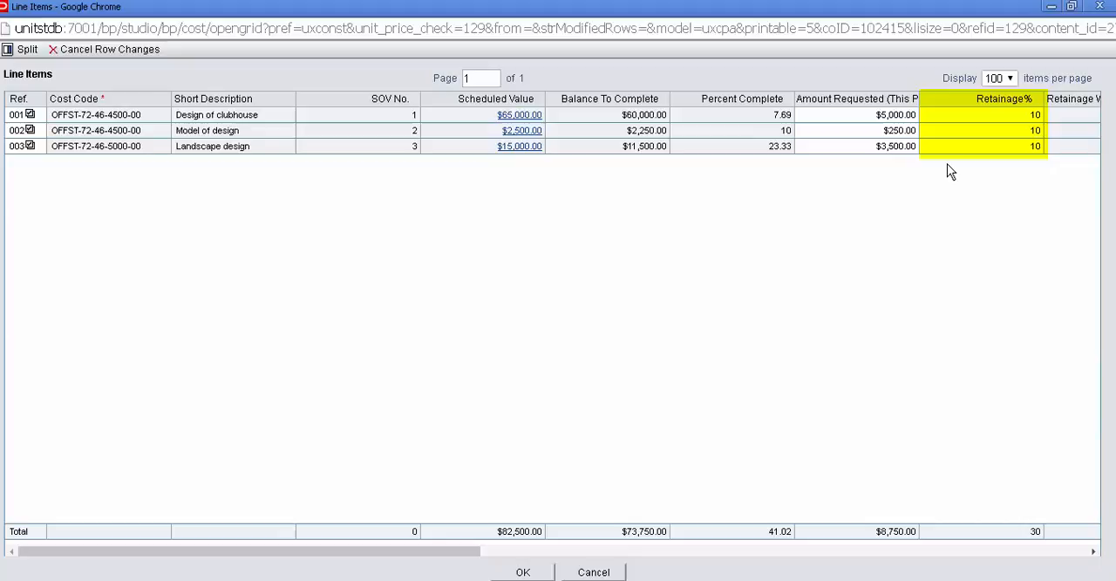
{"action": "mouse_move", "coordinate": [943, 158]}
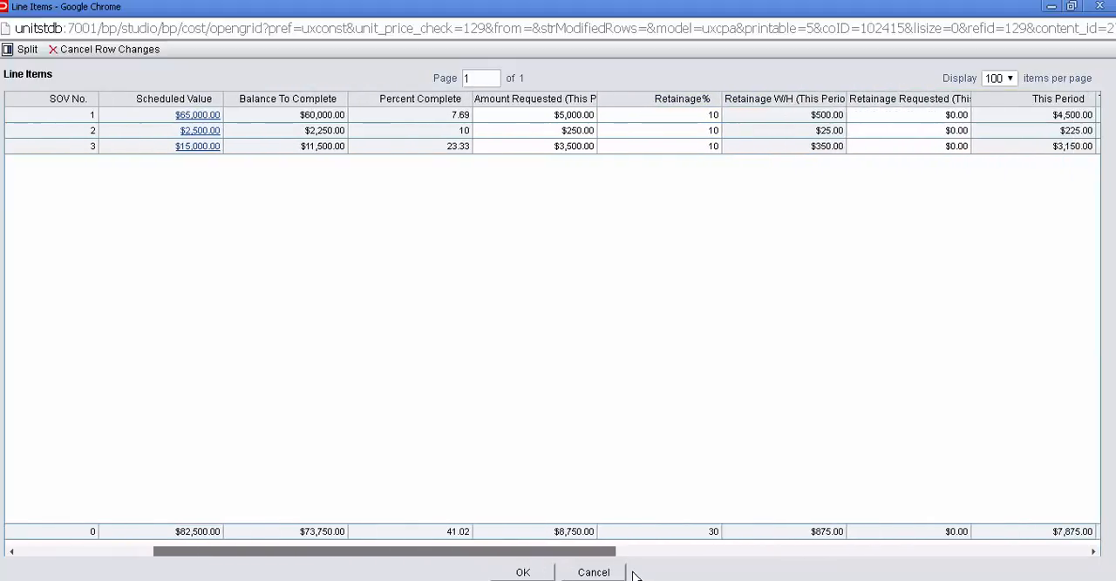
{"action": "scroll", "scroll_direction": "right", "scroll_amount": 3}
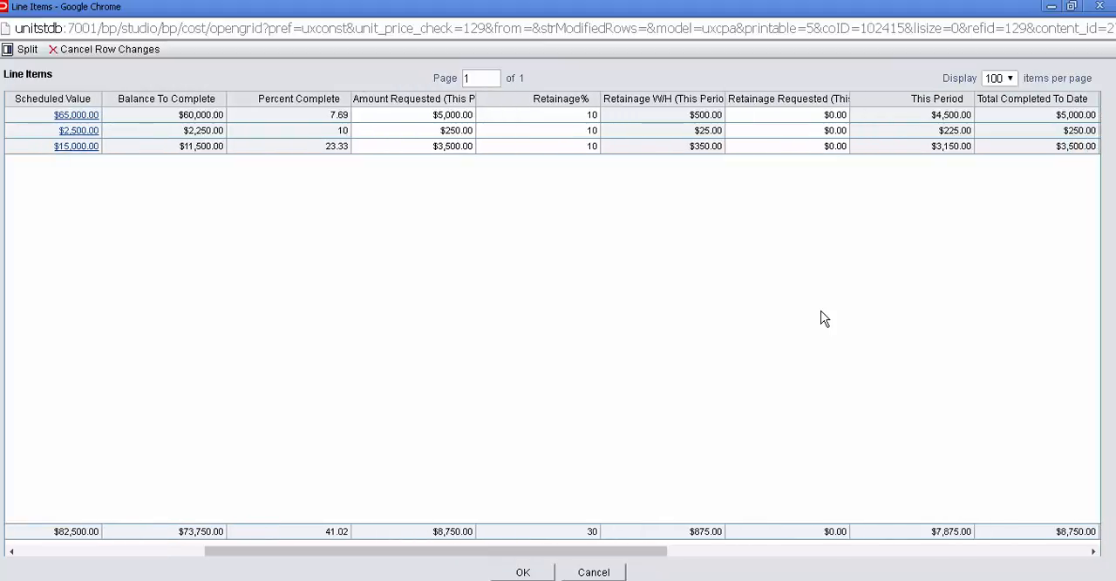
{"action": "left_click", "coordinate": [300, 97]}
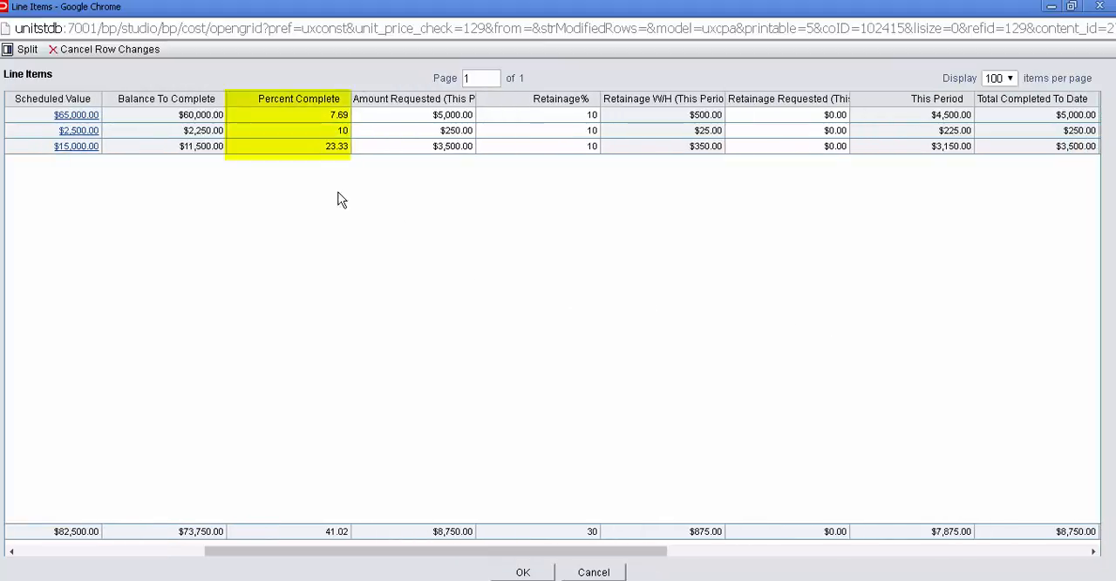
{"action": "left_click", "coordinate": [428, 115]}
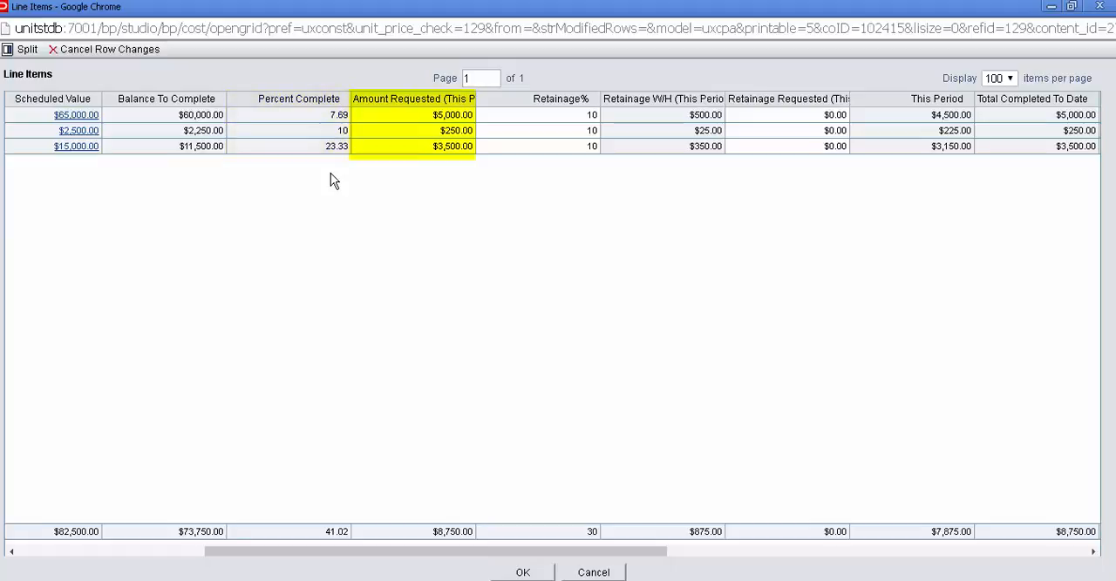
{"action": "left_click", "coordinate": [586, 115]}
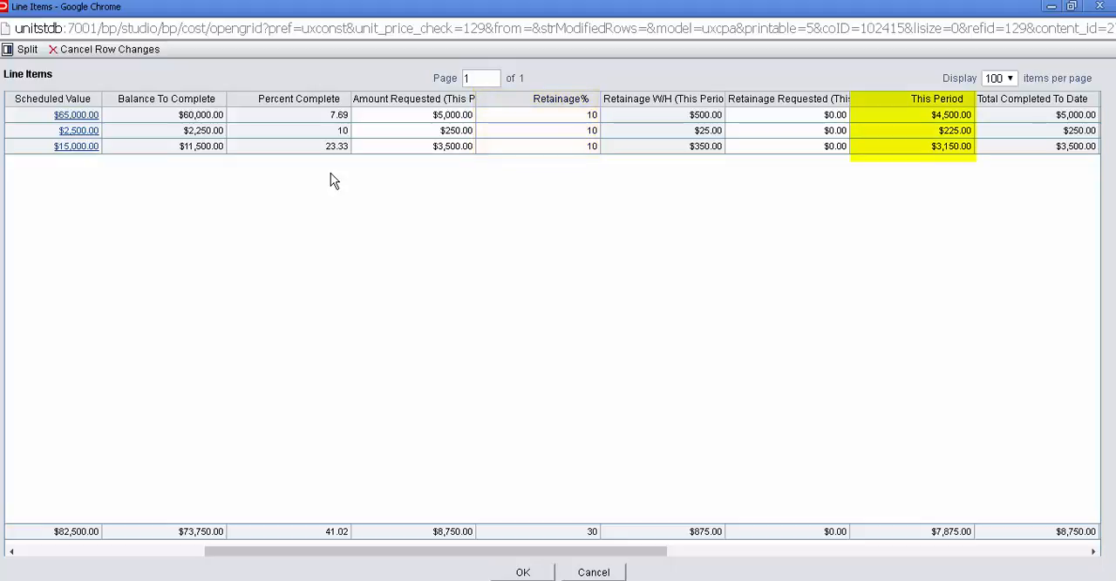
{"action": "left_click", "coordinate": [1033, 98]}
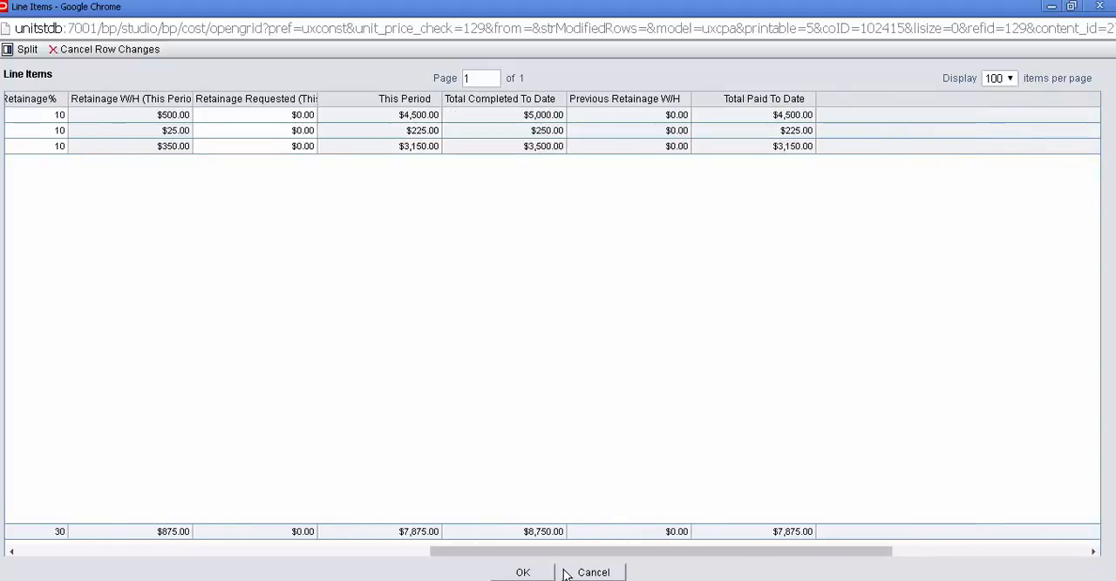
{"action": "left_click", "coordinate": [258, 97]}
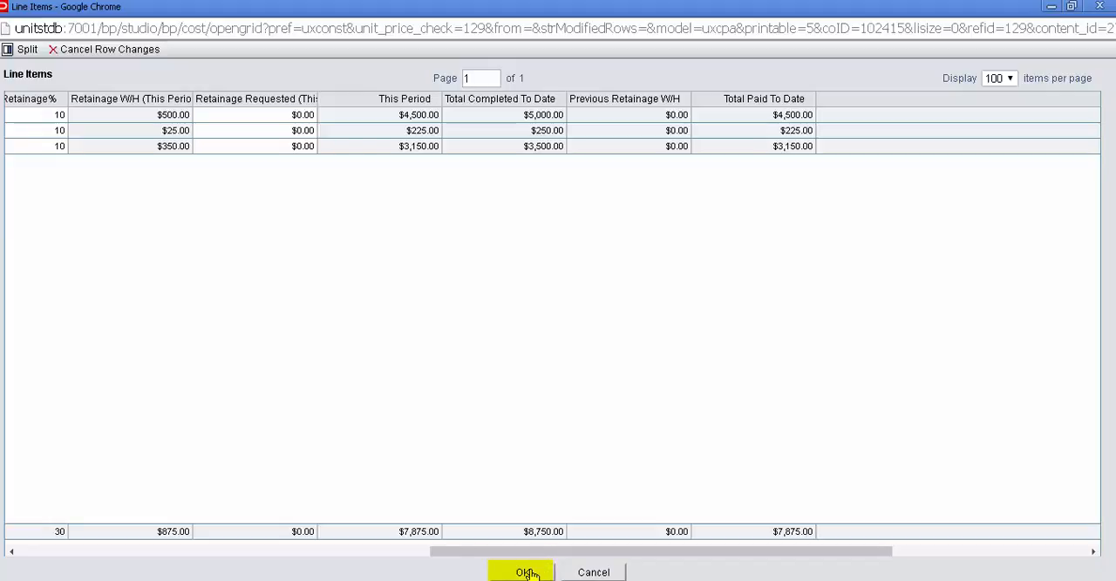
{"action": "mouse_move", "coordinate": [527, 572]}
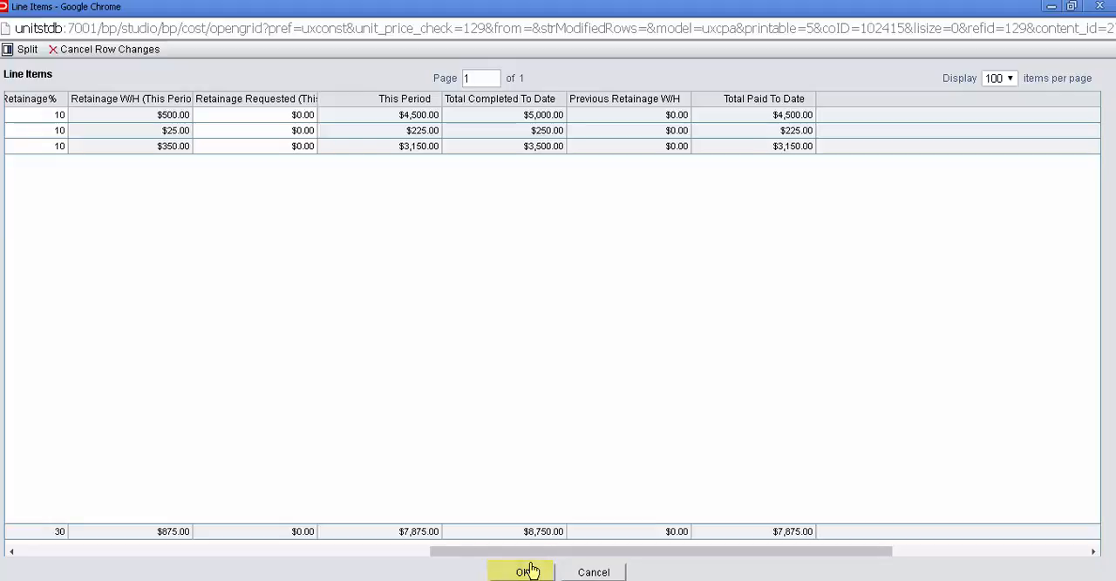
{"action": "left_click", "coordinate": [28, 49]}
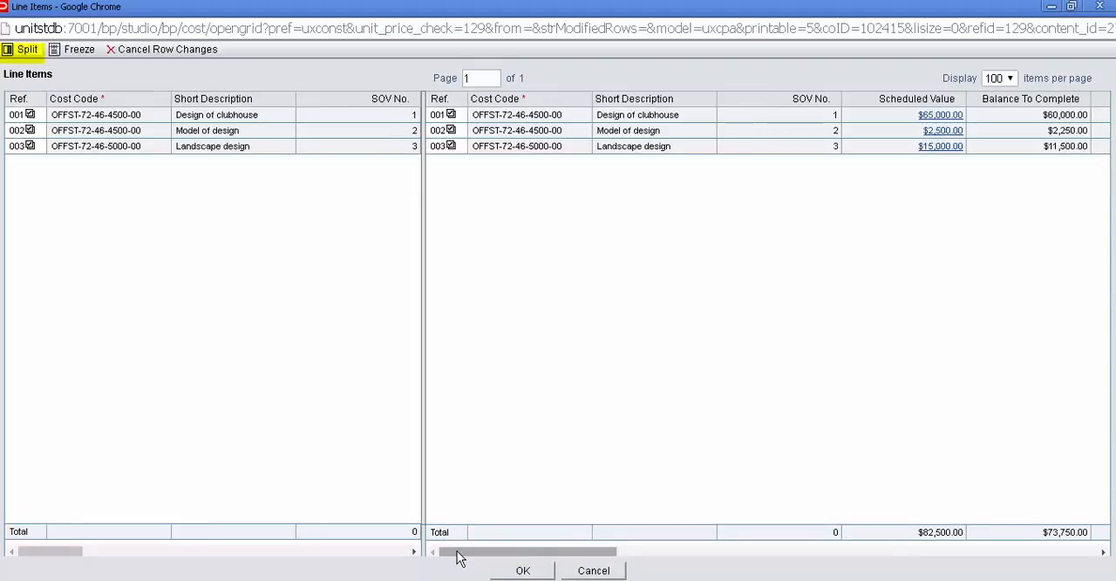
Review the line totals and accept them: $8,750.00 requested, $875.00 retainage, $7,875.00 to vendor.
{"action": "scroll", "scroll_direction": "right", "scroll_amount": 3}
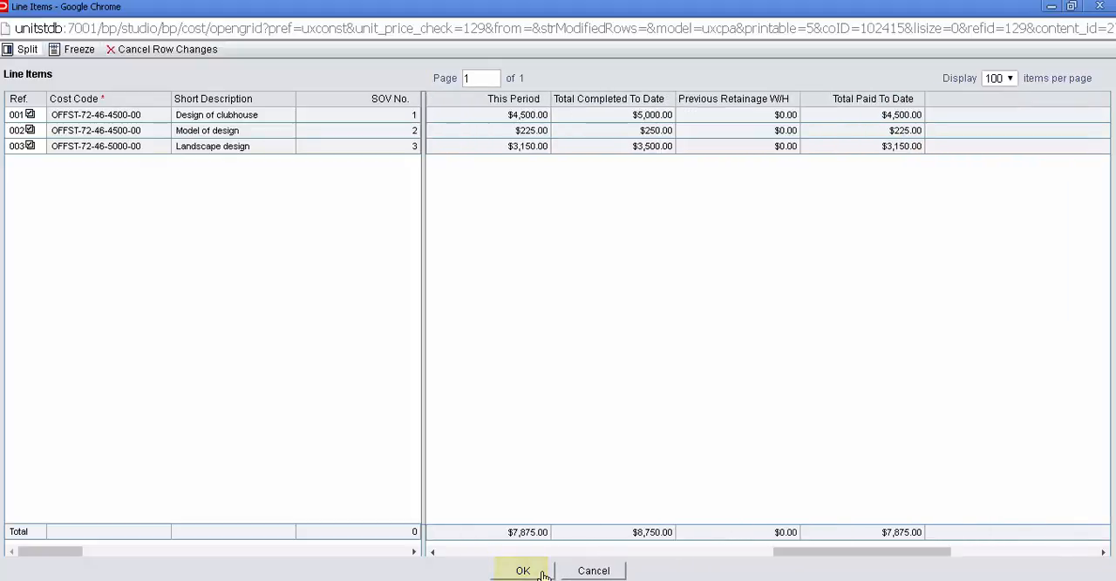
{"action": "left_click", "coordinate": [524, 568]}
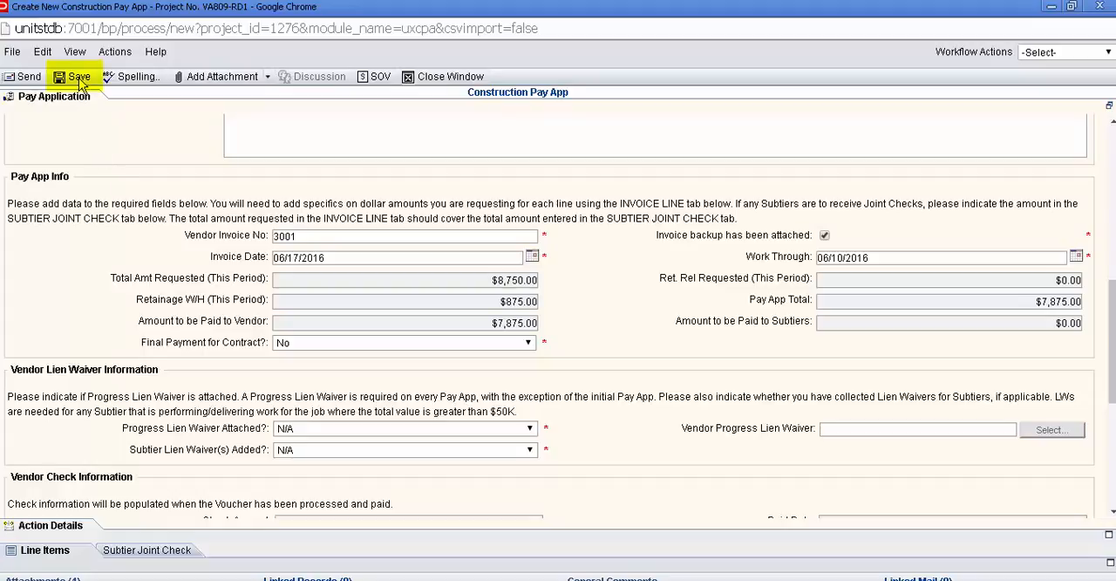
Save the pay app as a draft and dismiss the saved notification.
{"action": "left_click", "coordinate": [77, 77]}
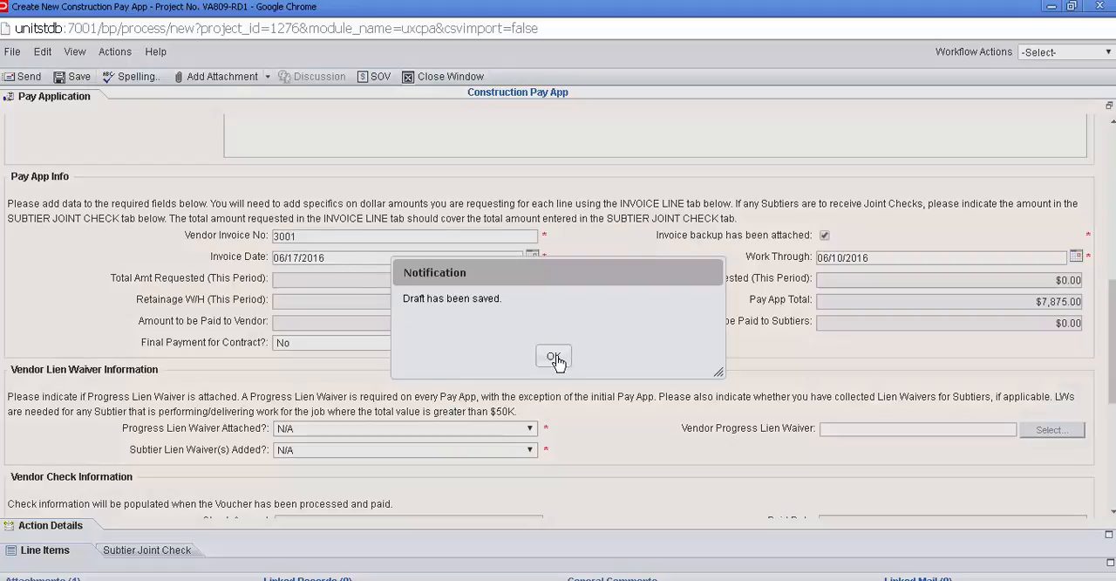
{"action": "left_click", "coordinate": [553, 360]}
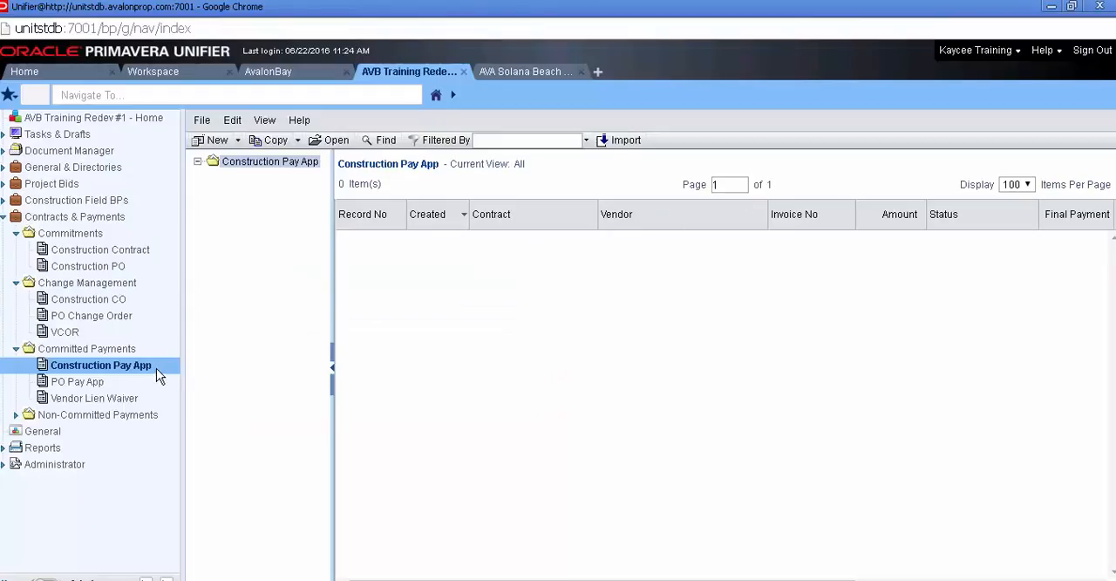
{"action": "mouse_move", "coordinate": [405, 258]}
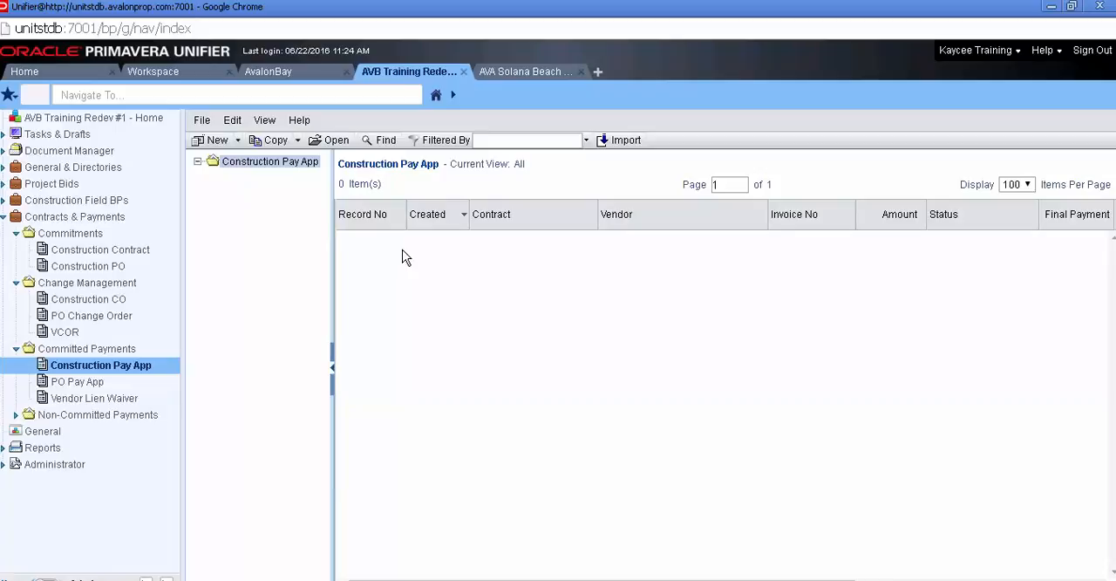
{"action": "mouse_move", "coordinate": [127, 132]}
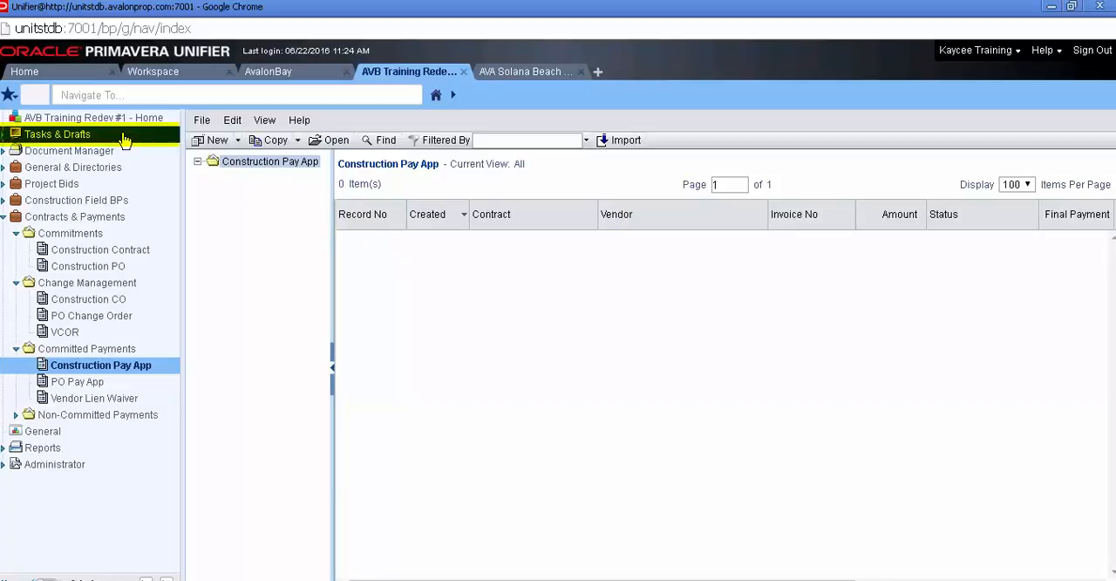
Select the VA809_KBDesigns Construction Pay App in the Drafts list.
{"action": "left_click", "coordinate": [56, 132]}
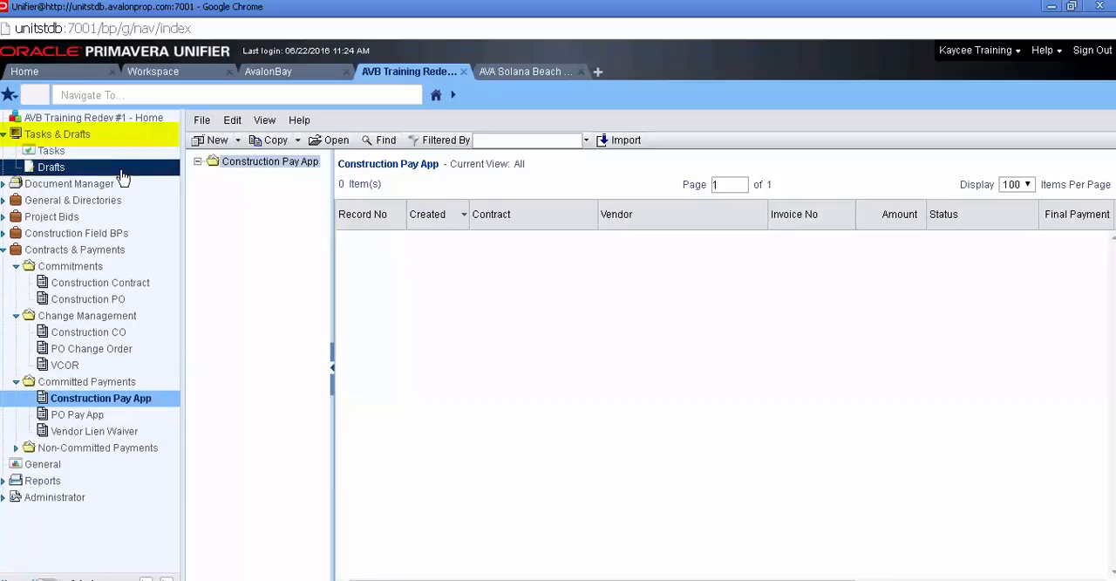
{"action": "left_click", "coordinate": [51, 165]}
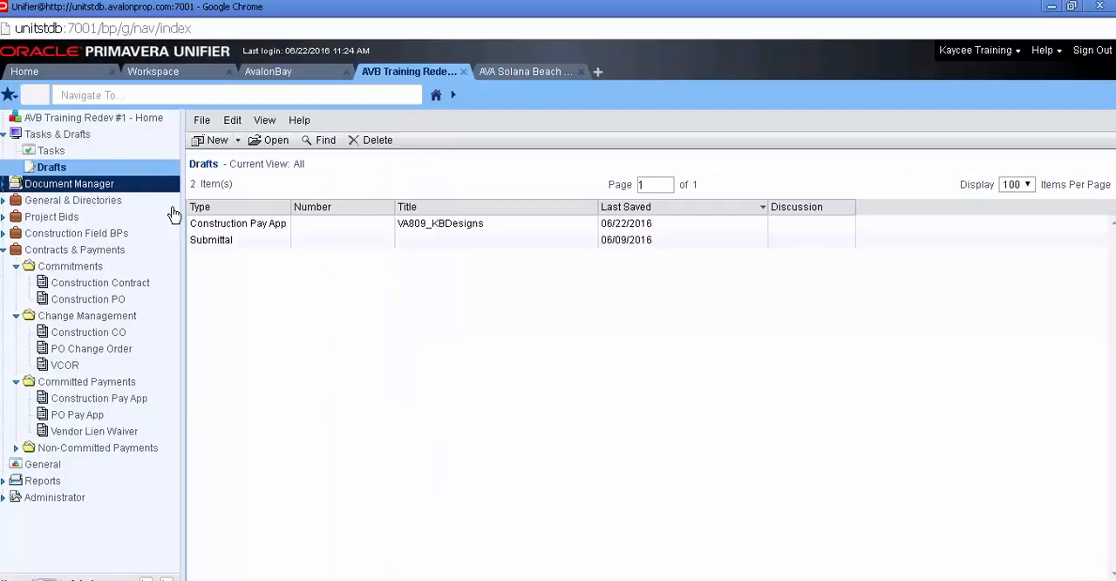
{"action": "left_click", "coordinate": [237, 224]}
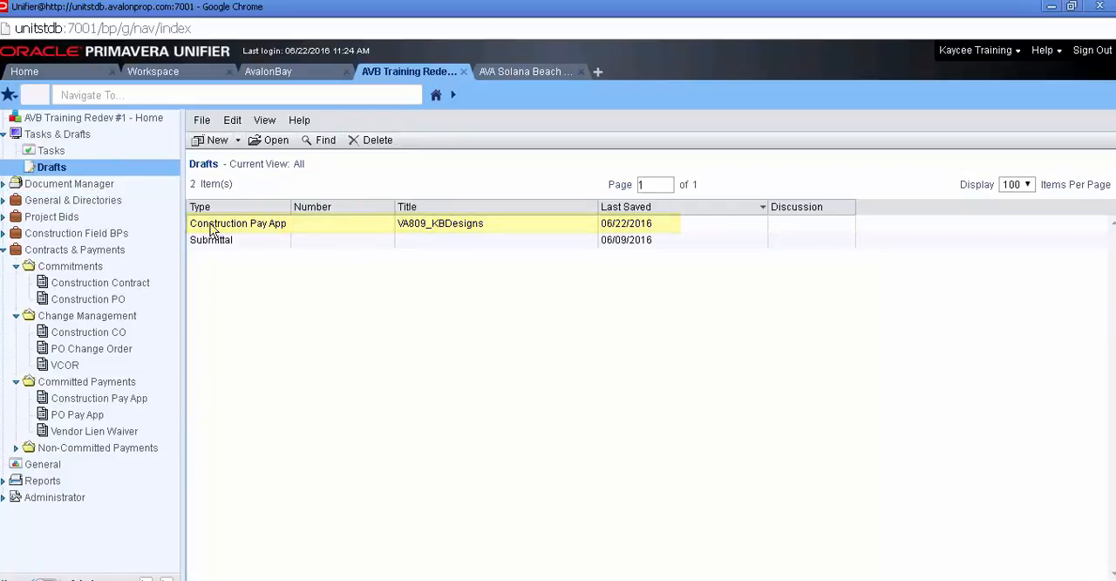
Send the draft with action Submit to 02 Supt Review, creating Construction Pay App CINV-00011.
{"action": "double_click", "coordinate": [237, 223]}
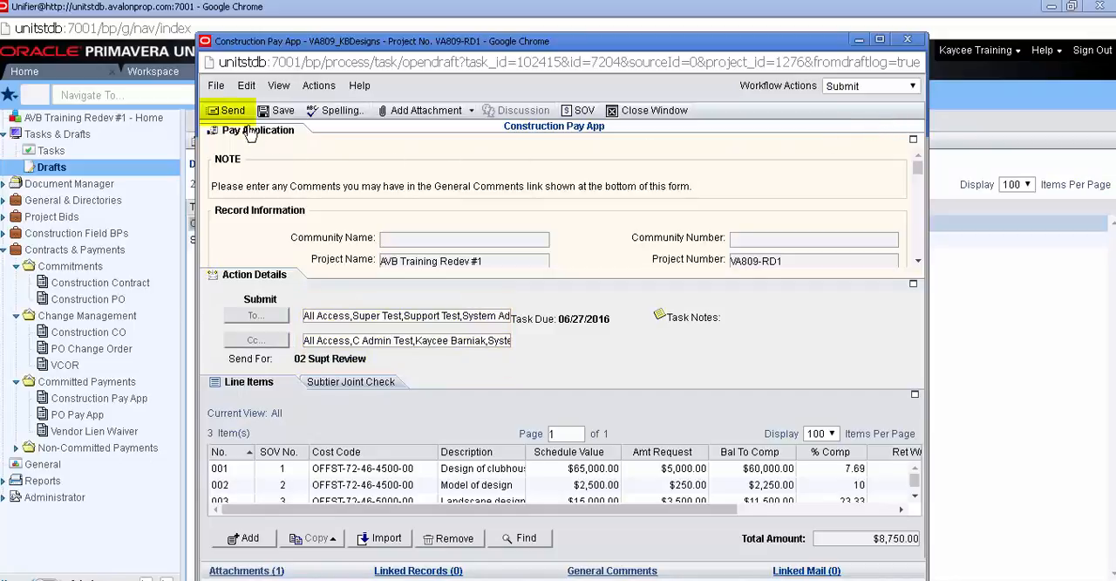
{"action": "left_click", "coordinate": [232, 110]}
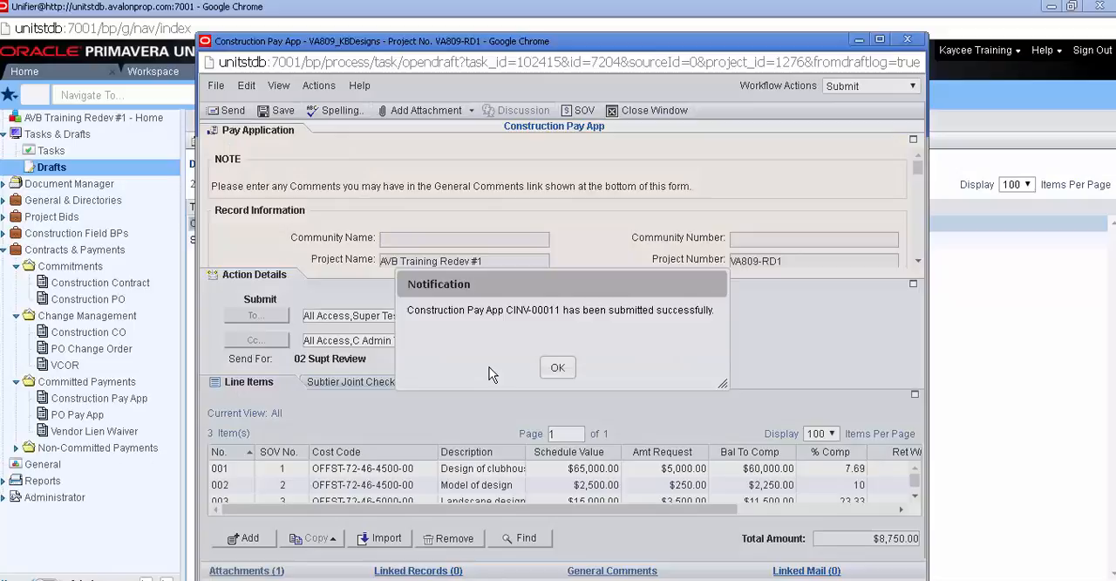
{"action": "mouse_move", "coordinate": [504, 368]}
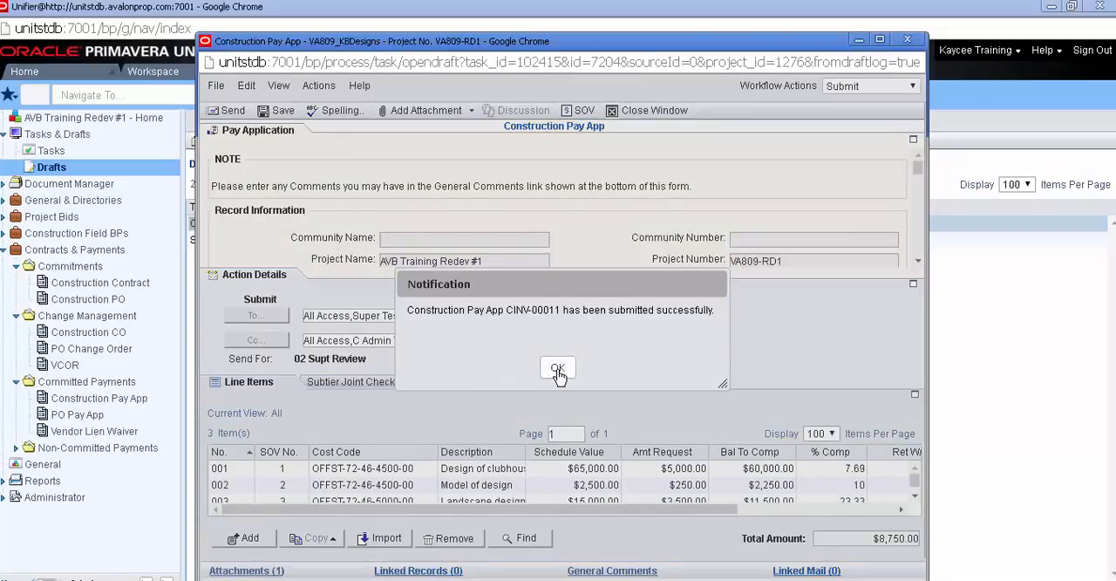
{"action": "left_click", "coordinate": [558, 367]}
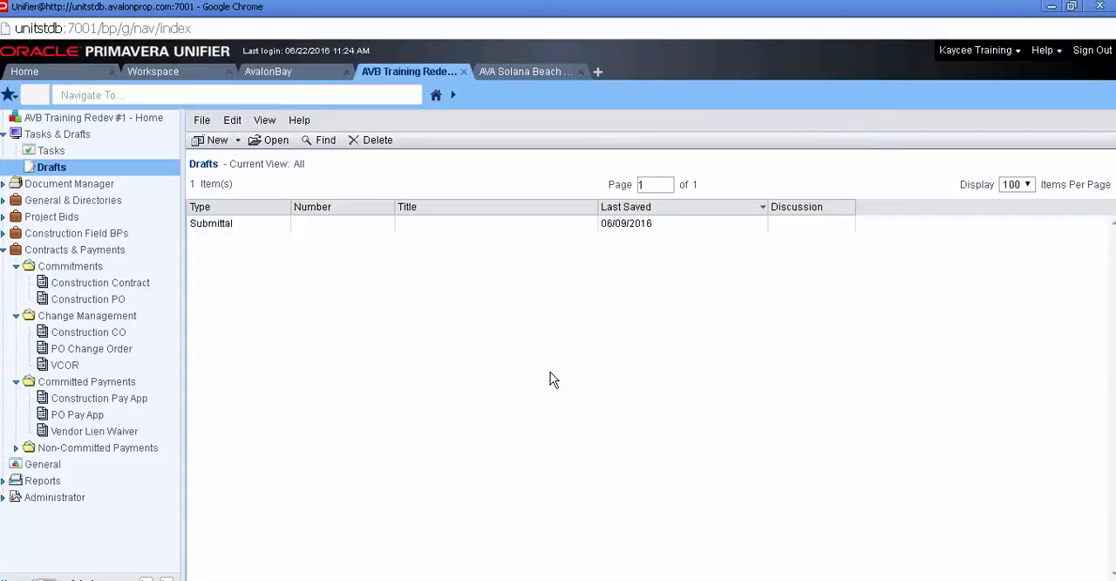
{"action": "mouse_move", "coordinate": [551, 384]}
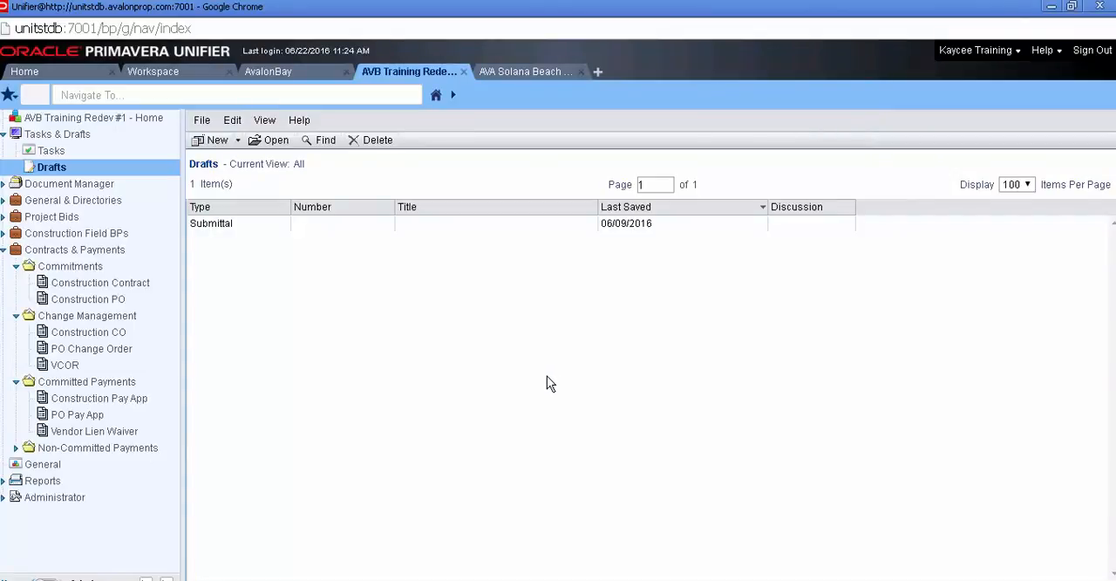
{"action": "left_click", "coordinate": [99, 398]}
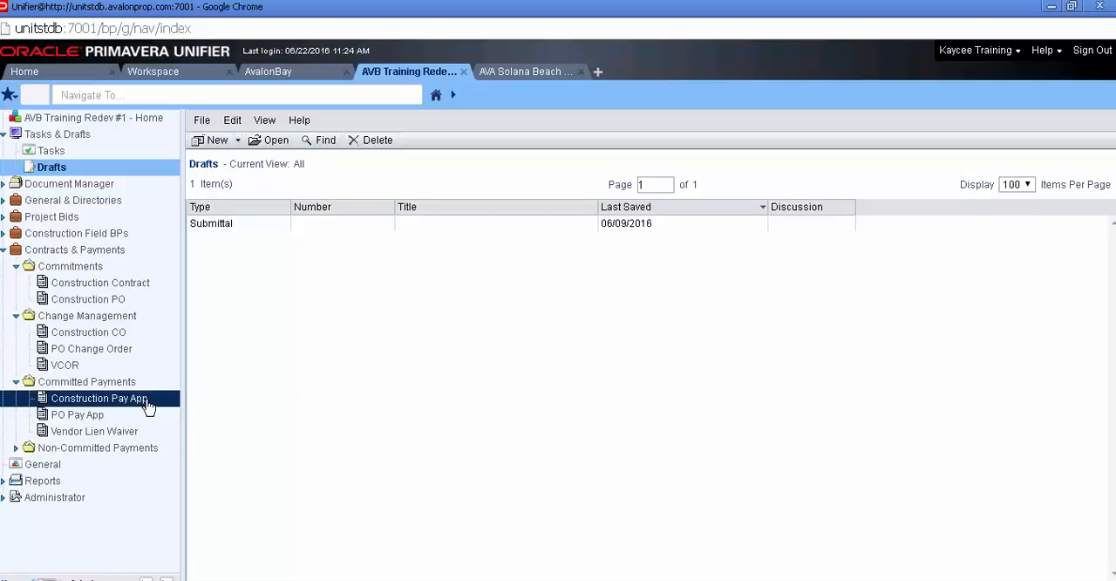
{"action": "left_click", "coordinate": [100, 398]}
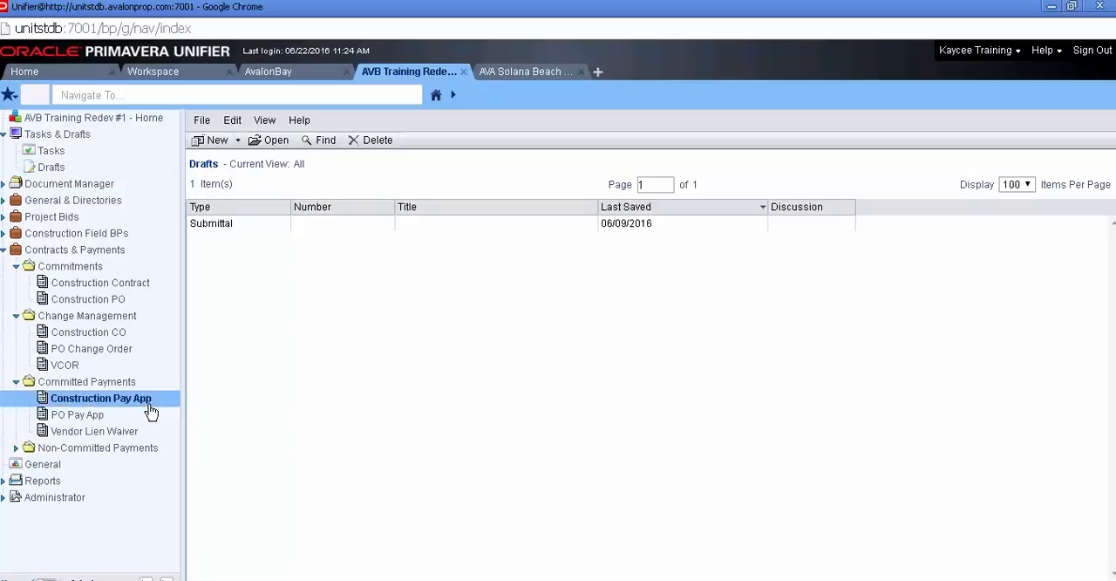
{"action": "left_click", "coordinate": [101, 398]}
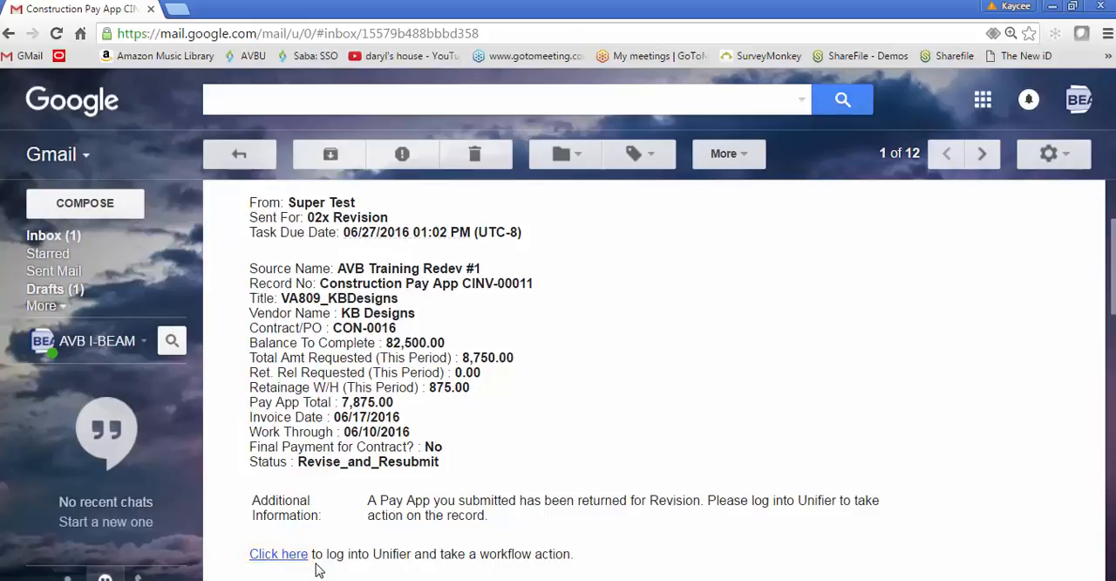
Follow the notification email's link to log into Unifier's Tasks list.
{"action": "left_click", "coordinate": [277, 555]}
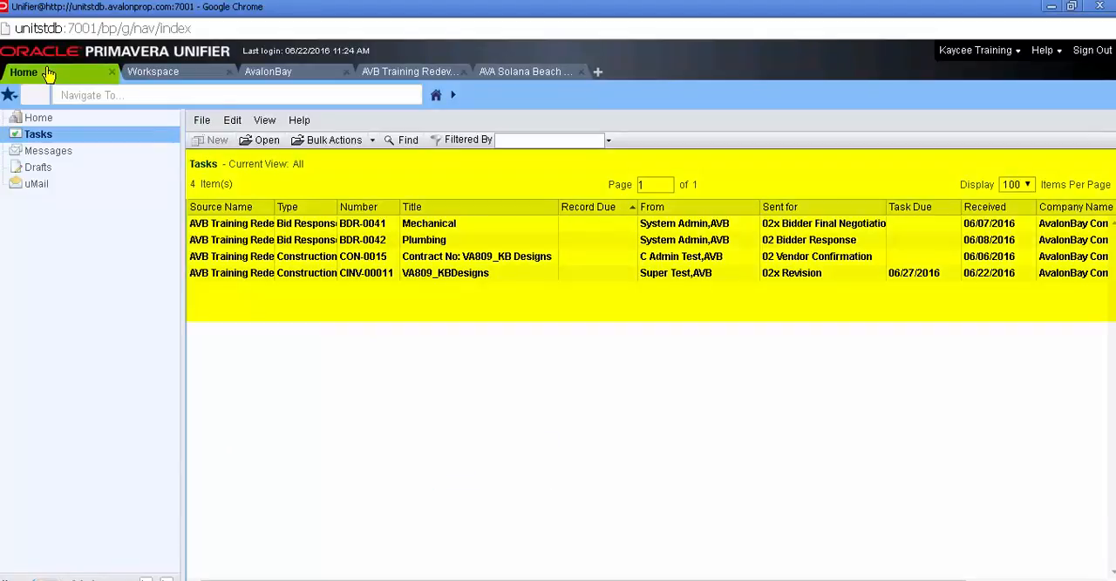
{"action": "mouse_move", "coordinate": [548, 280]}
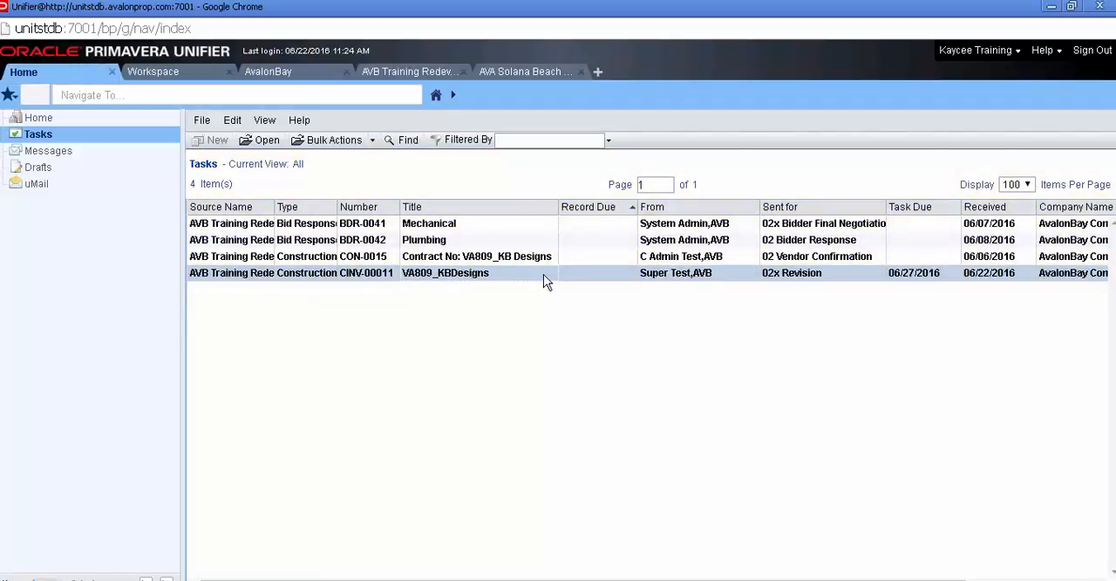
Open the CINV-00011 VA809_KBDesigns revision task and view its General Comments.
{"action": "double_click", "coordinate": [445, 272]}
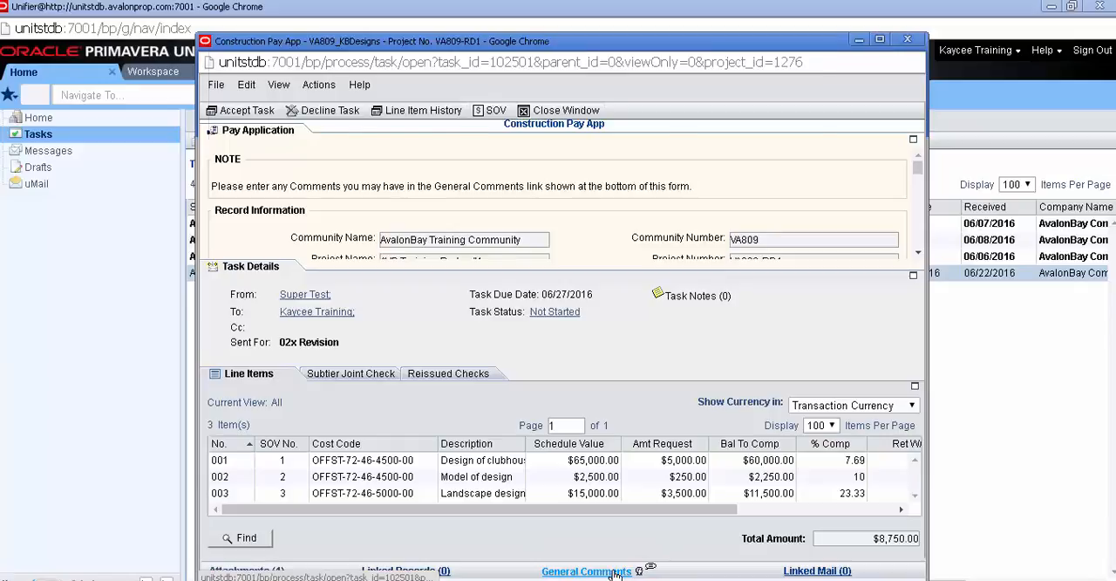
{"action": "left_click", "coordinate": [593, 572]}
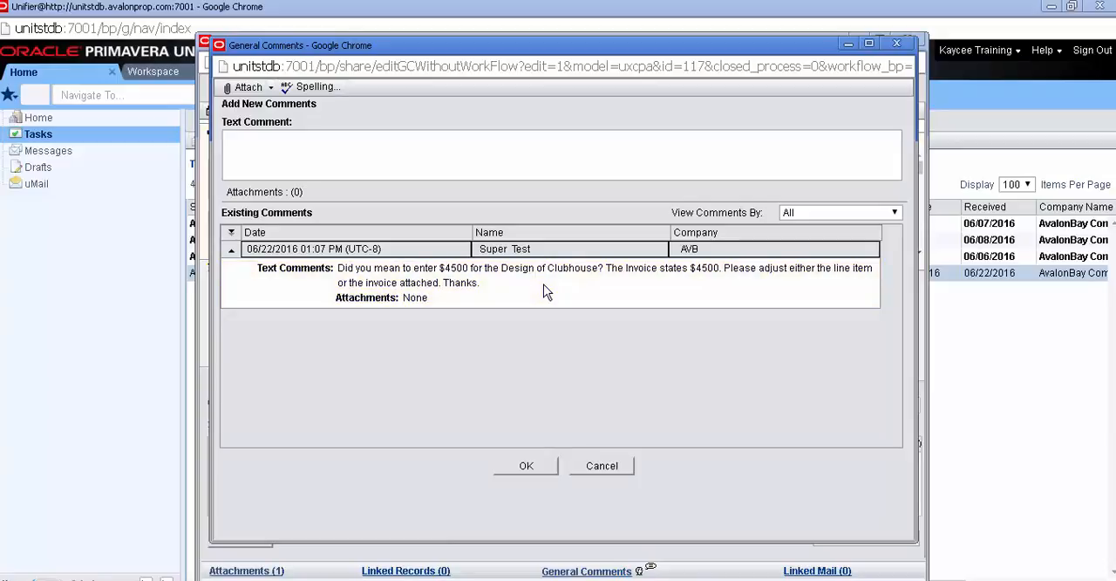
{"action": "mouse_move", "coordinate": [597, 404]}
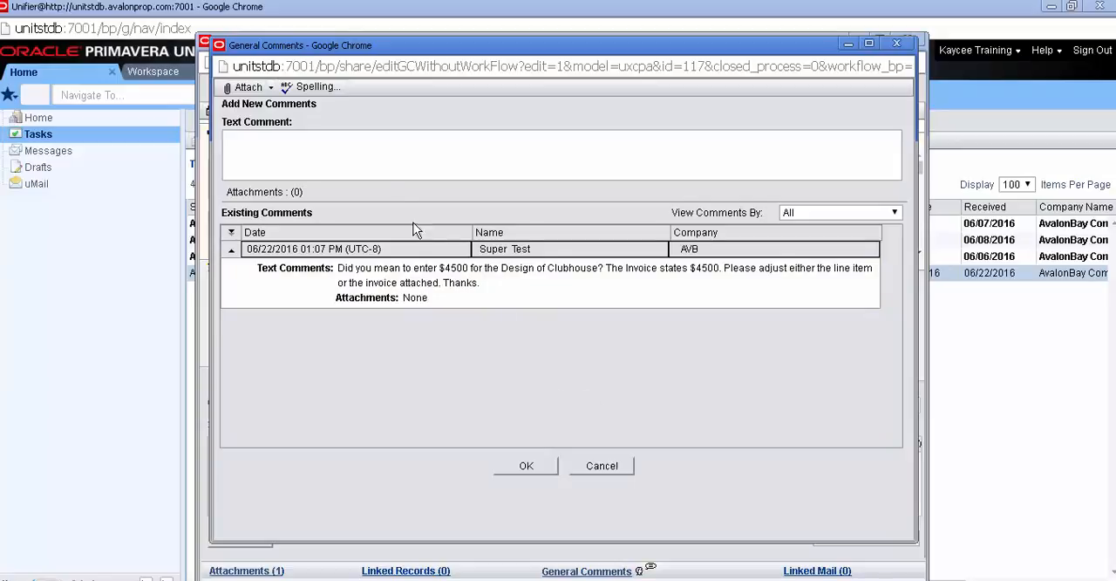
Add a reply comment 'adjusted the line item, thank you' and save it.
{"action": "left_click", "coordinate": [384, 157]}
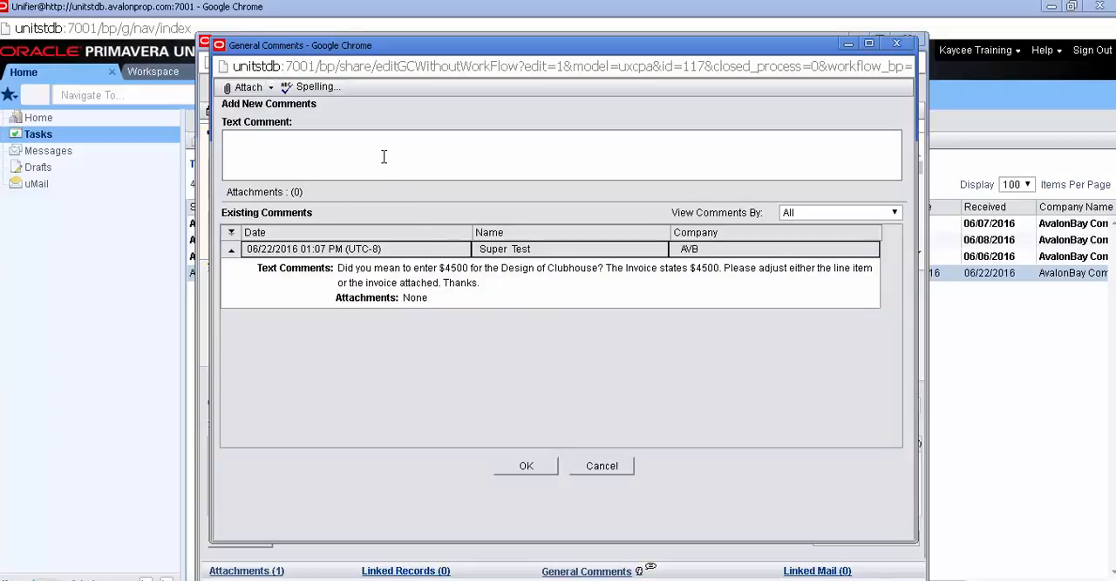
{"action": "type", "text": "adjusted the line item, thank you."}
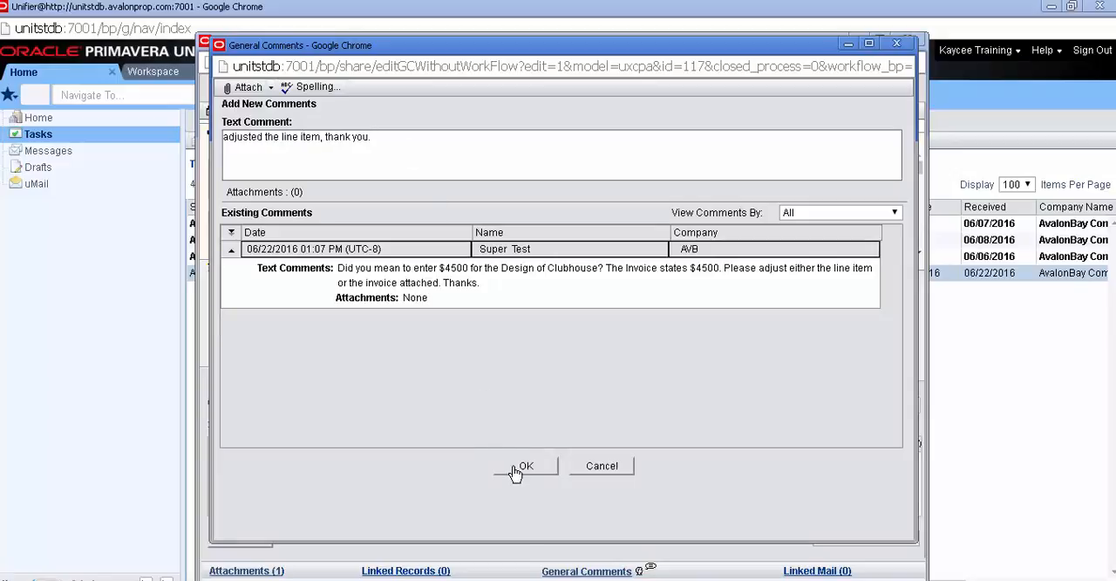
{"action": "left_click", "coordinate": [528, 466]}
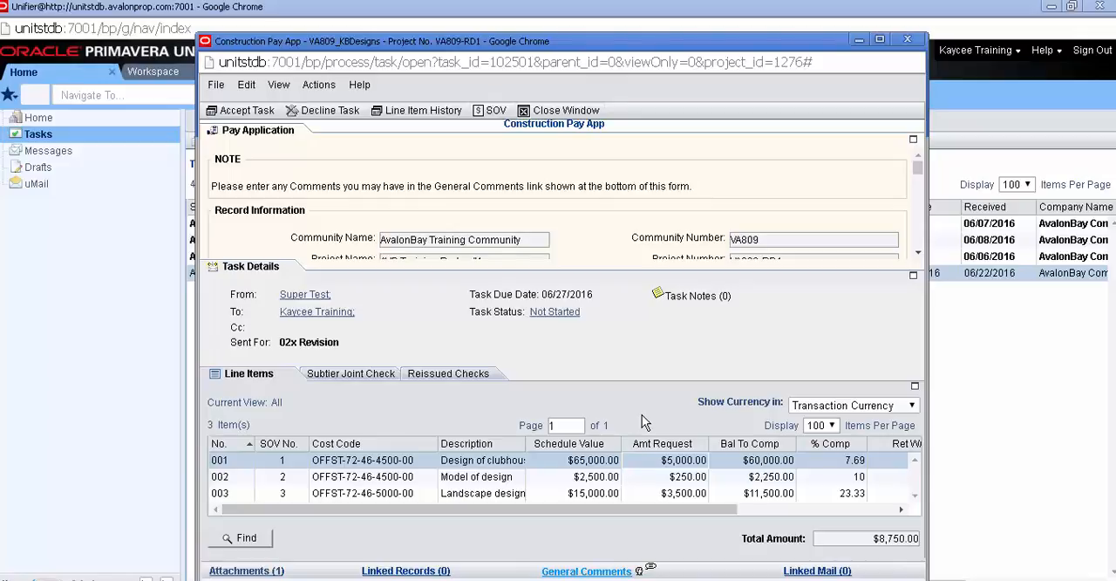
{"action": "mouse_move", "coordinate": [246, 110]}
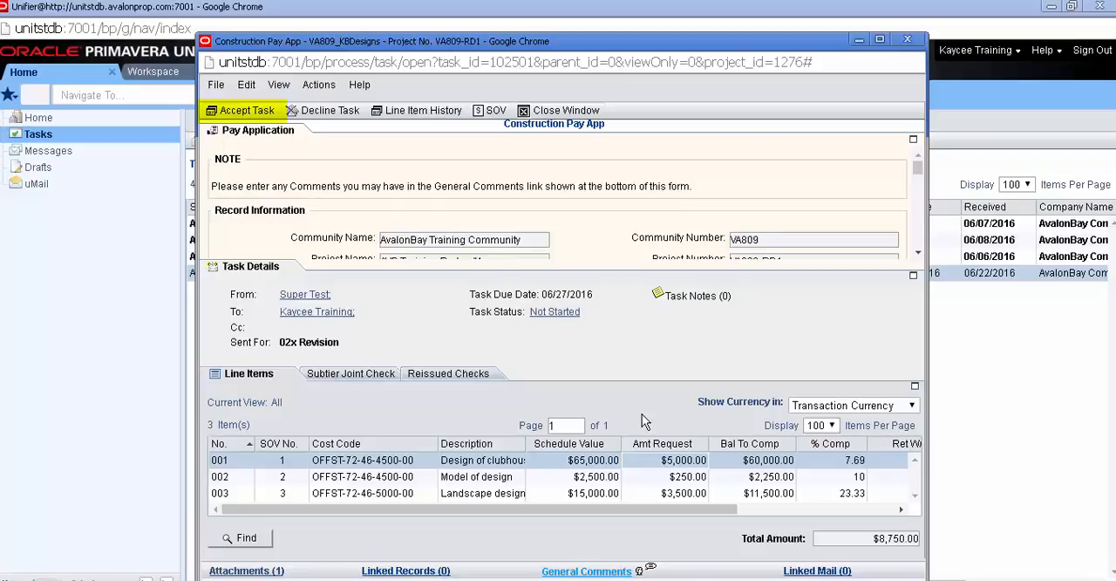
{"action": "mouse_move", "coordinate": [440, 303]}
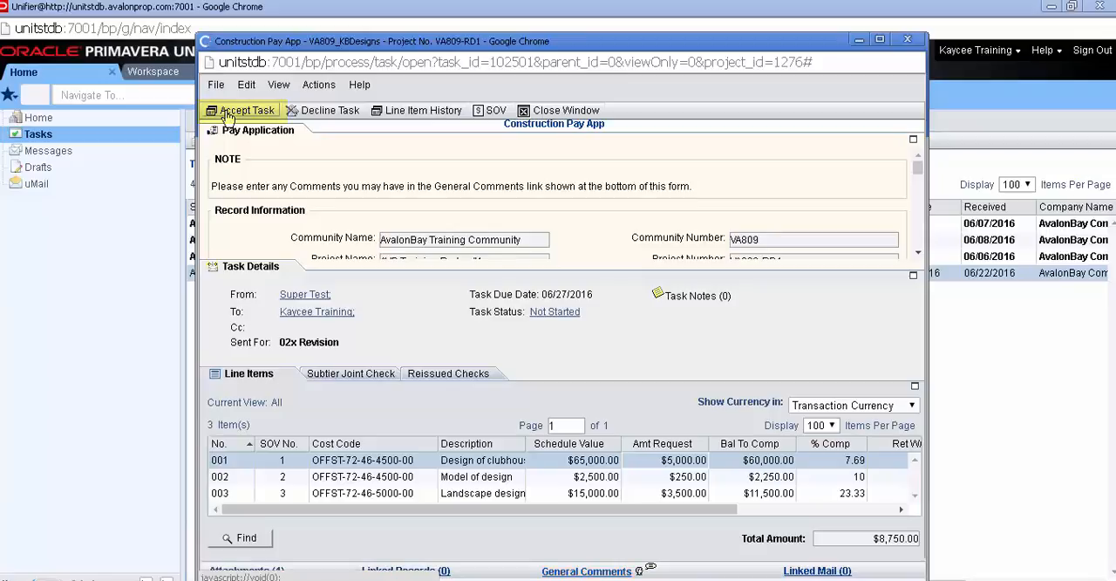
Accept the revision task and lower line item 001's Amount Requested to $4,500, saving the line.
{"action": "left_click", "coordinate": [246, 110]}
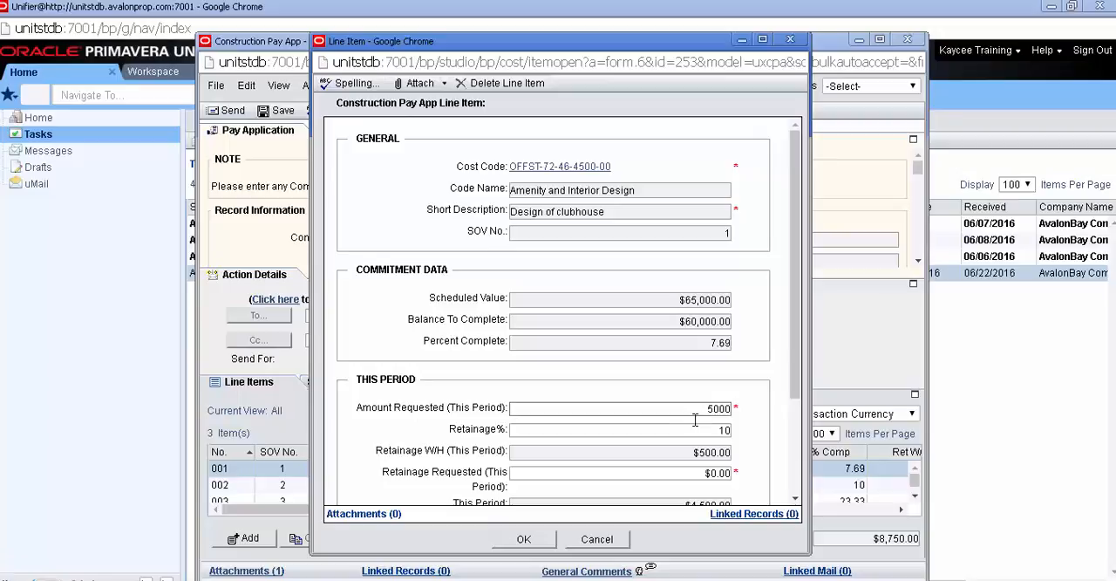
{"action": "type", "text": "4500"}
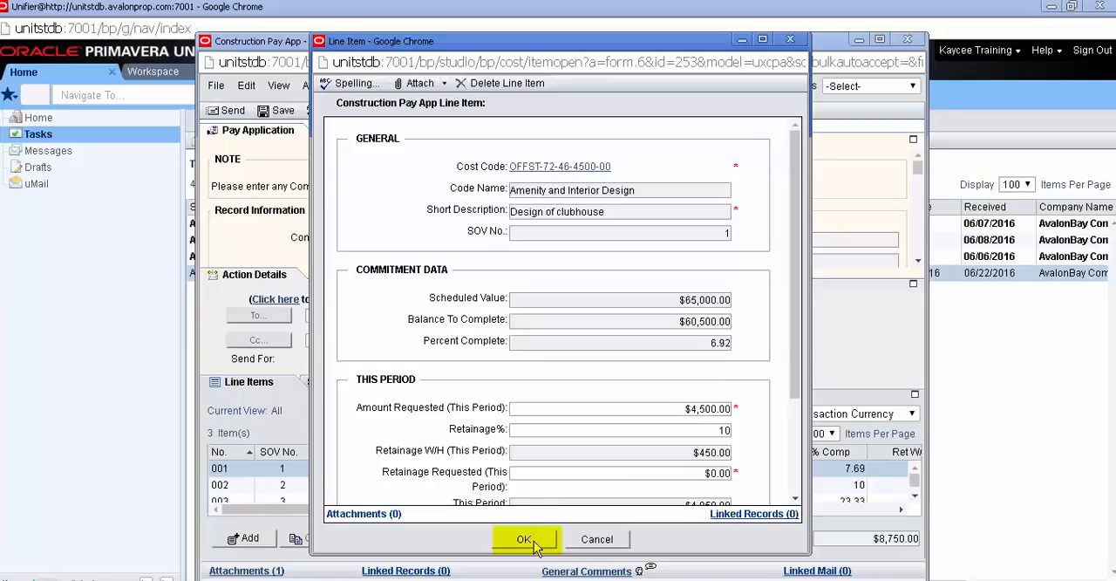
{"action": "left_click", "coordinate": [520, 539]}
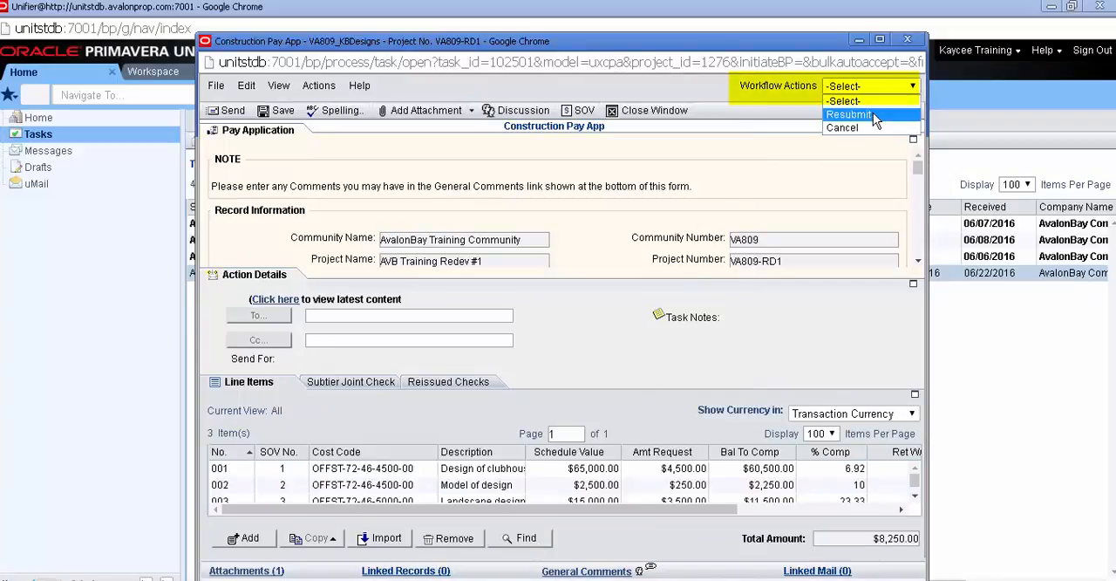
Resubmit the revised pay app via Workflow Actions and send it, leaving CINV-00011 at $8,250.00 Paid.
{"action": "left_click", "coordinate": [850, 116]}
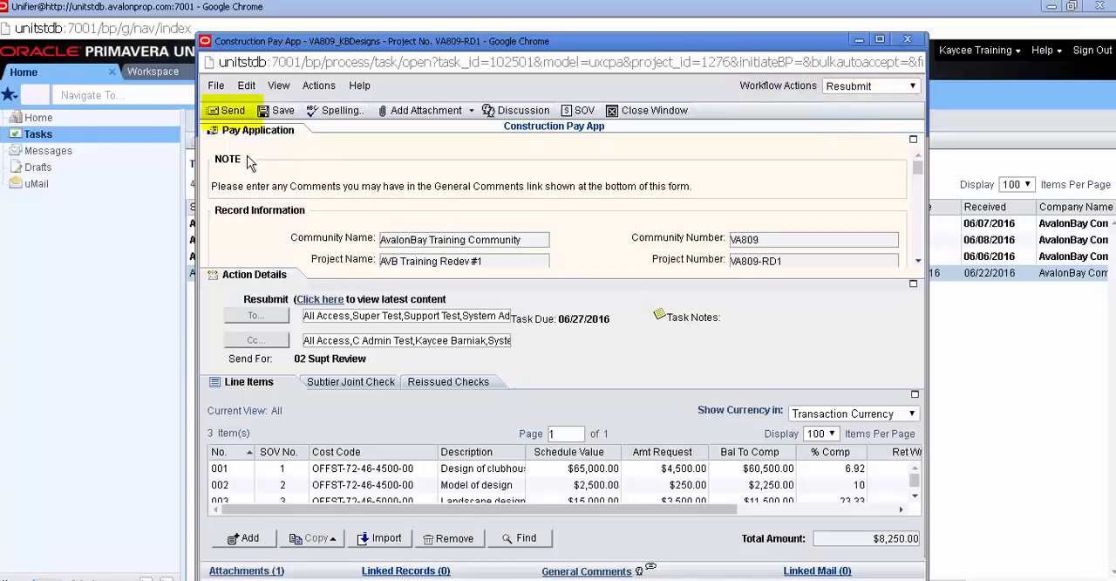
{"action": "left_click", "coordinate": [232, 110]}
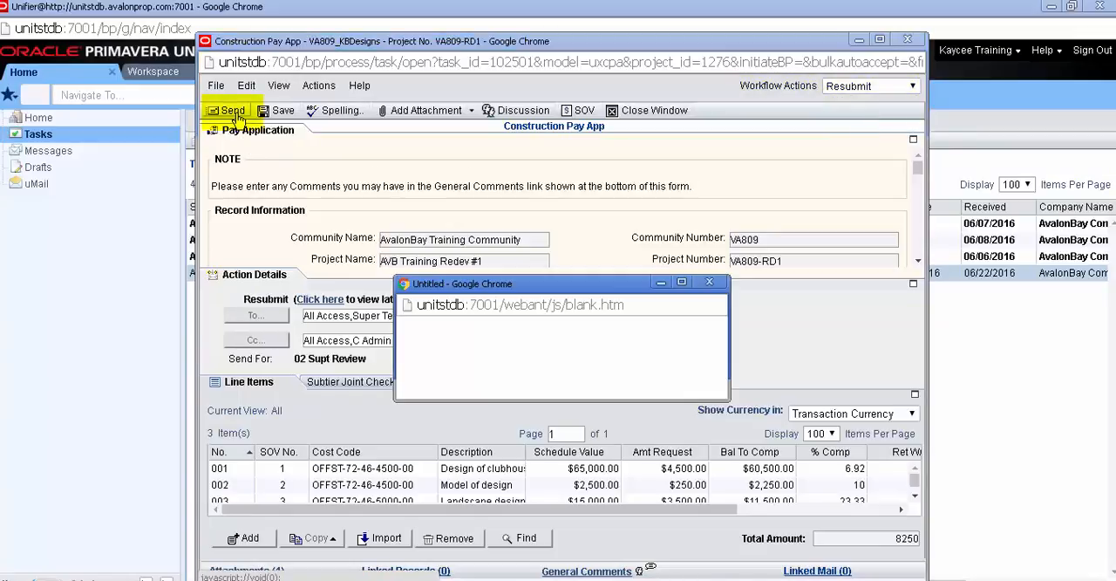
{"action": "left_click", "coordinate": [232, 110]}
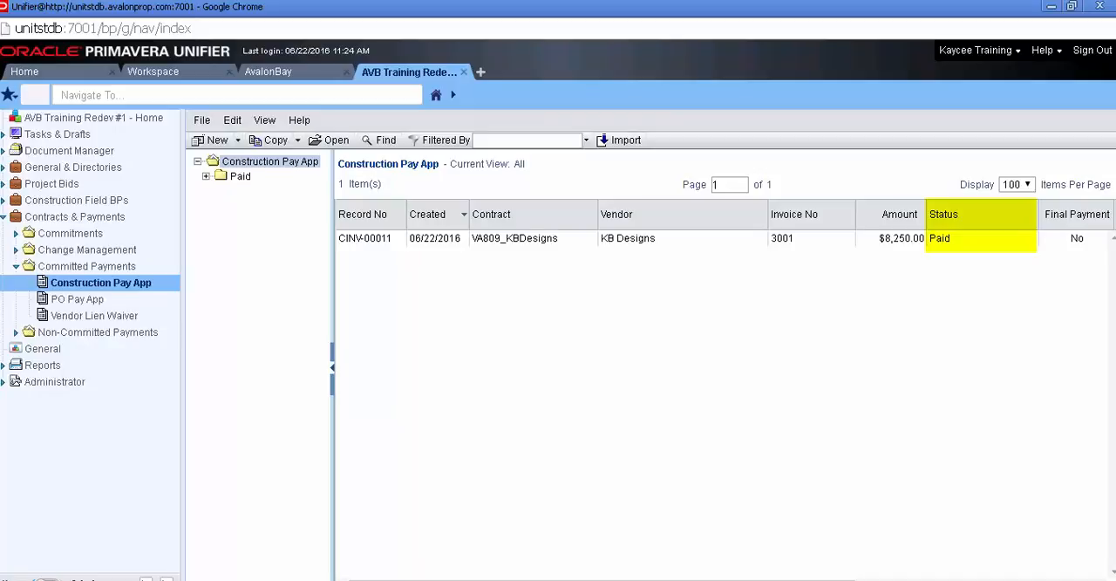
{"action": "mouse_move", "coordinate": [272, 255]}
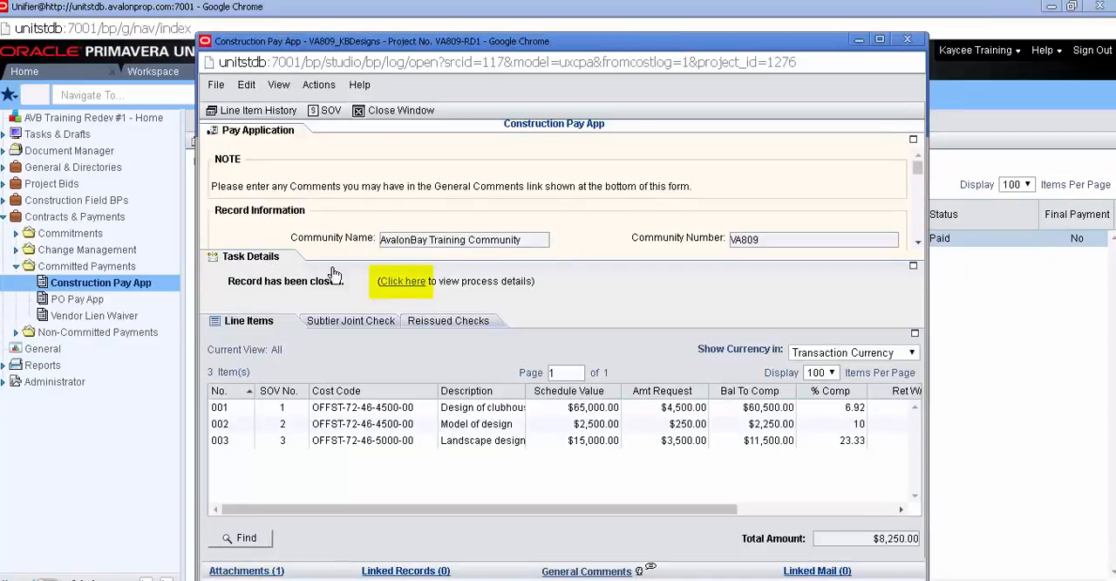
View CINV-00011's workflow process details and the 02 Supt Review step's tasks.
{"action": "left_click", "coordinate": [403, 281]}
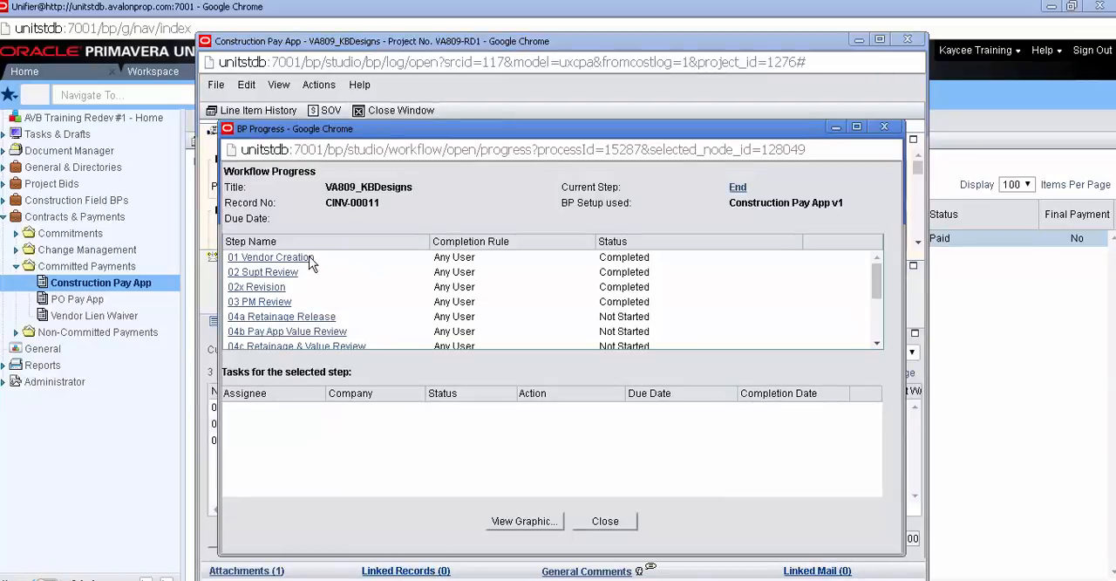
{"action": "left_click", "coordinate": [255, 272]}
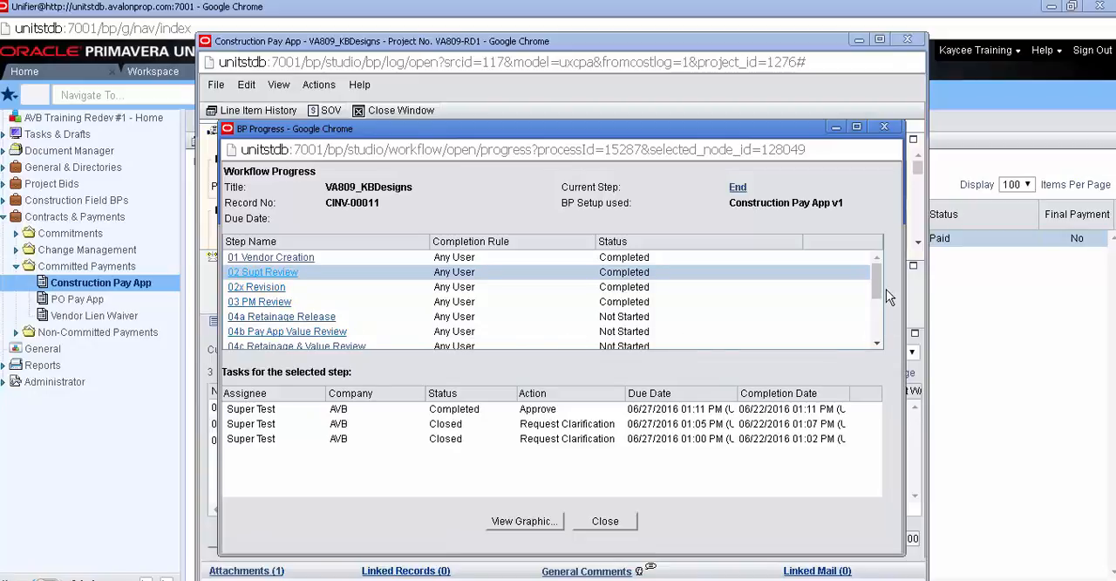
{"action": "scroll", "scroll_direction": "down", "scroll_amount": 3}
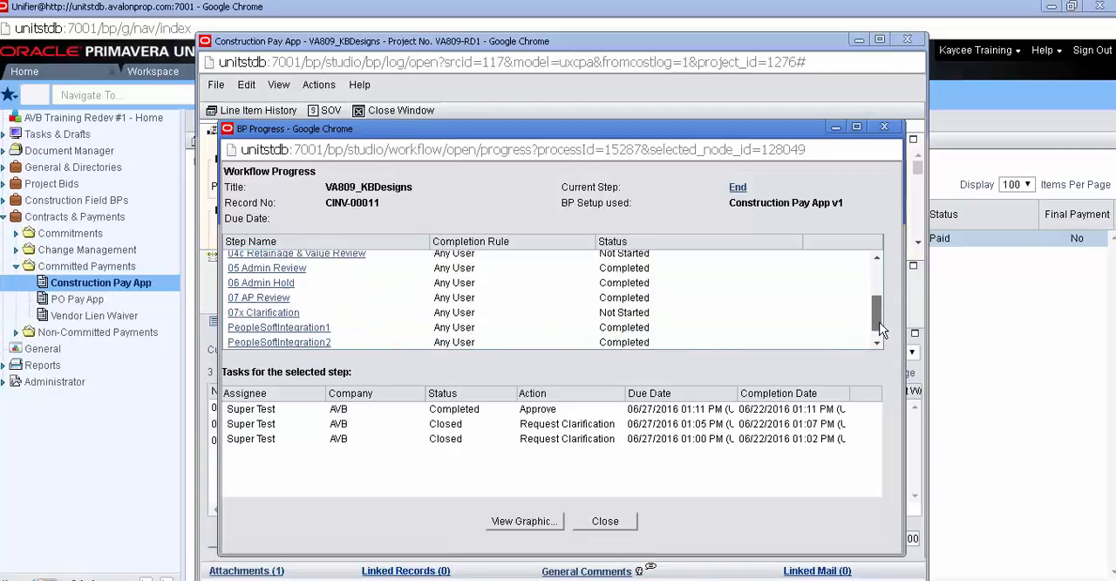
{"action": "scroll", "scroll_direction": "down", "scroll_amount": 3}
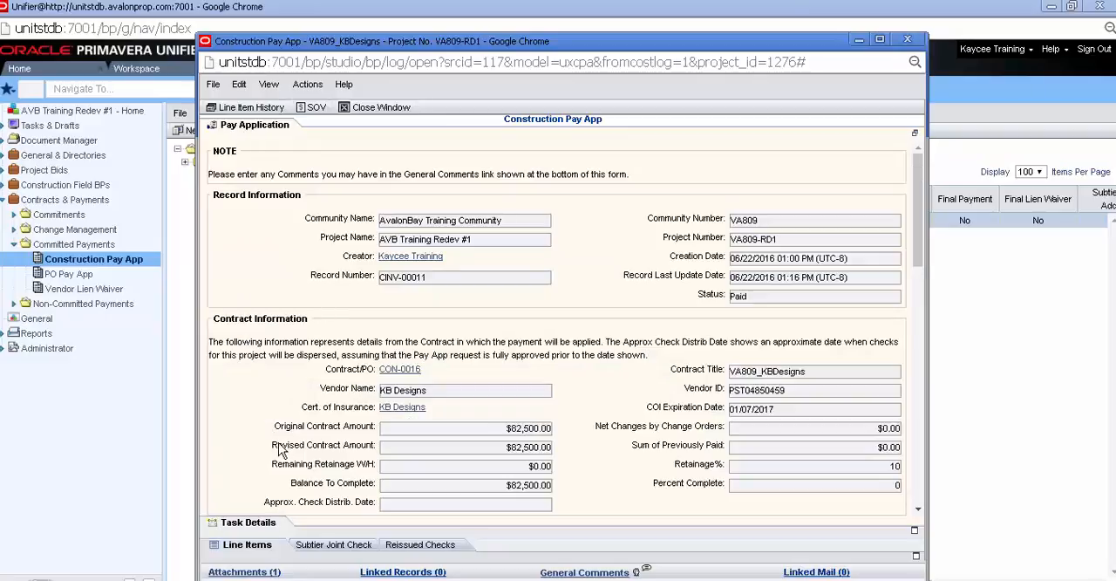
Scroll to the Vendor Check Information: check 00259621 for $74,250.00, paid 06/24/2016.
{"action": "scroll", "scroll_direction": "down", "scroll_amount": 3}
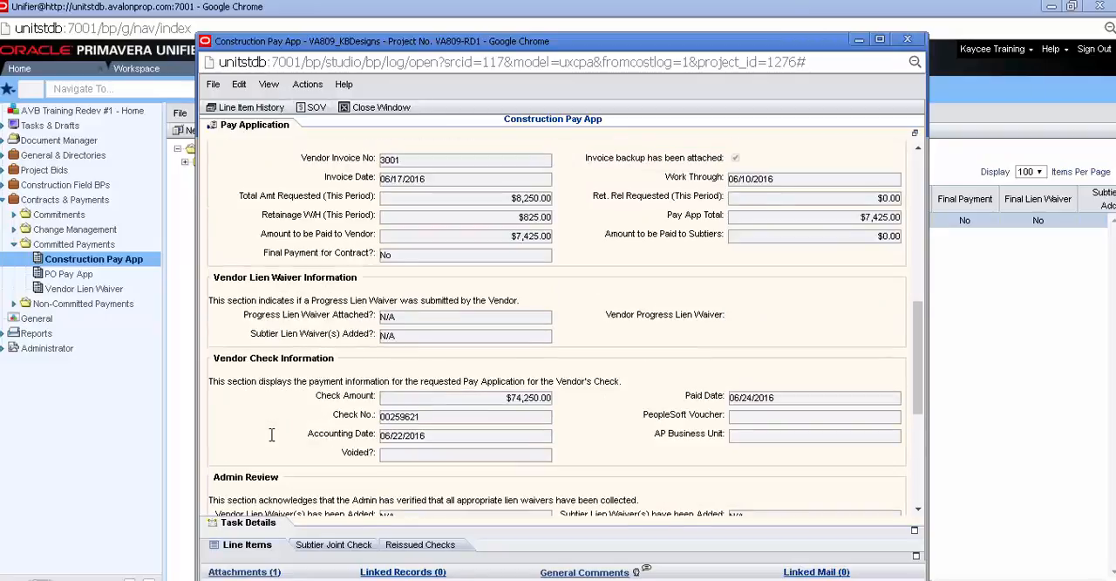